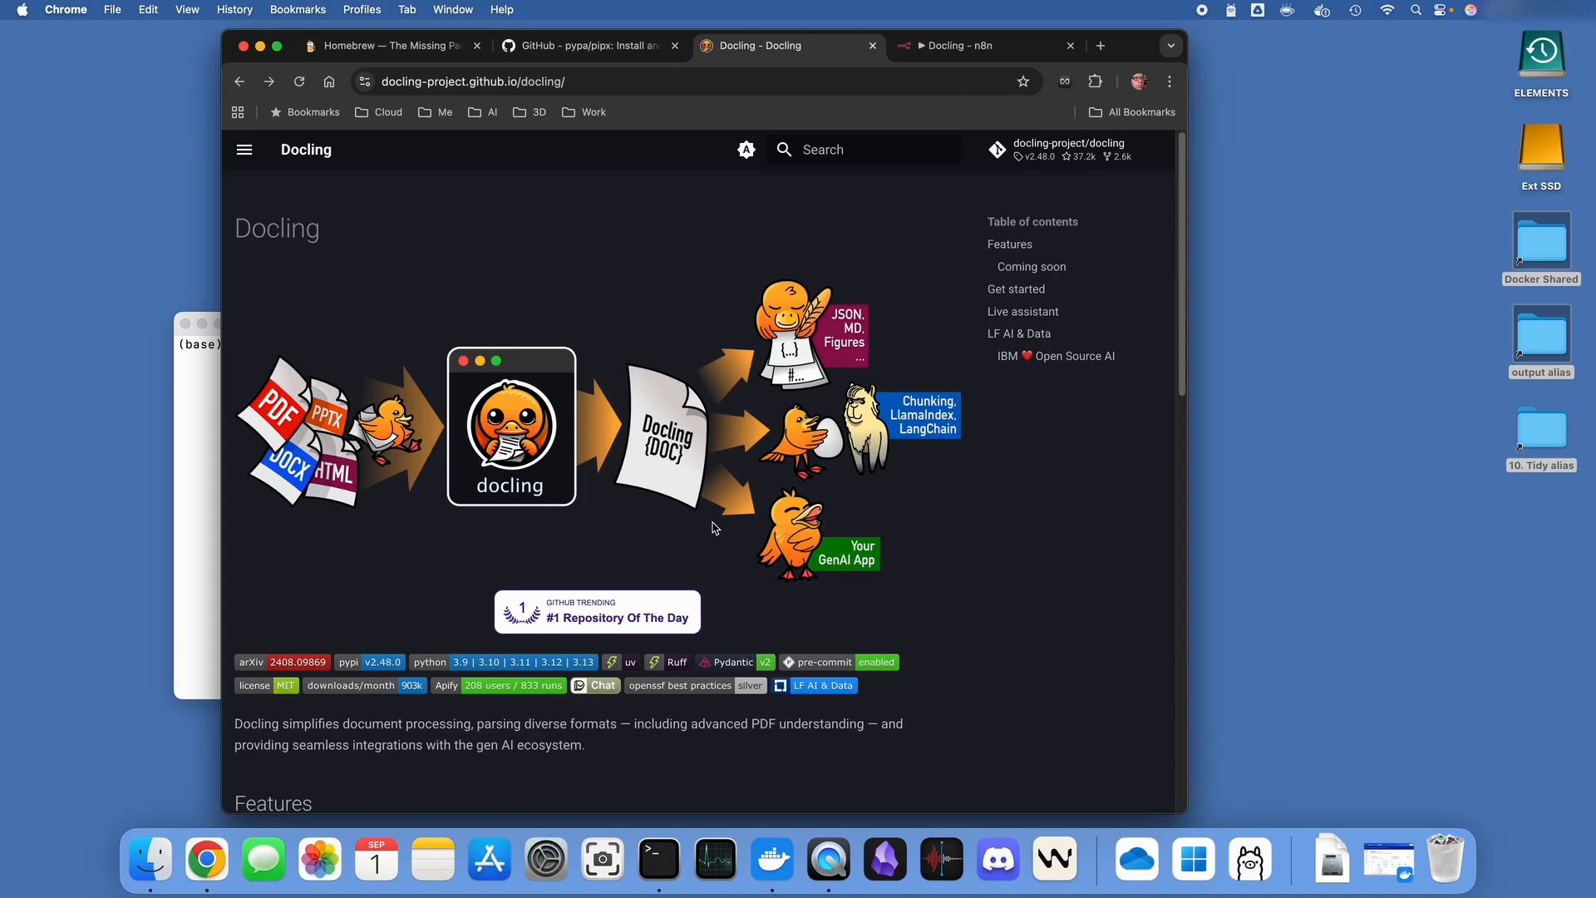
Show the empty n8n Docling workflow, then bring Docker Desktop to the front
left_click(957, 45)
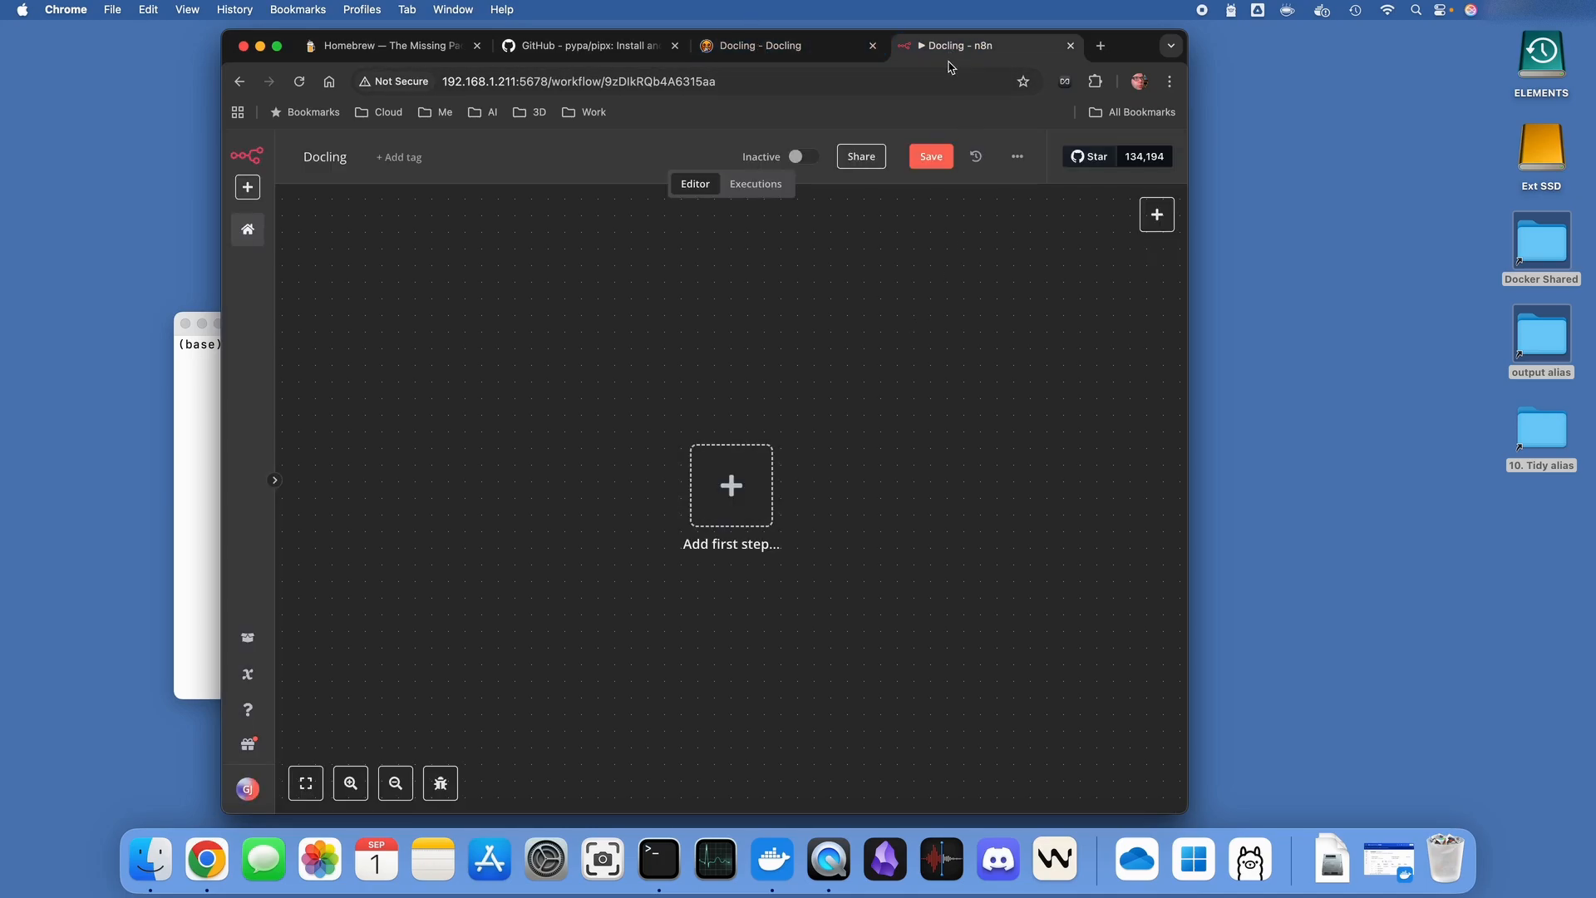
mouse_move(771, 860)
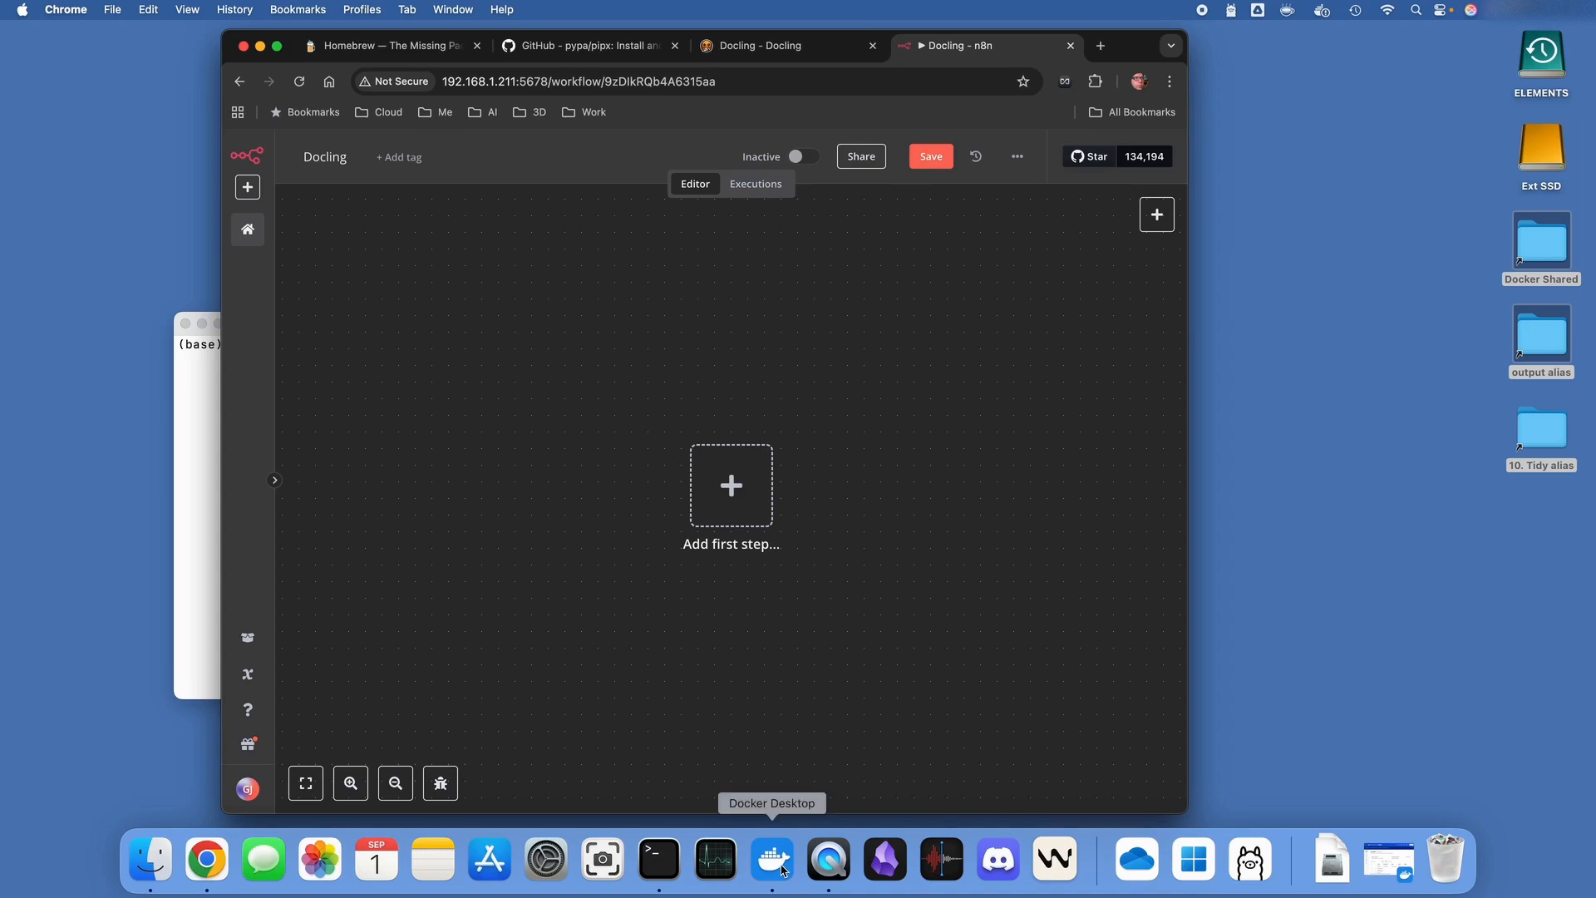
left_click(799, 858)
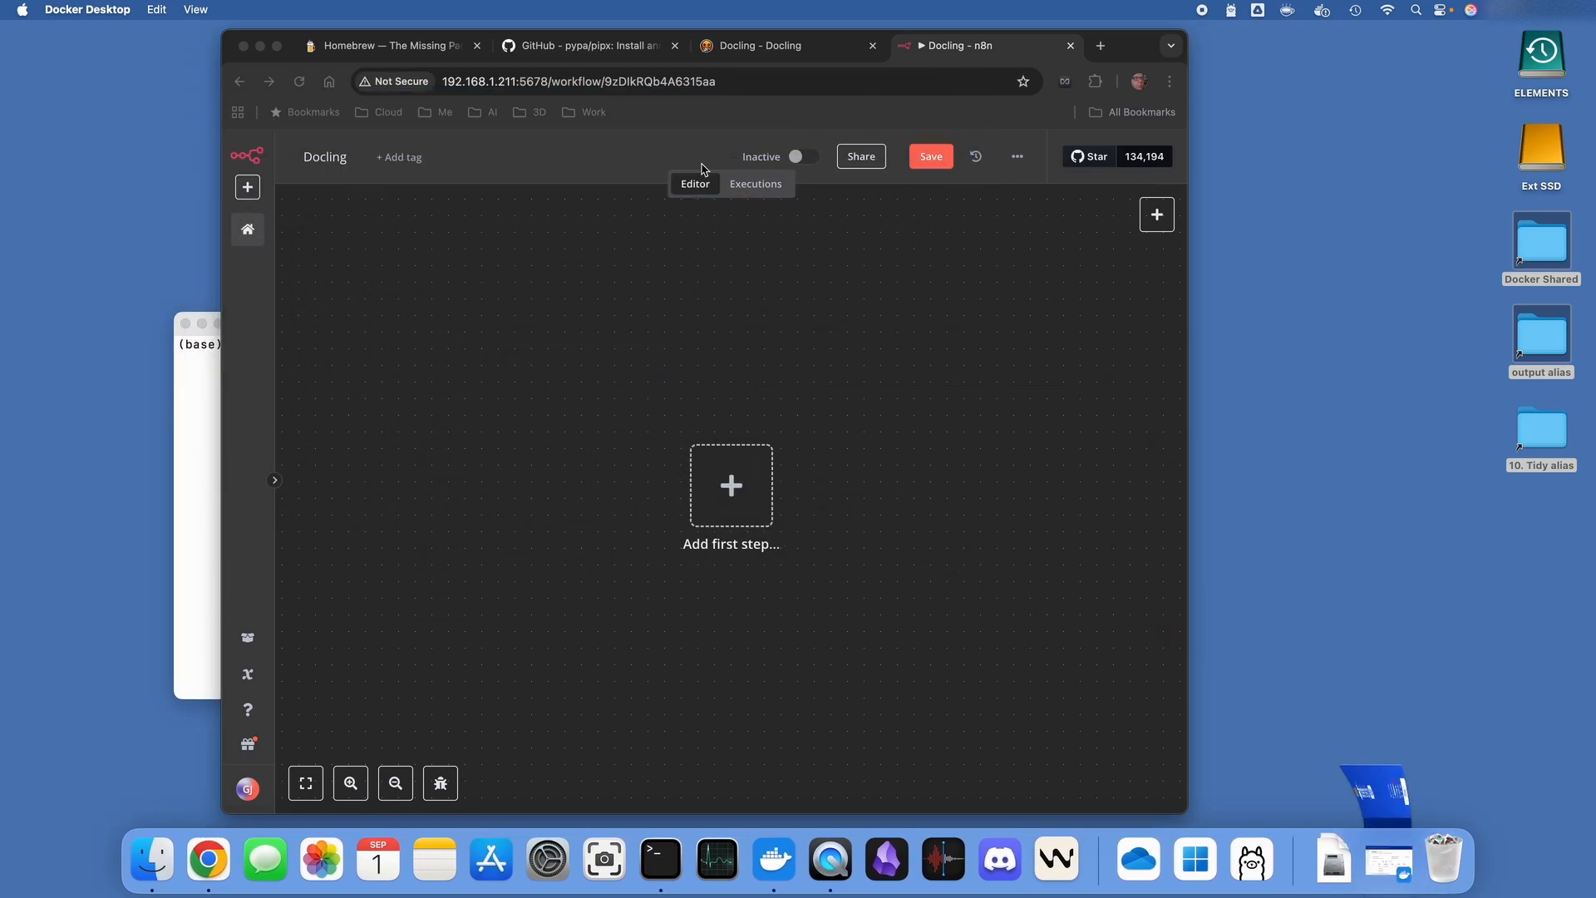
View the Homebrew homepage with its install command and focus its site search
left_click(390, 46)
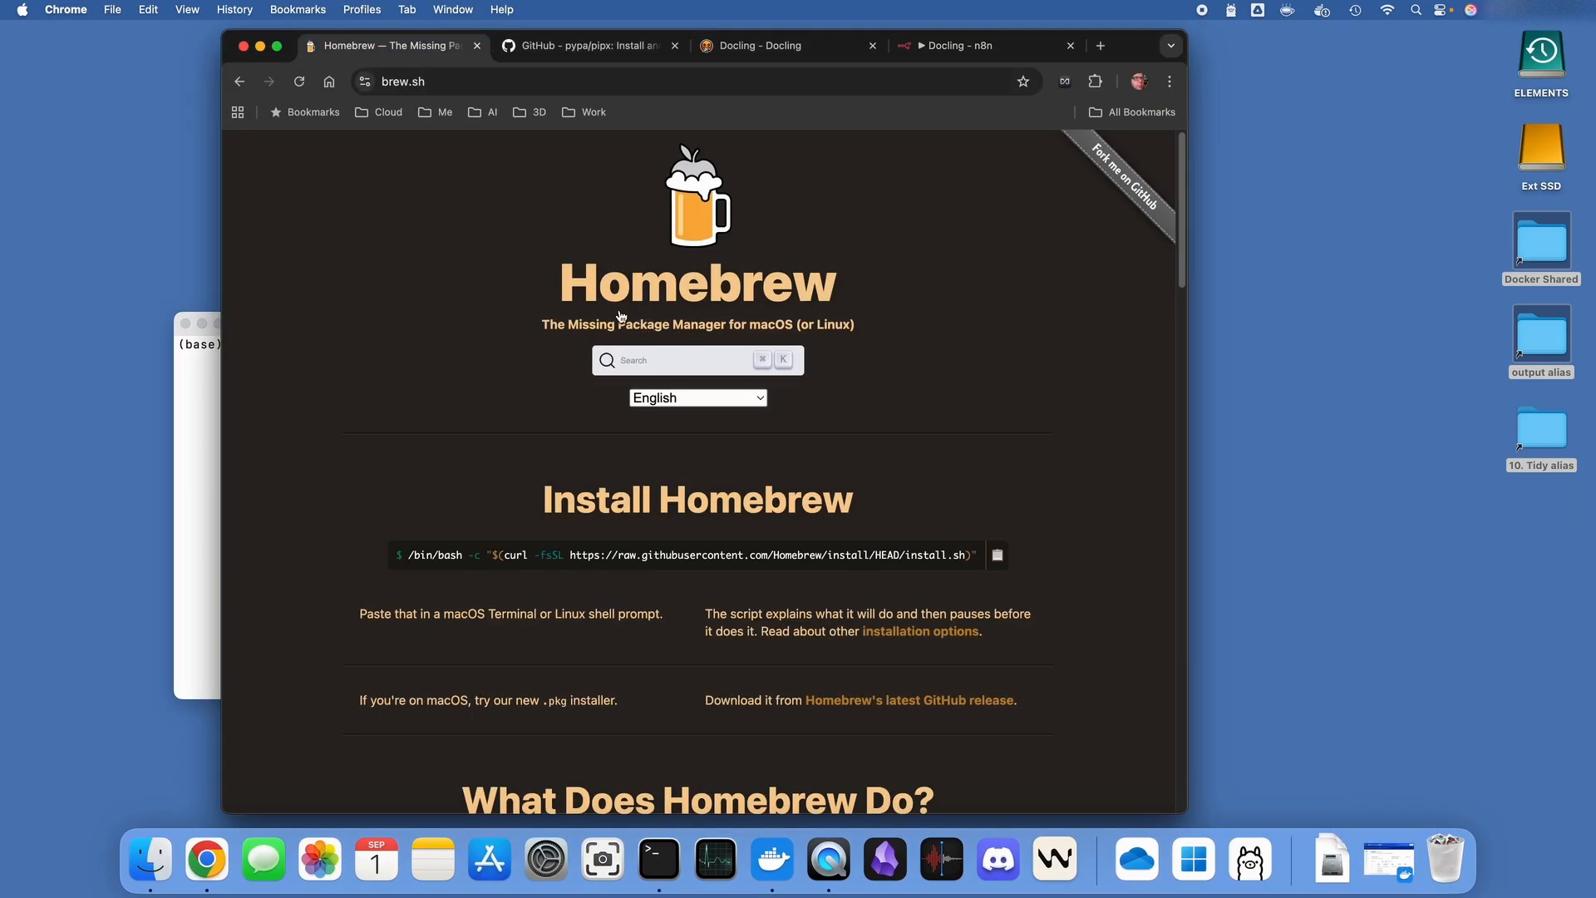
mouse_move(698, 284)
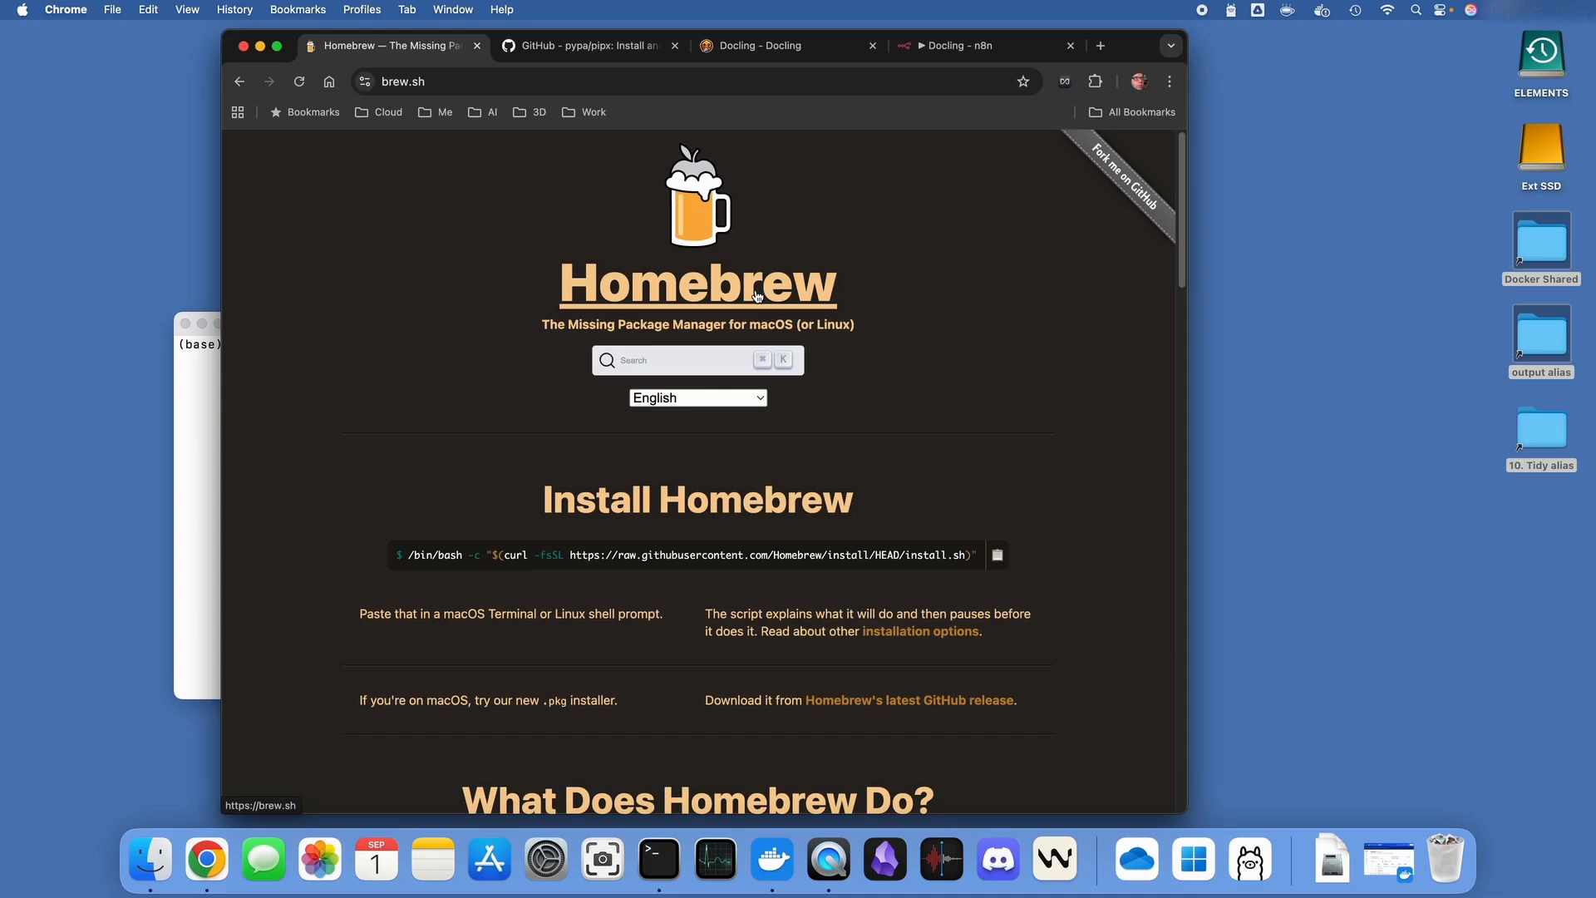
mouse_move(860, 354)
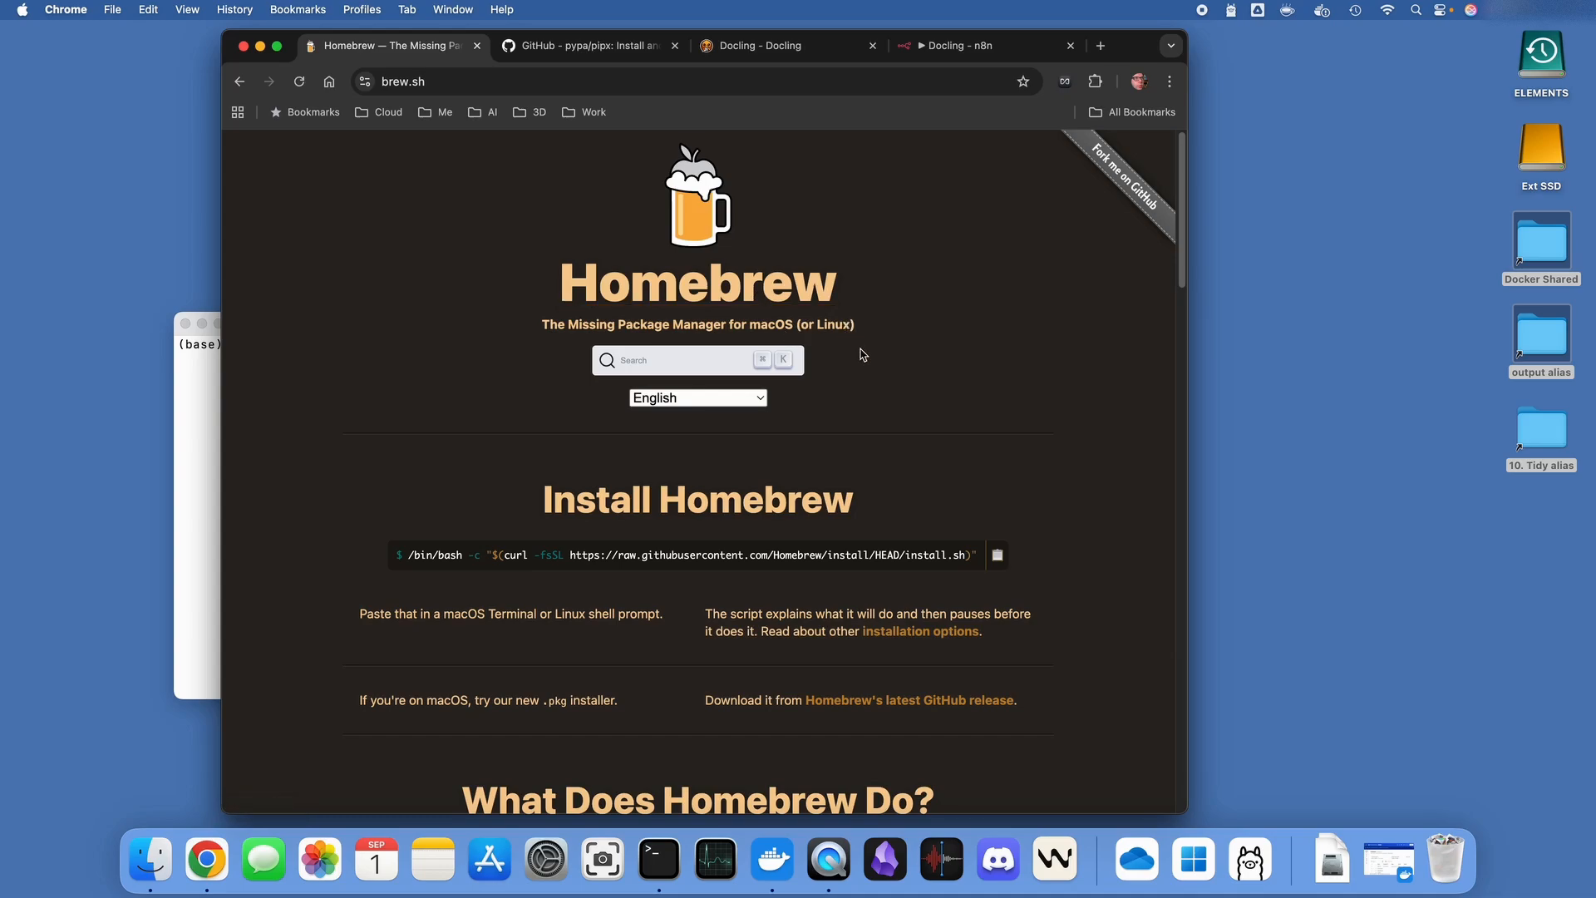
left_click(677, 359)
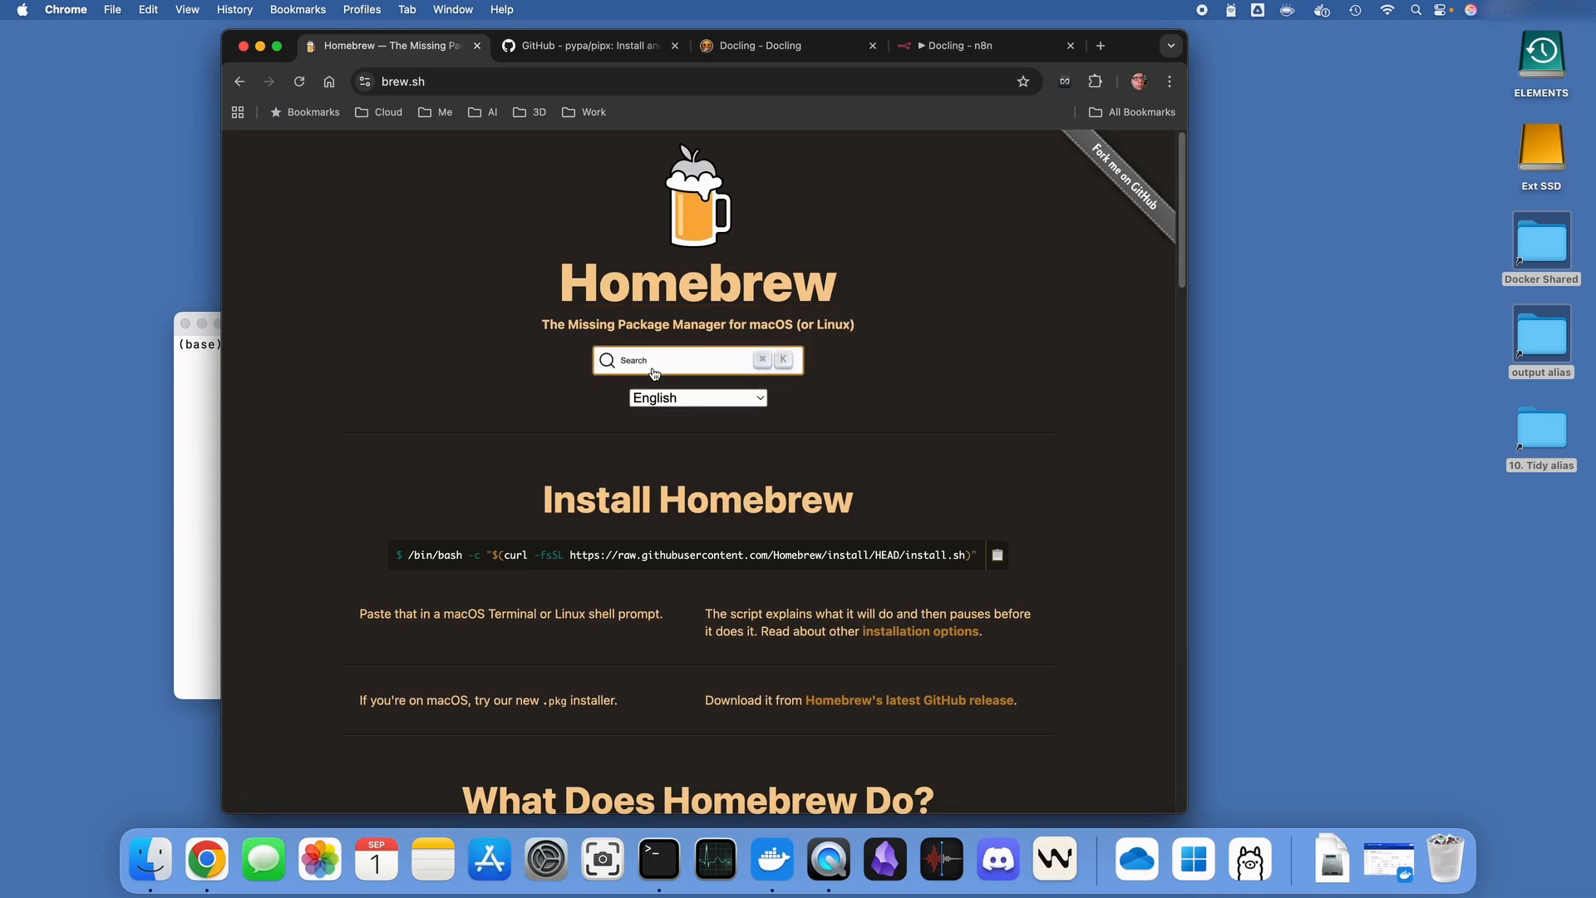
left_click(585, 46)
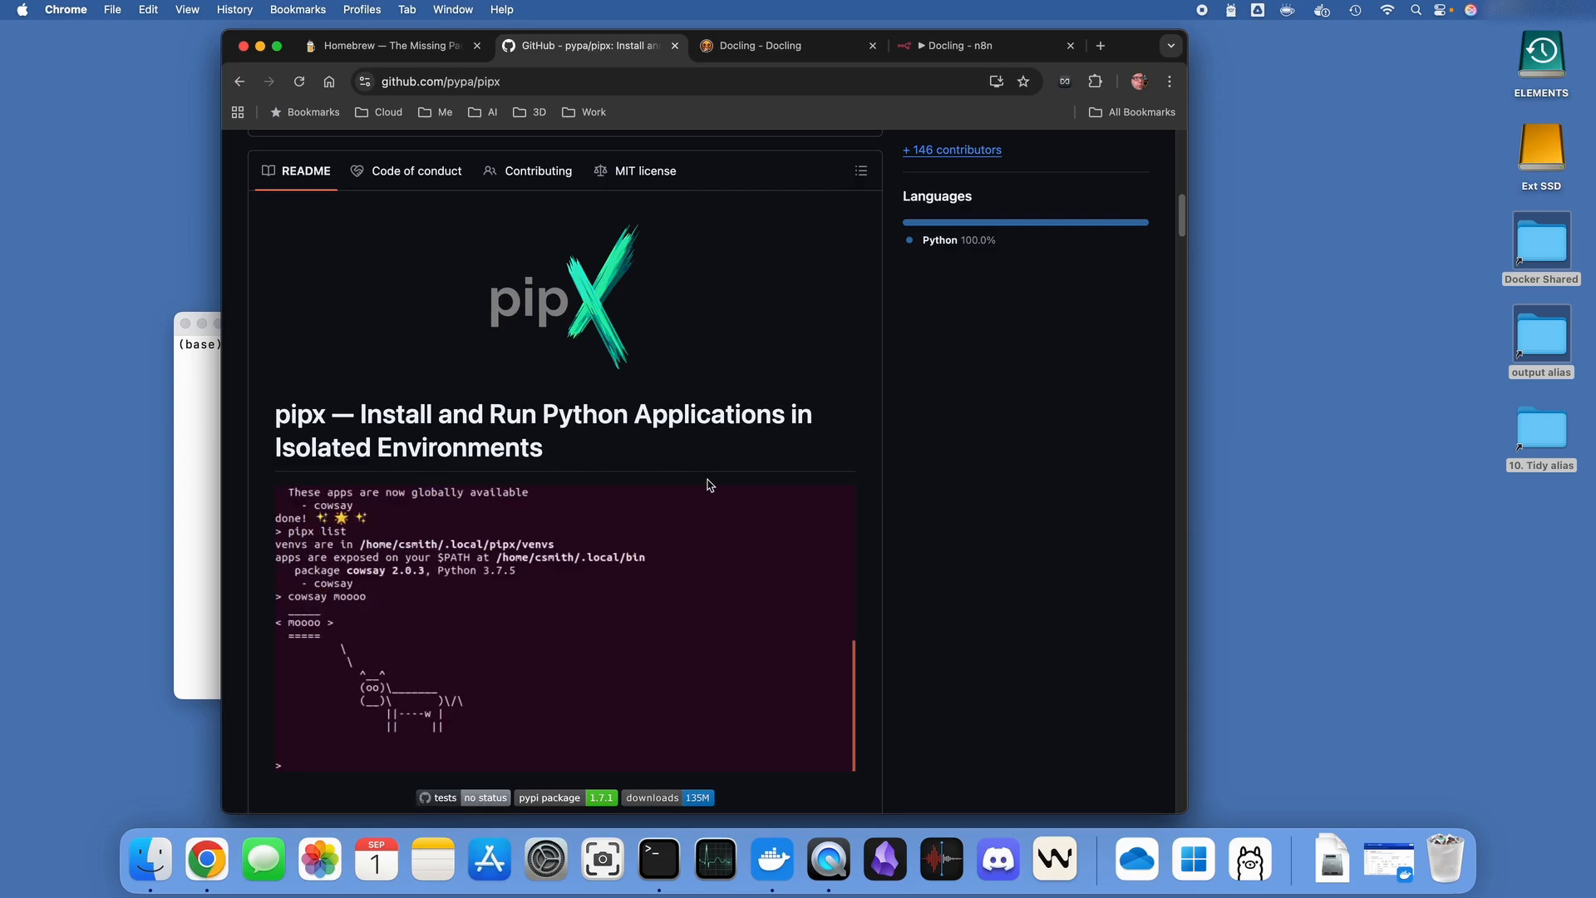
Watch the pipx README demo (pipx, pipx list, cowsay moo) and reach the Docling docs
type("pipx uninstall cowsay")
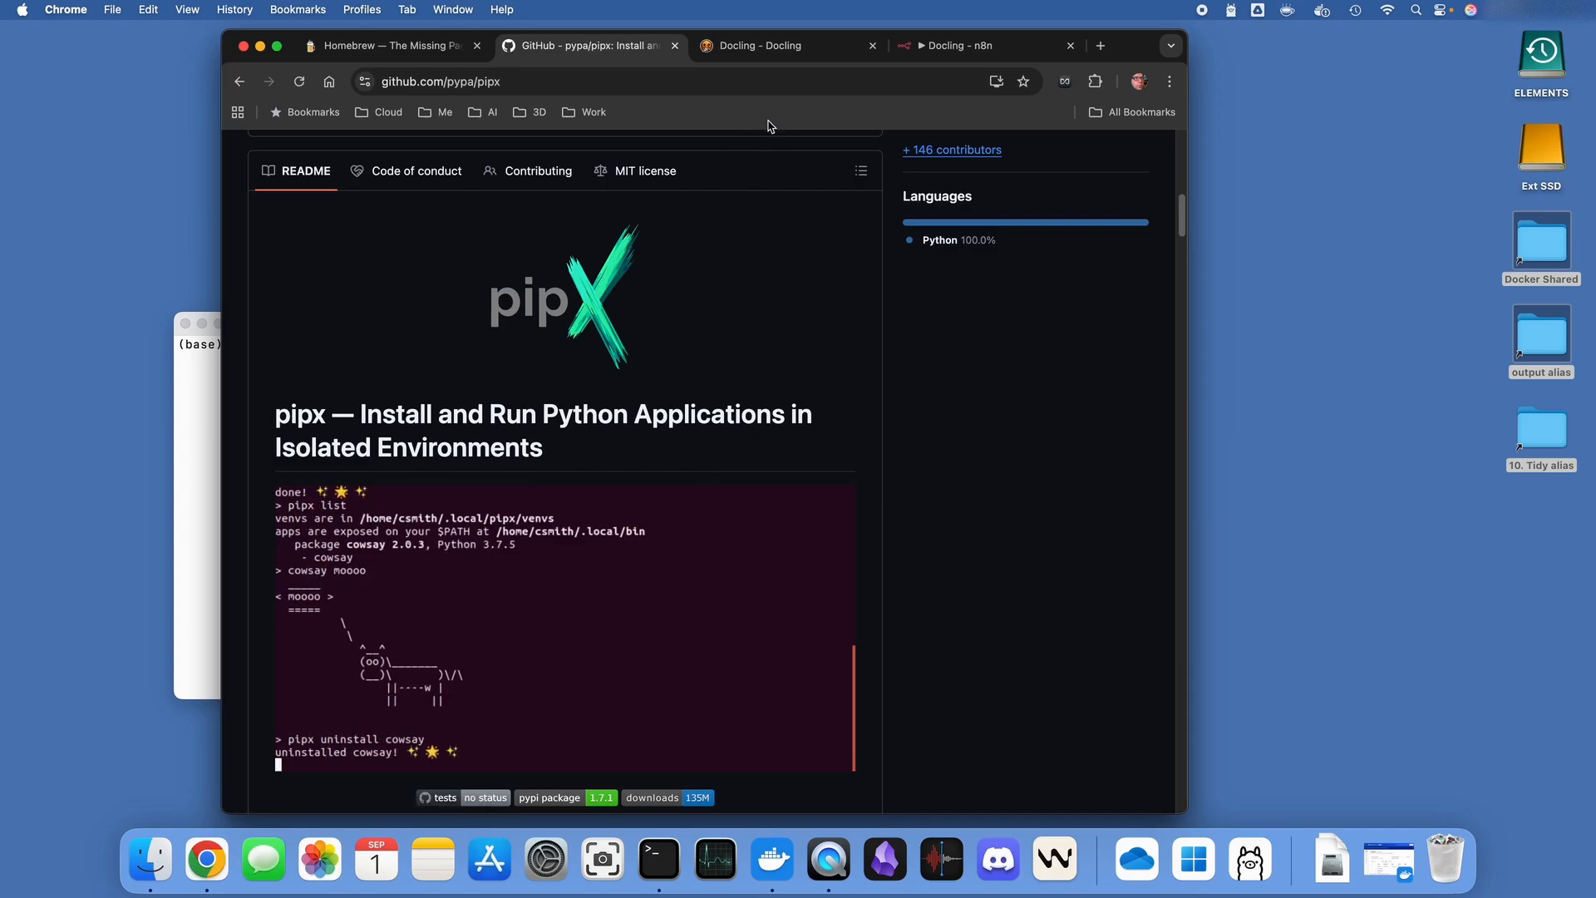
type("pipx list")
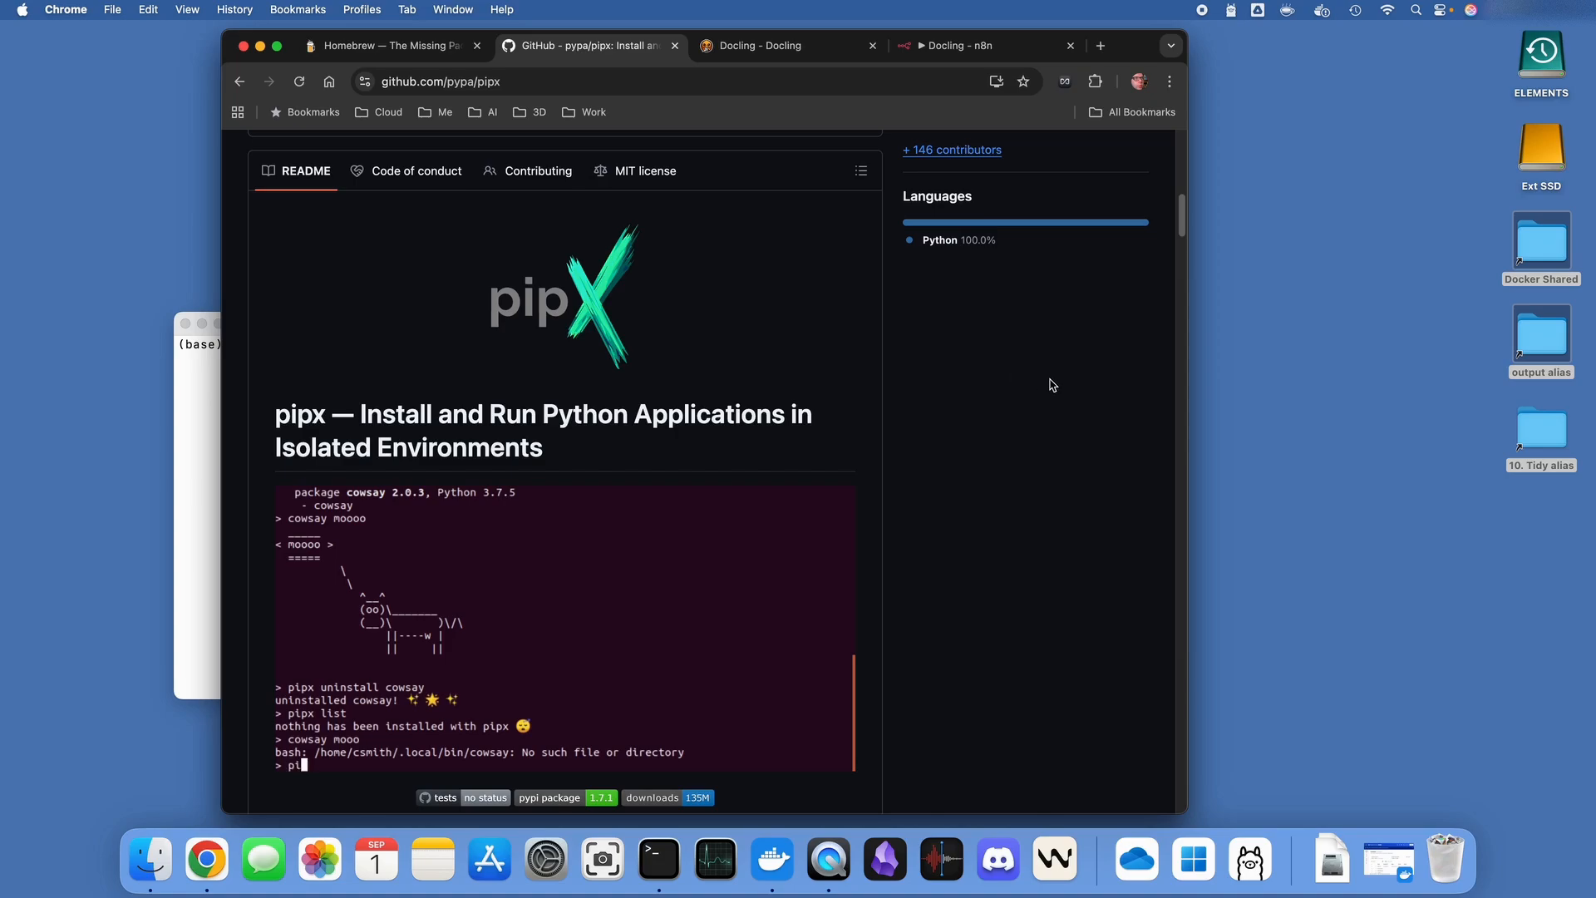
left_click(788, 45)
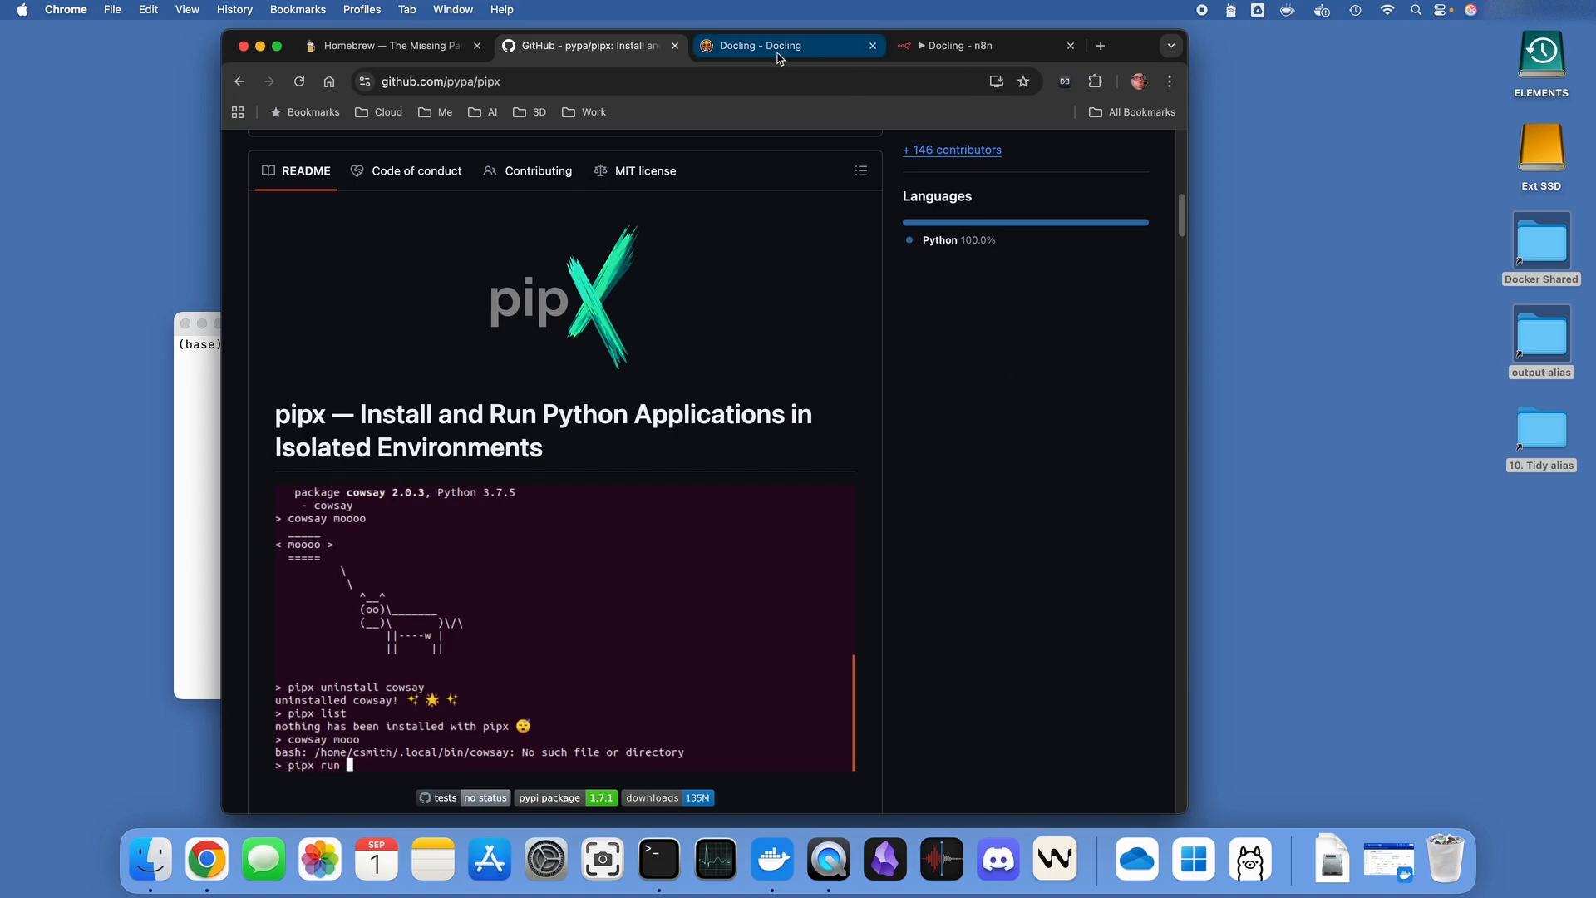
type("cowsay moo")
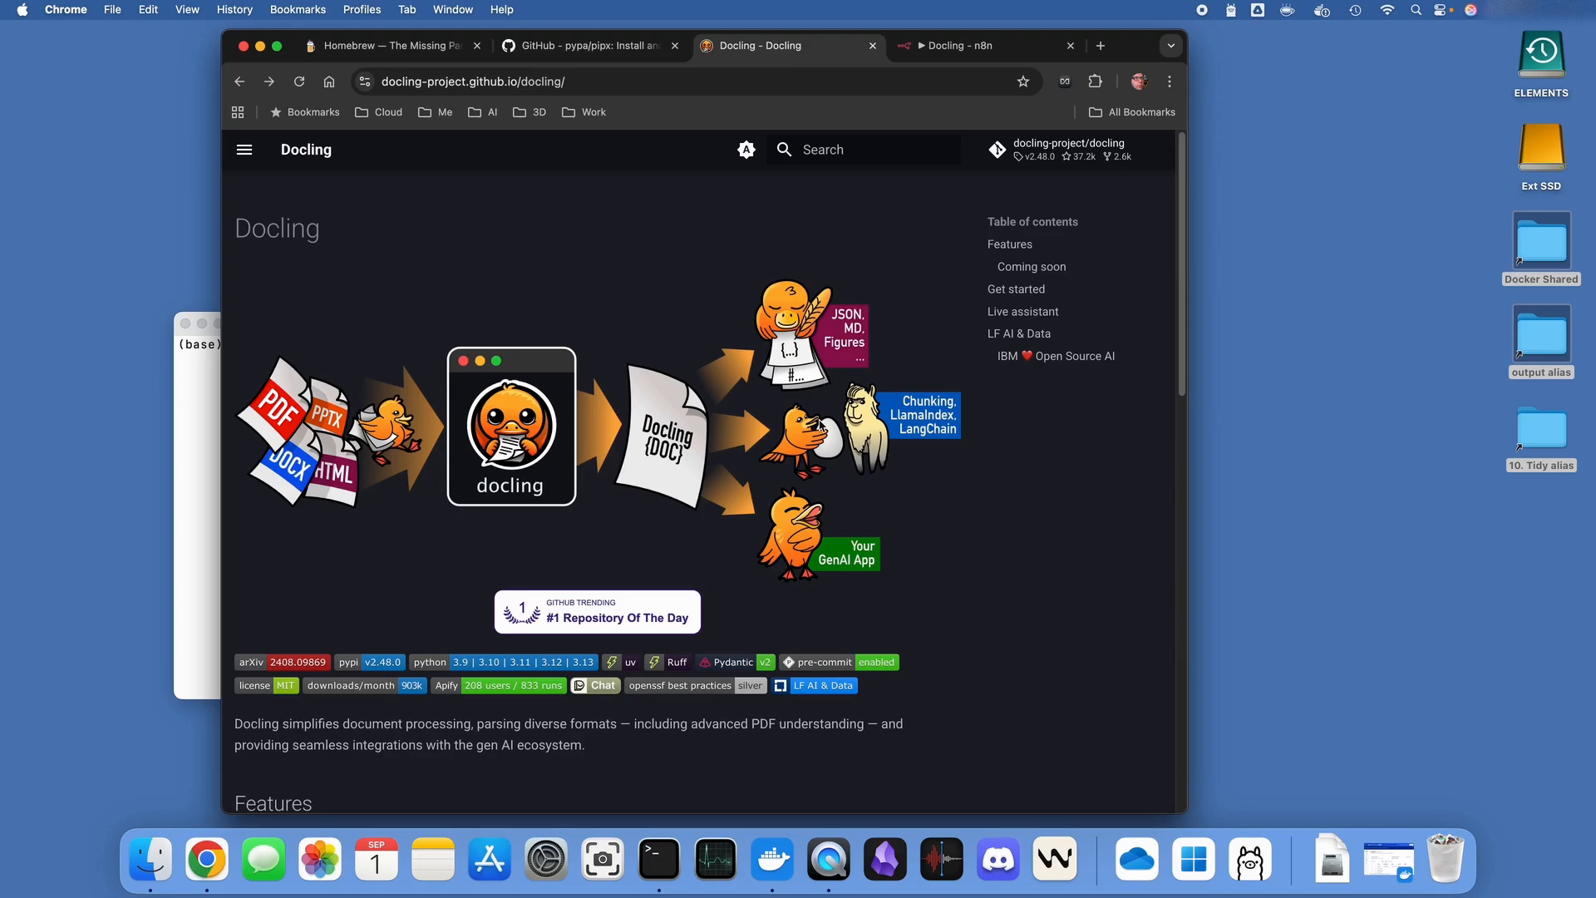
scroll("down", 3)
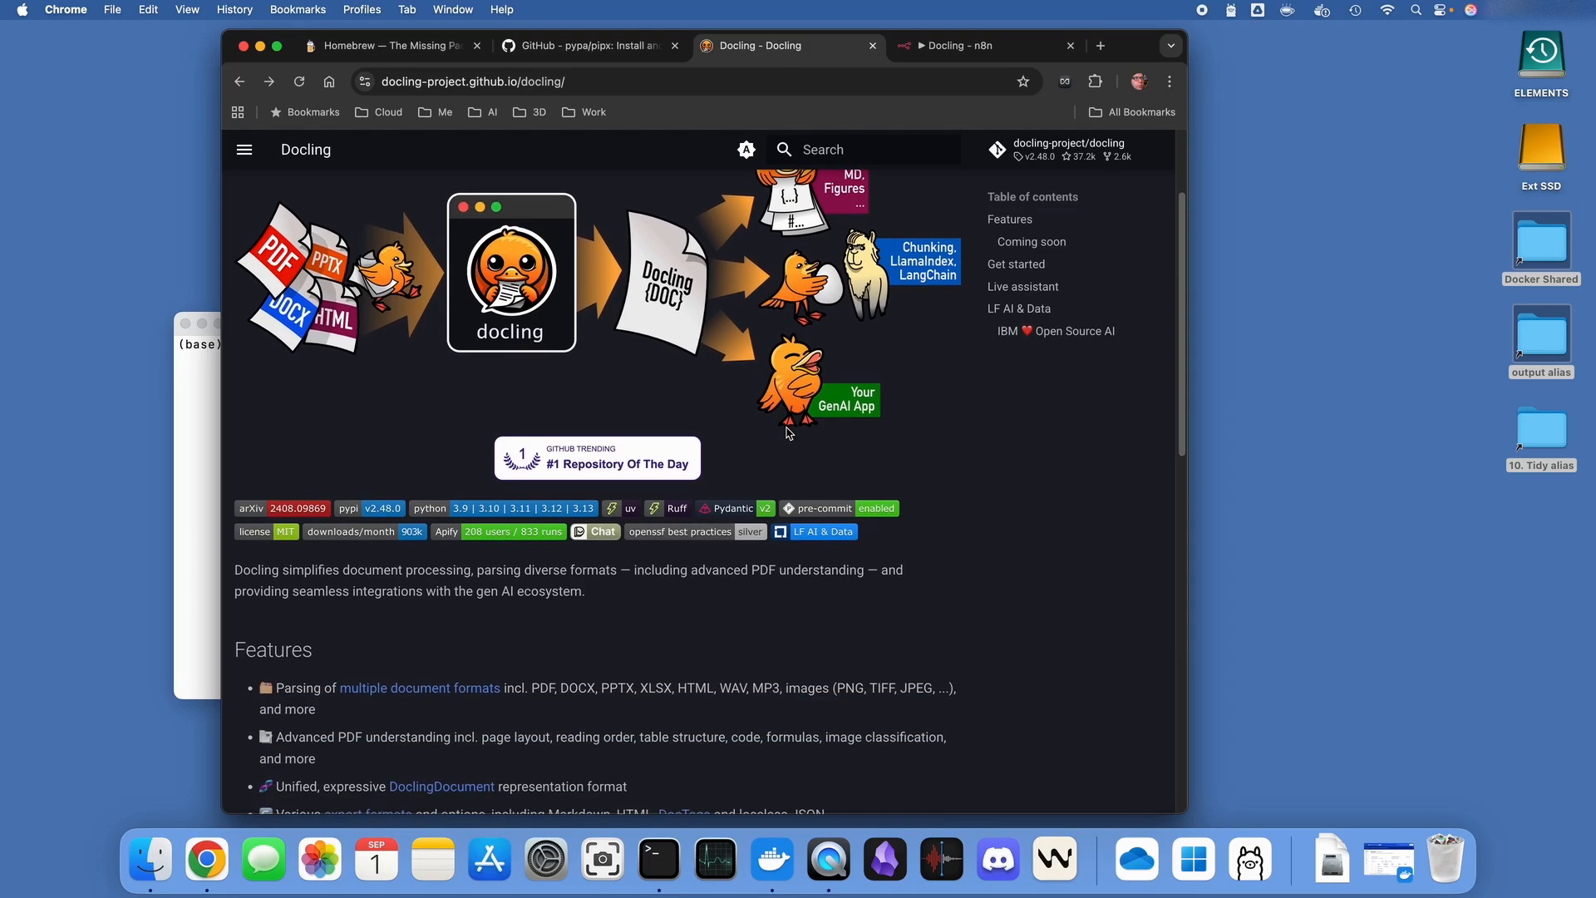
scroll("down", 3)
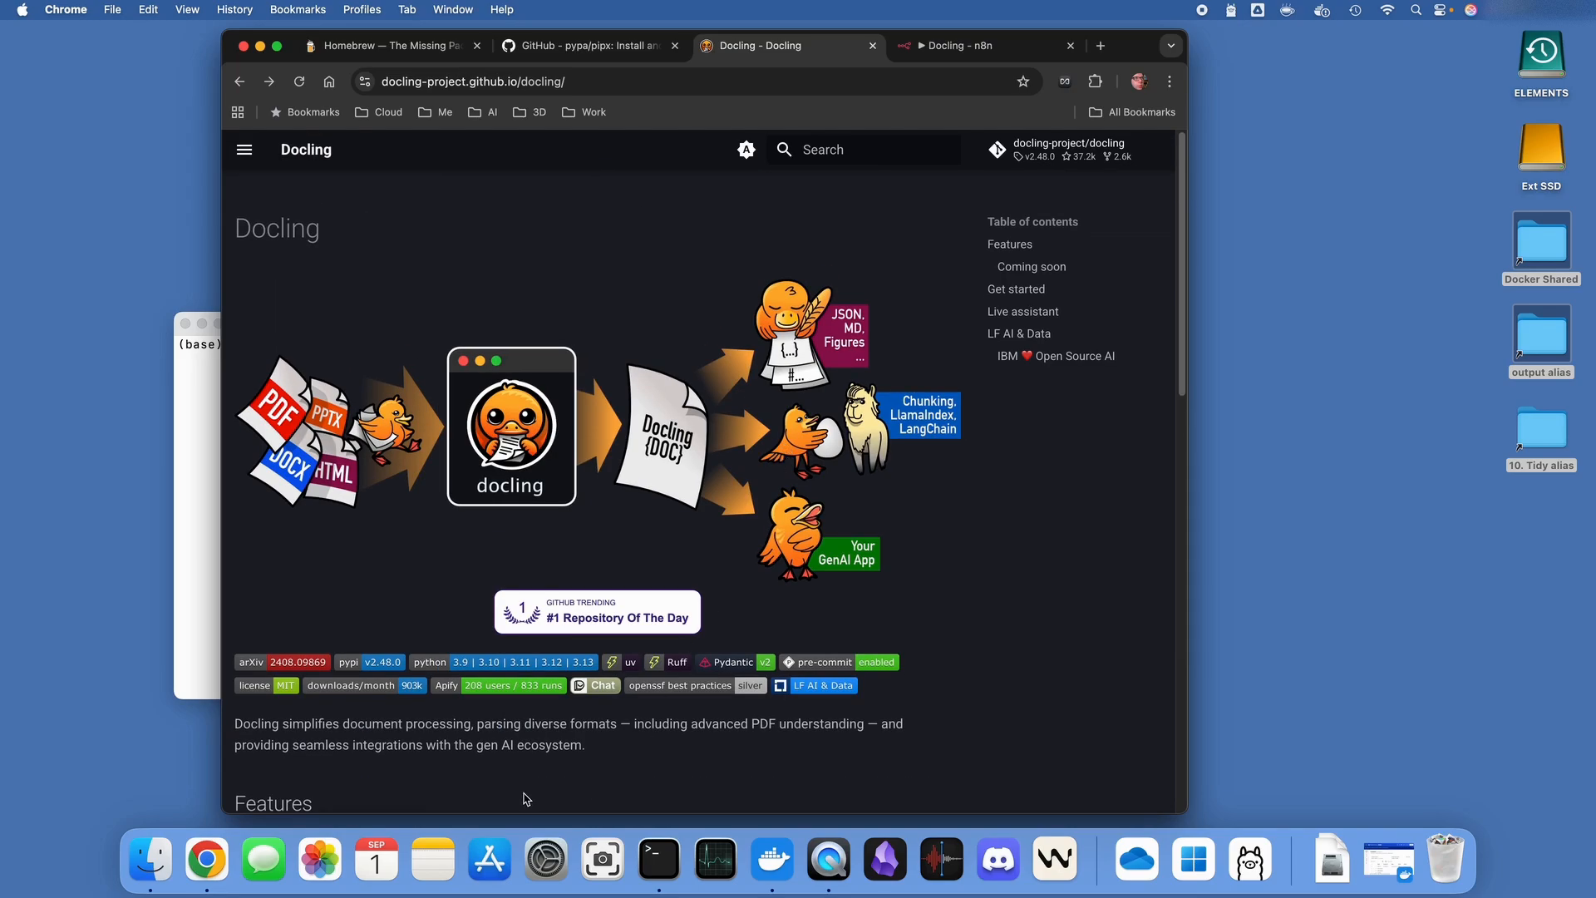
mouse_move(803, 500)
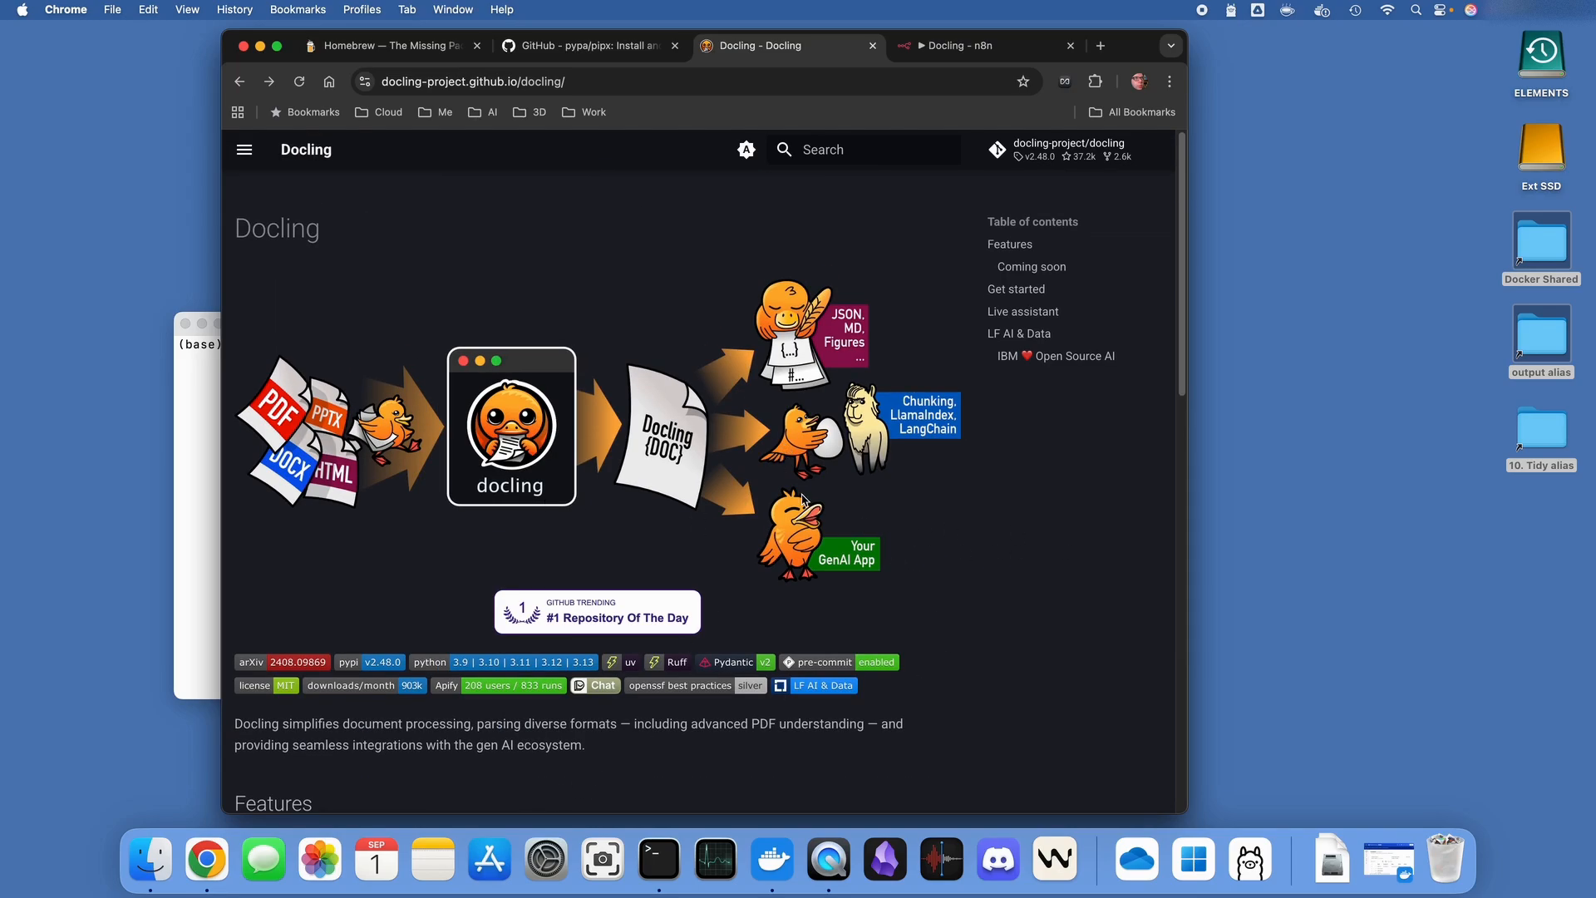
mouse_move(686, 493)
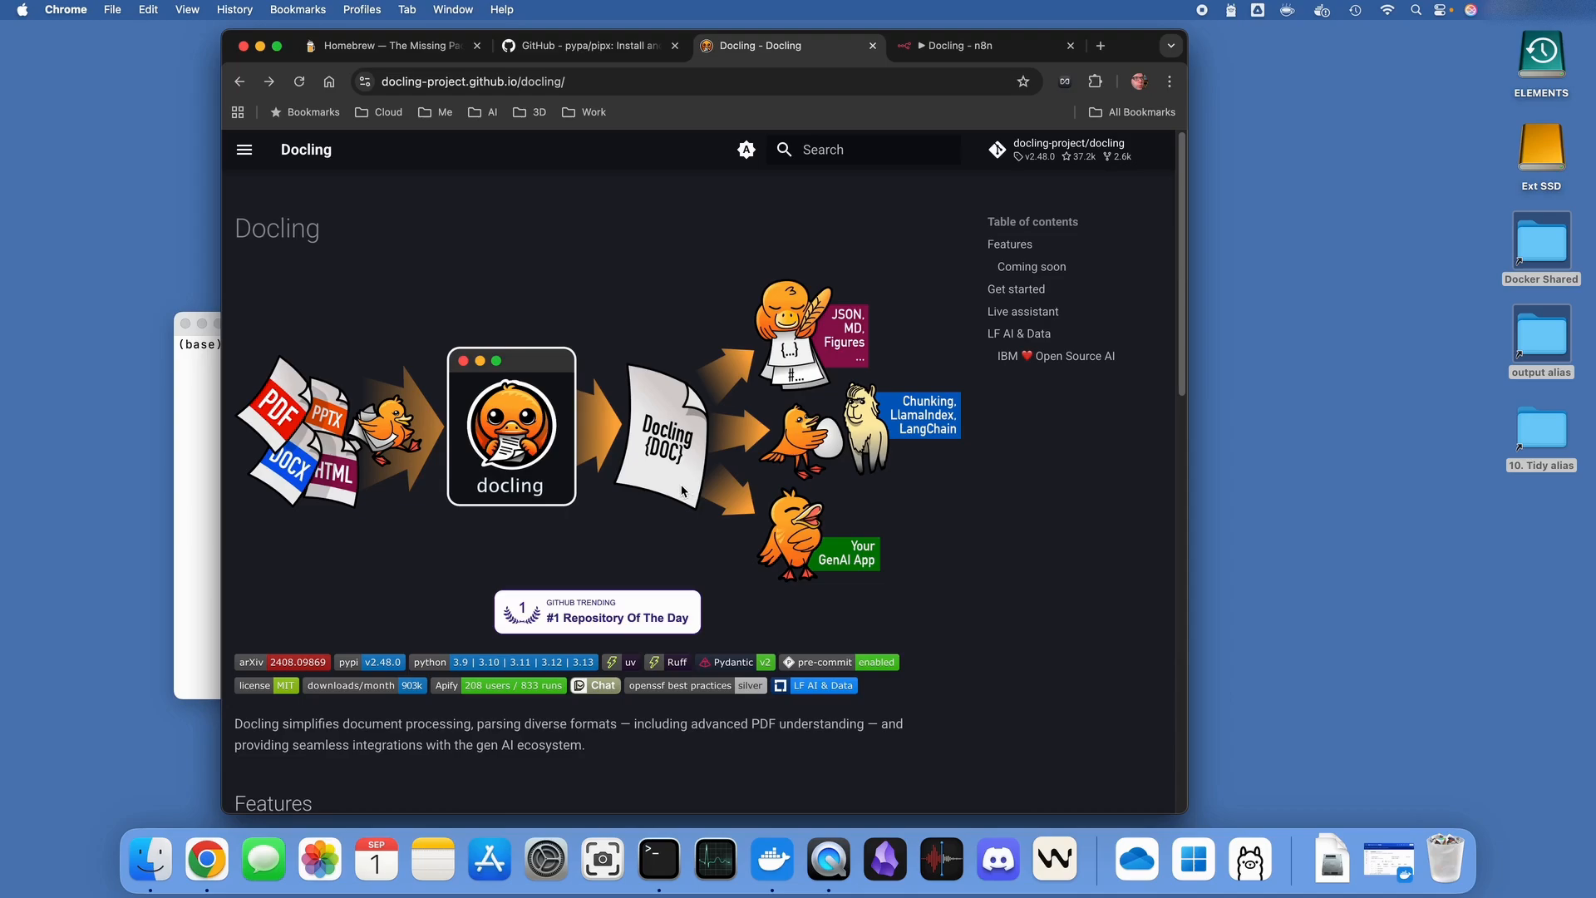
scroll("down", 3)
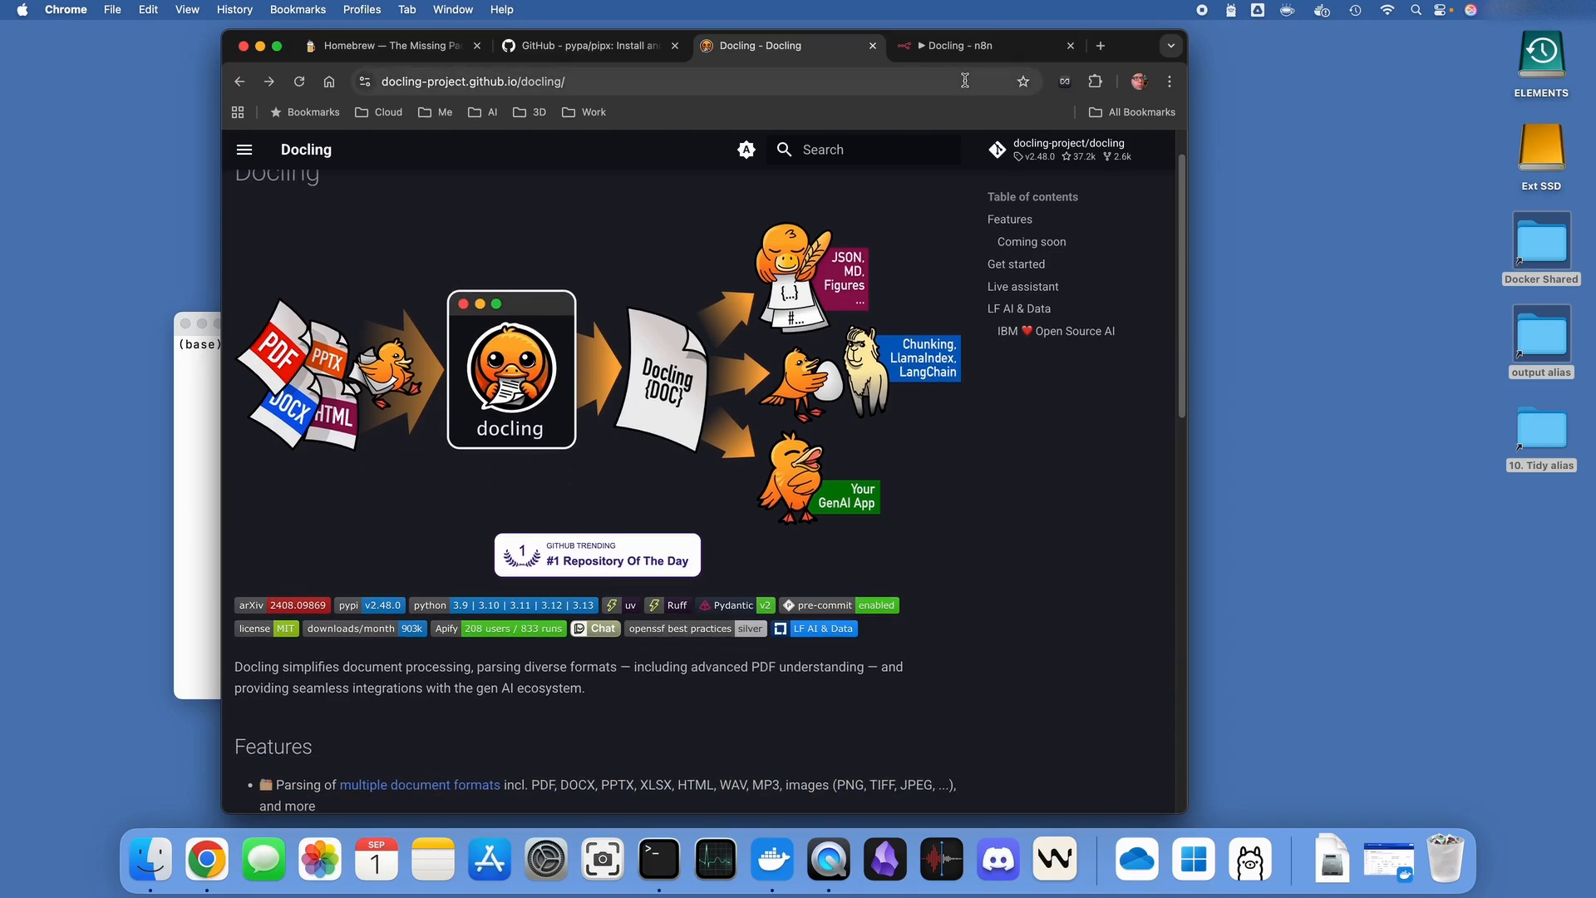
left_click(982, 45)
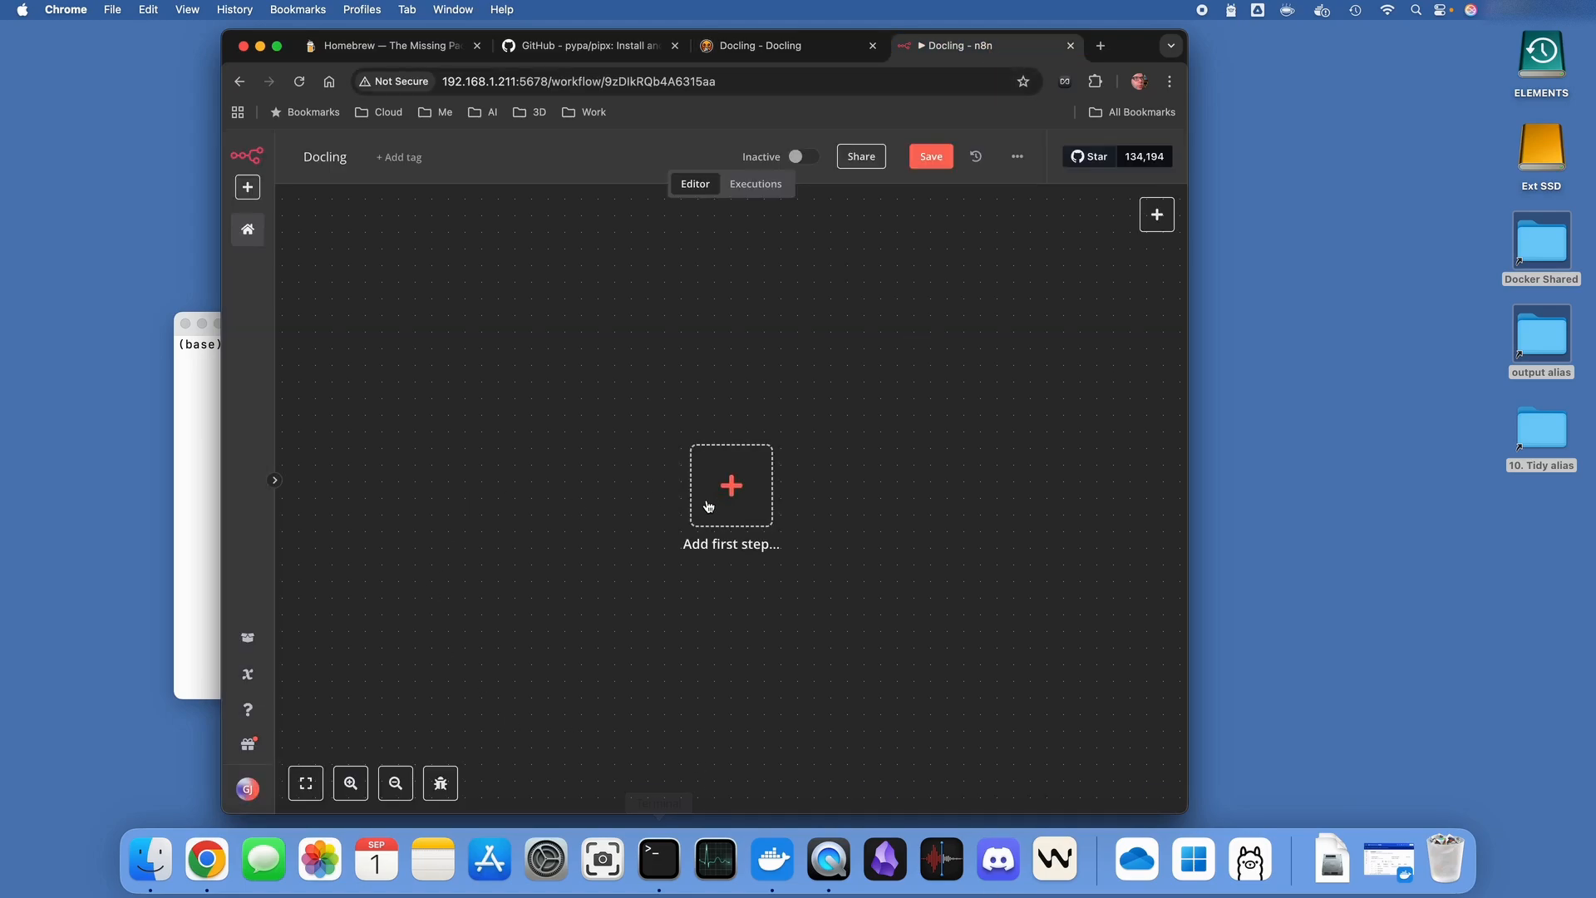
left_click(758, 45)
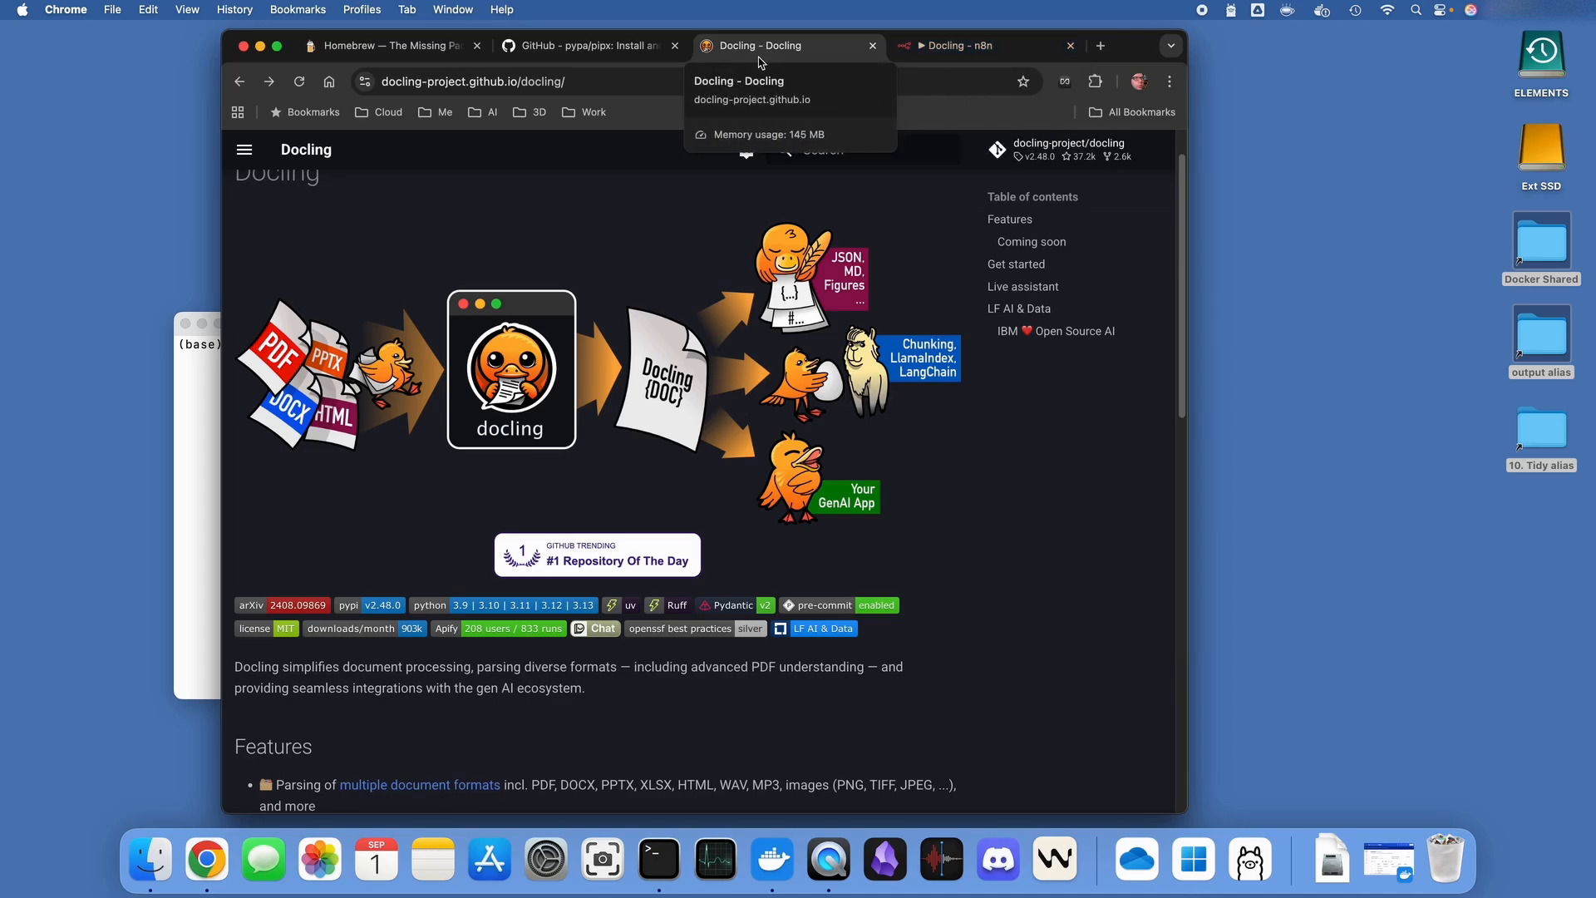
Navigate from Features through getting started to the Docling Installation page
scroll("down", 3)
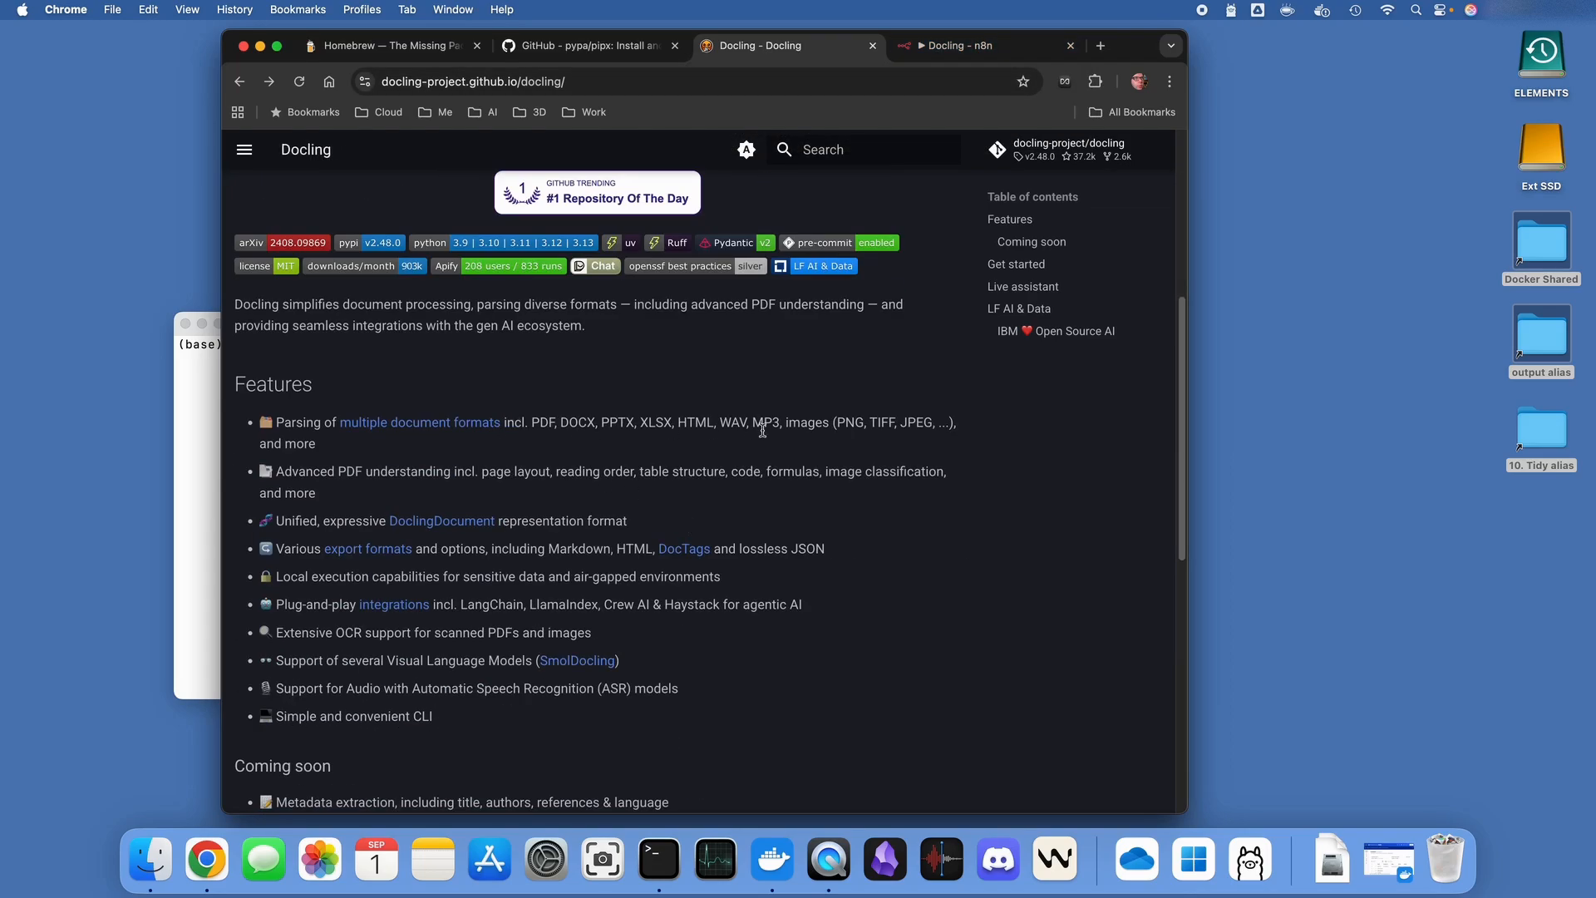
left_click(1010, 218)
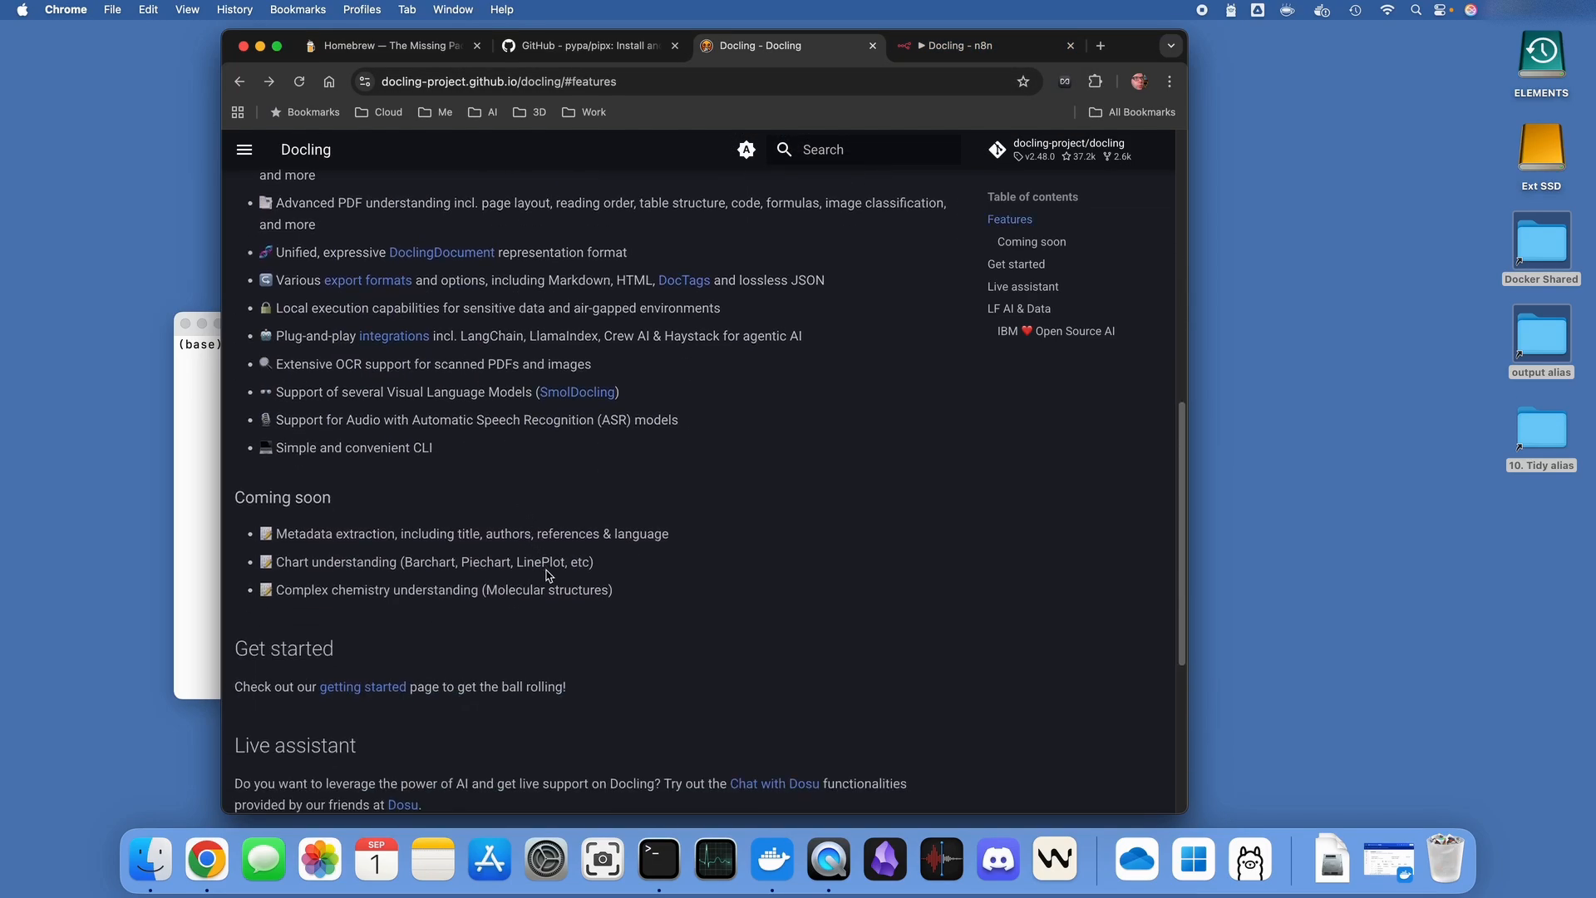
left_click(361, 686)
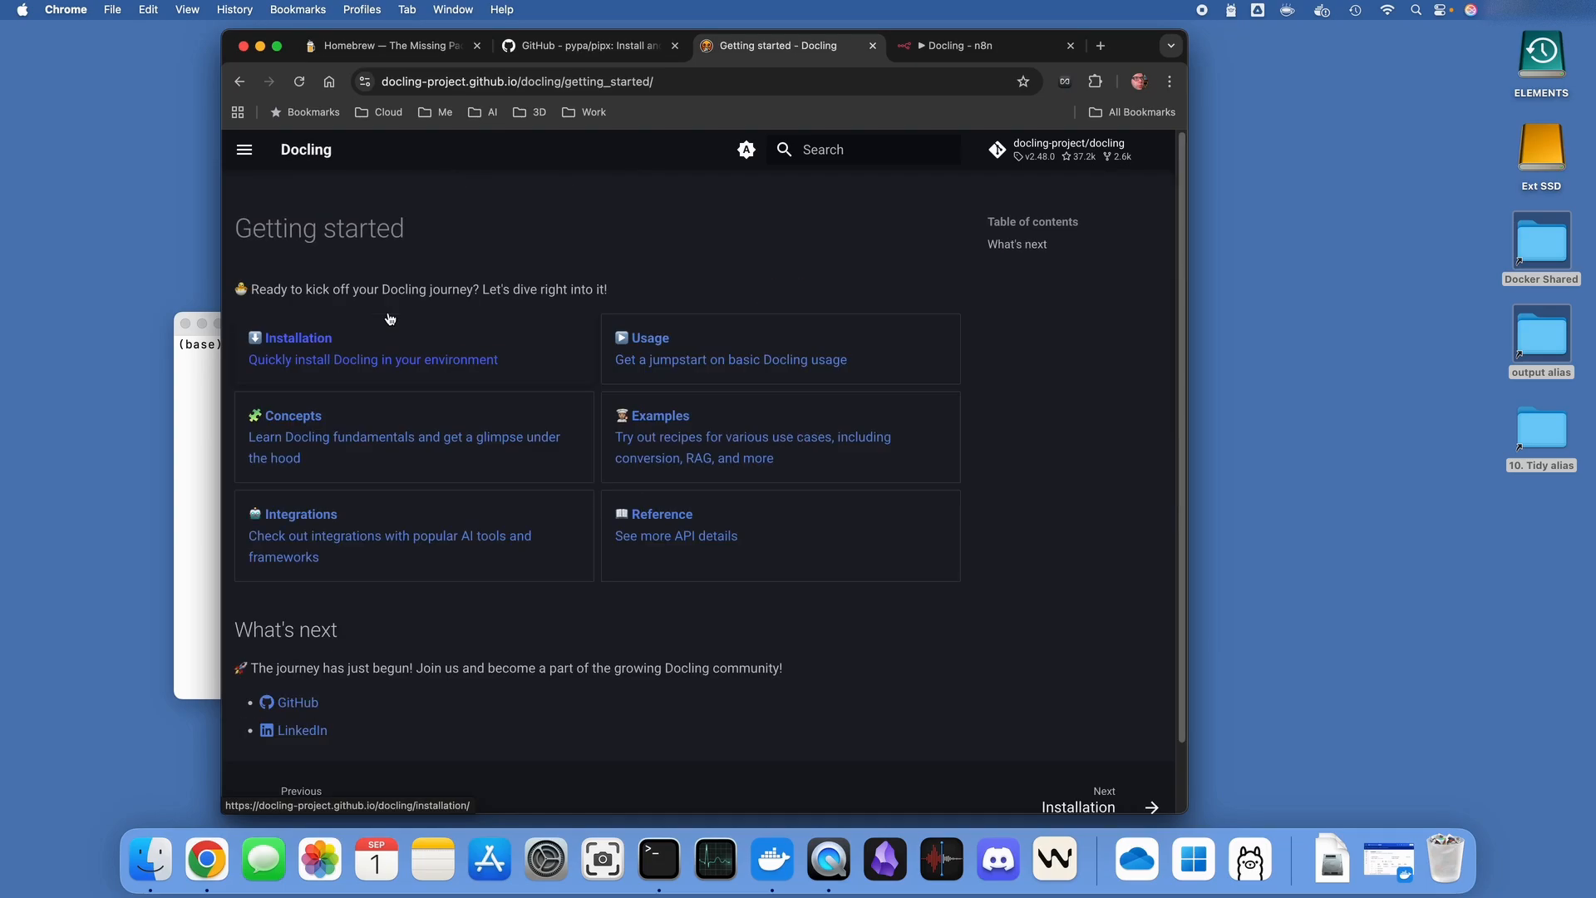
left_click(296, 336)
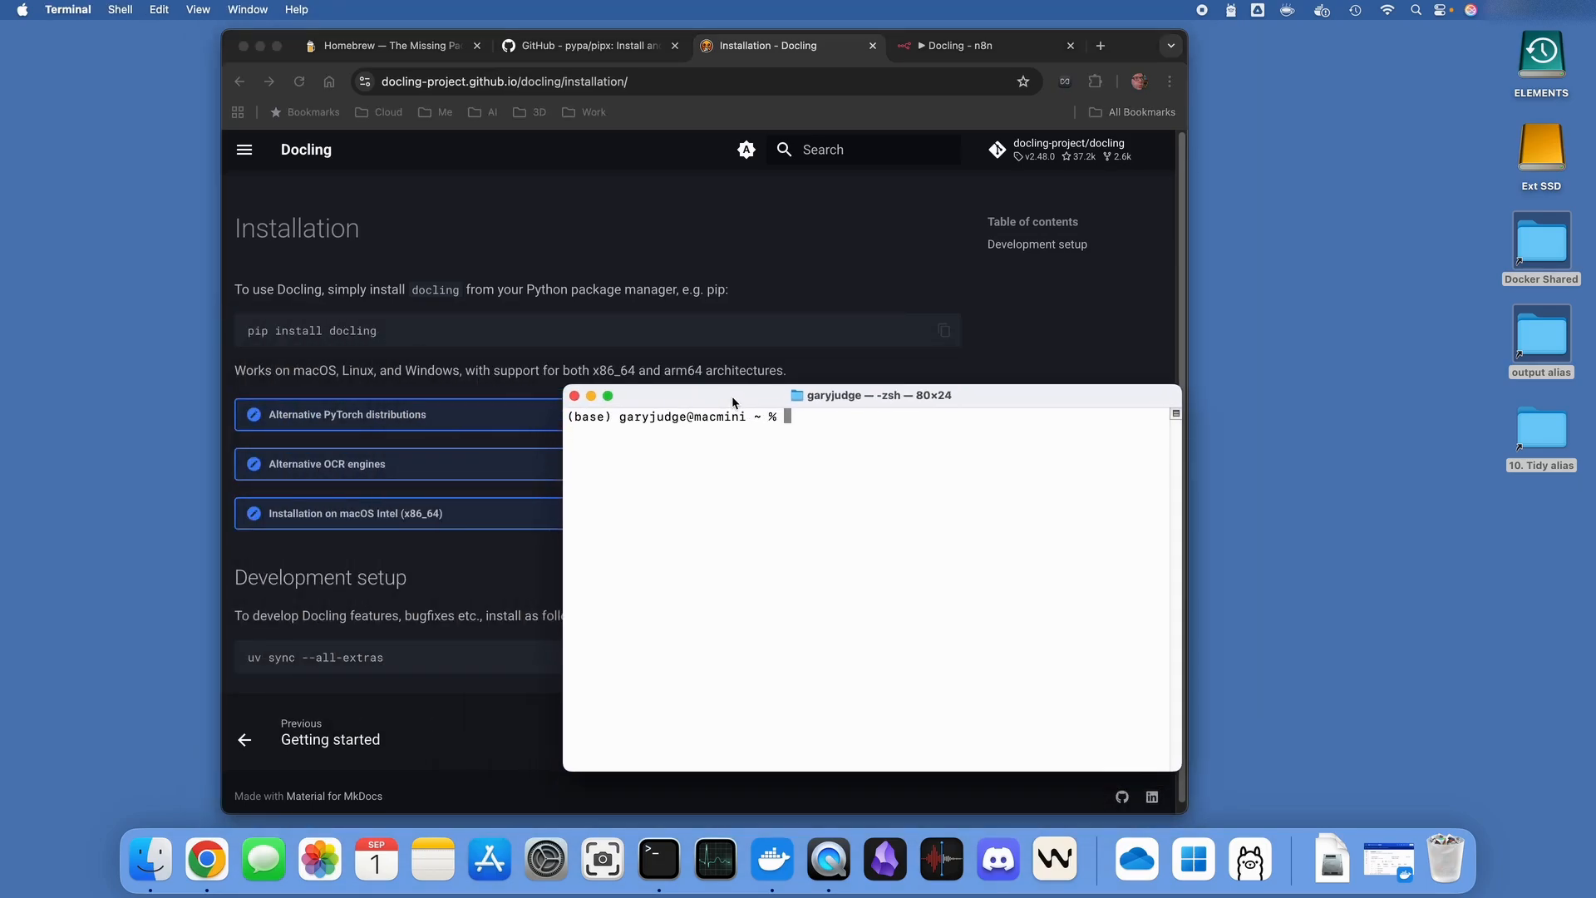
Install Docling in Terminal with pipx install docling
type("pipx instal")
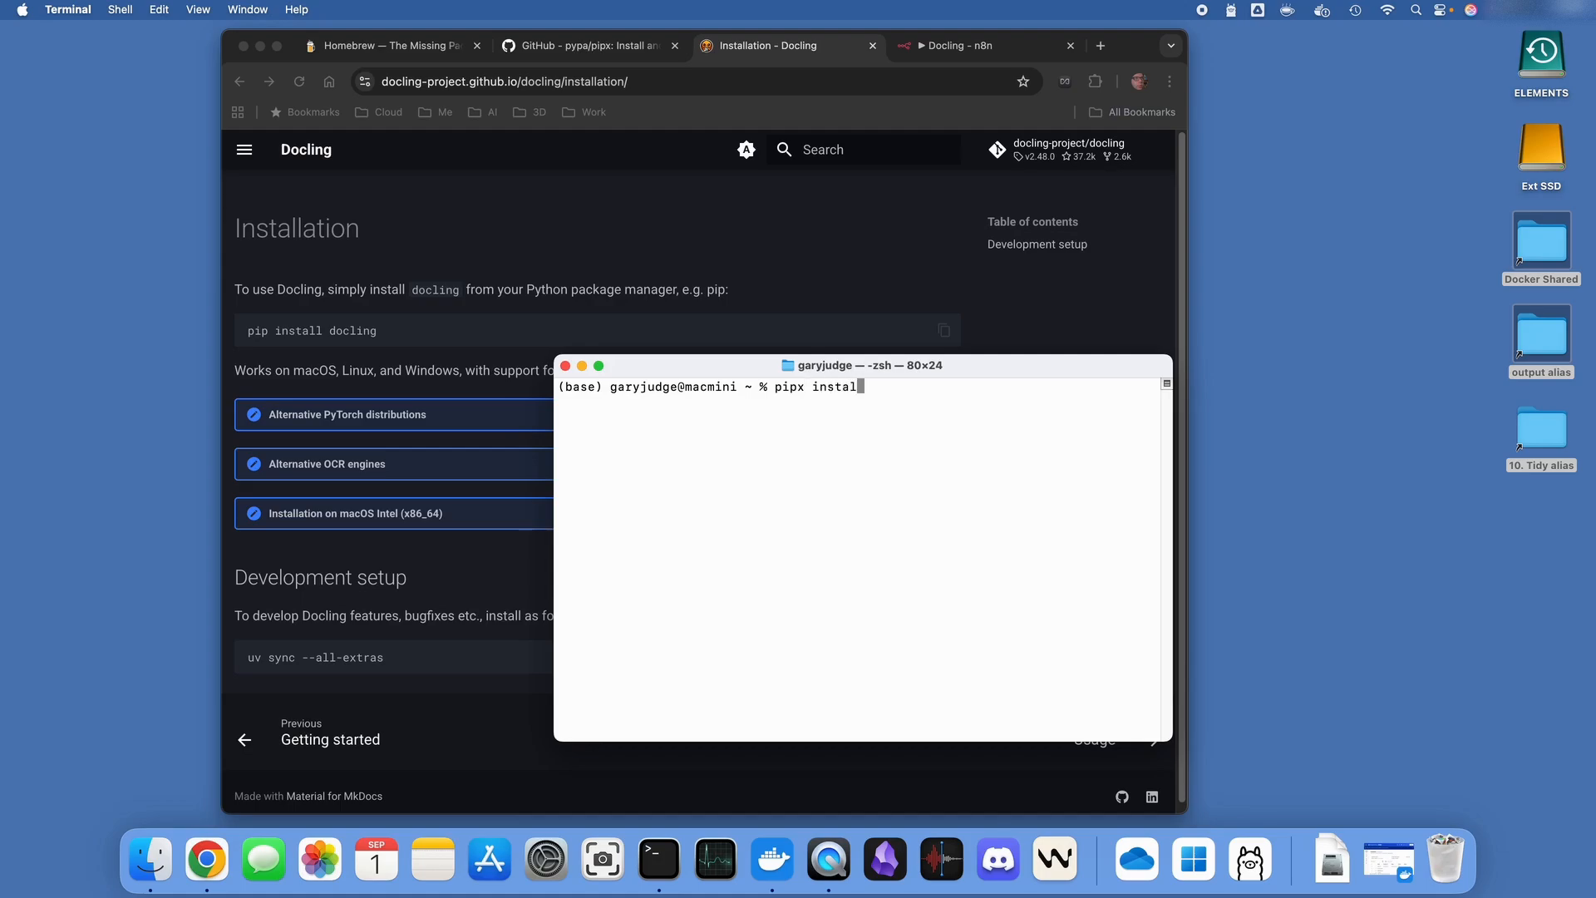
type("docling")
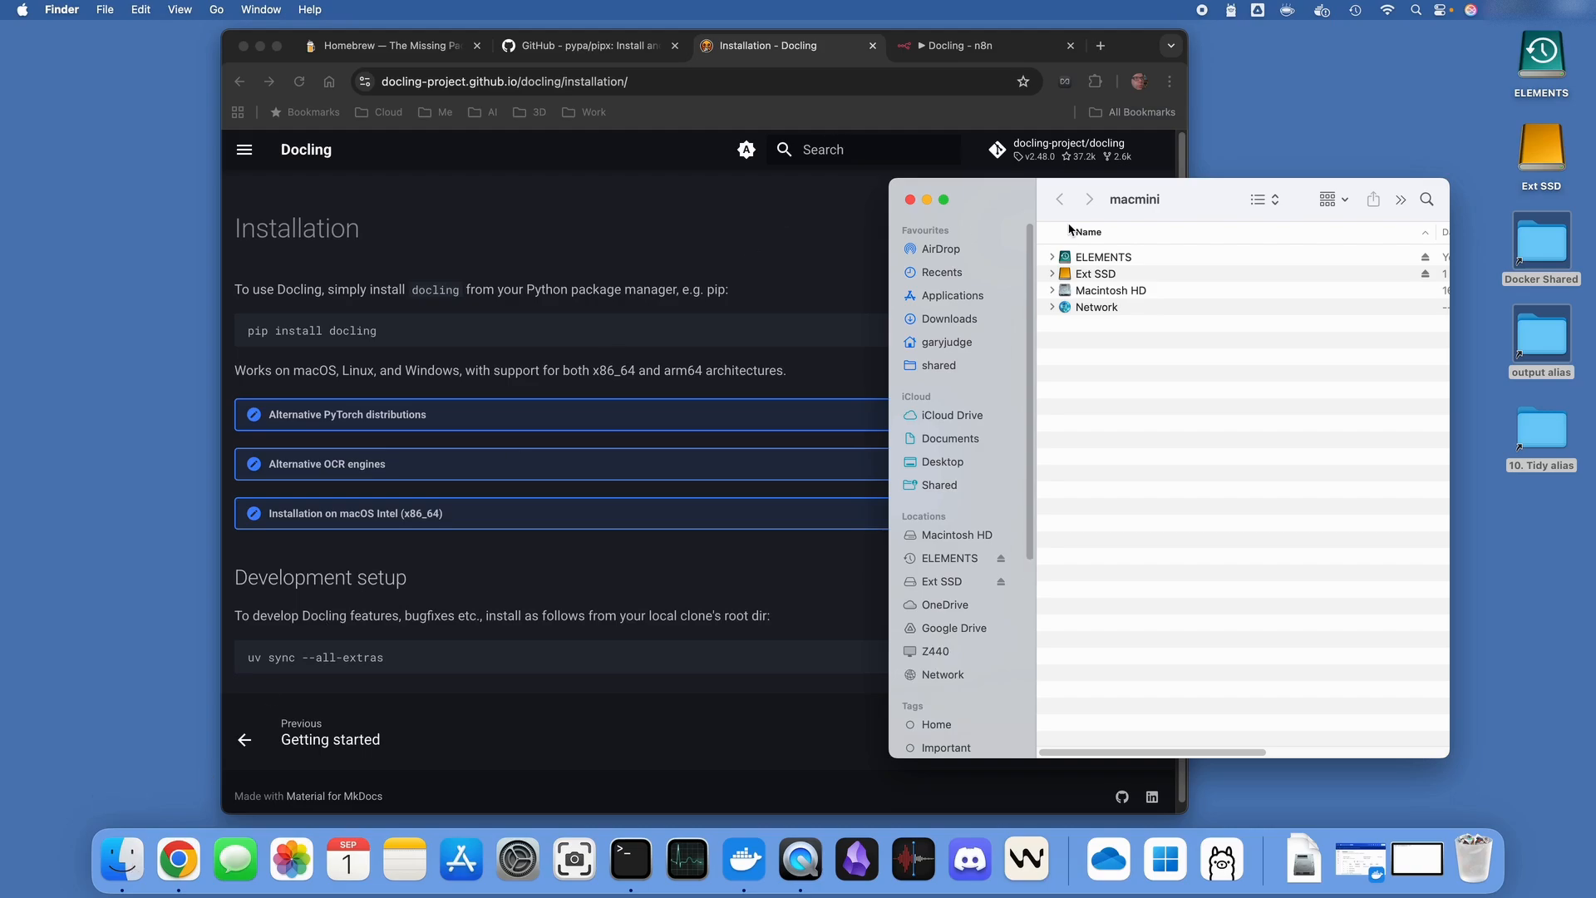
Locate the docling executable in .local/pipx/venvs/docling/bin in Finder
left_click(180, 9)
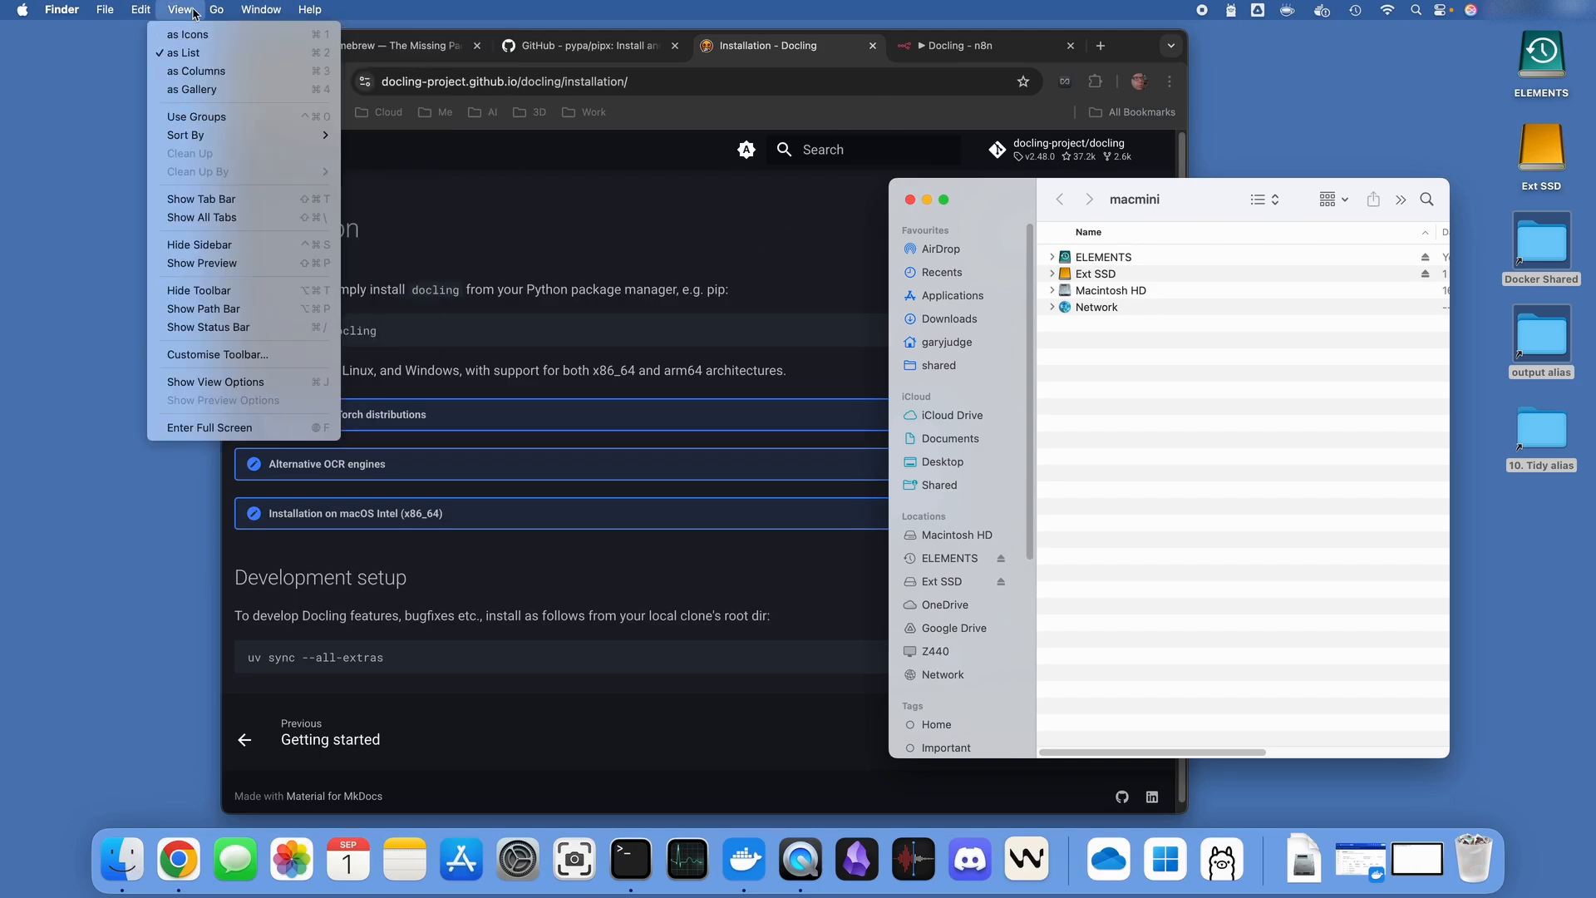
left_click(217, 9)
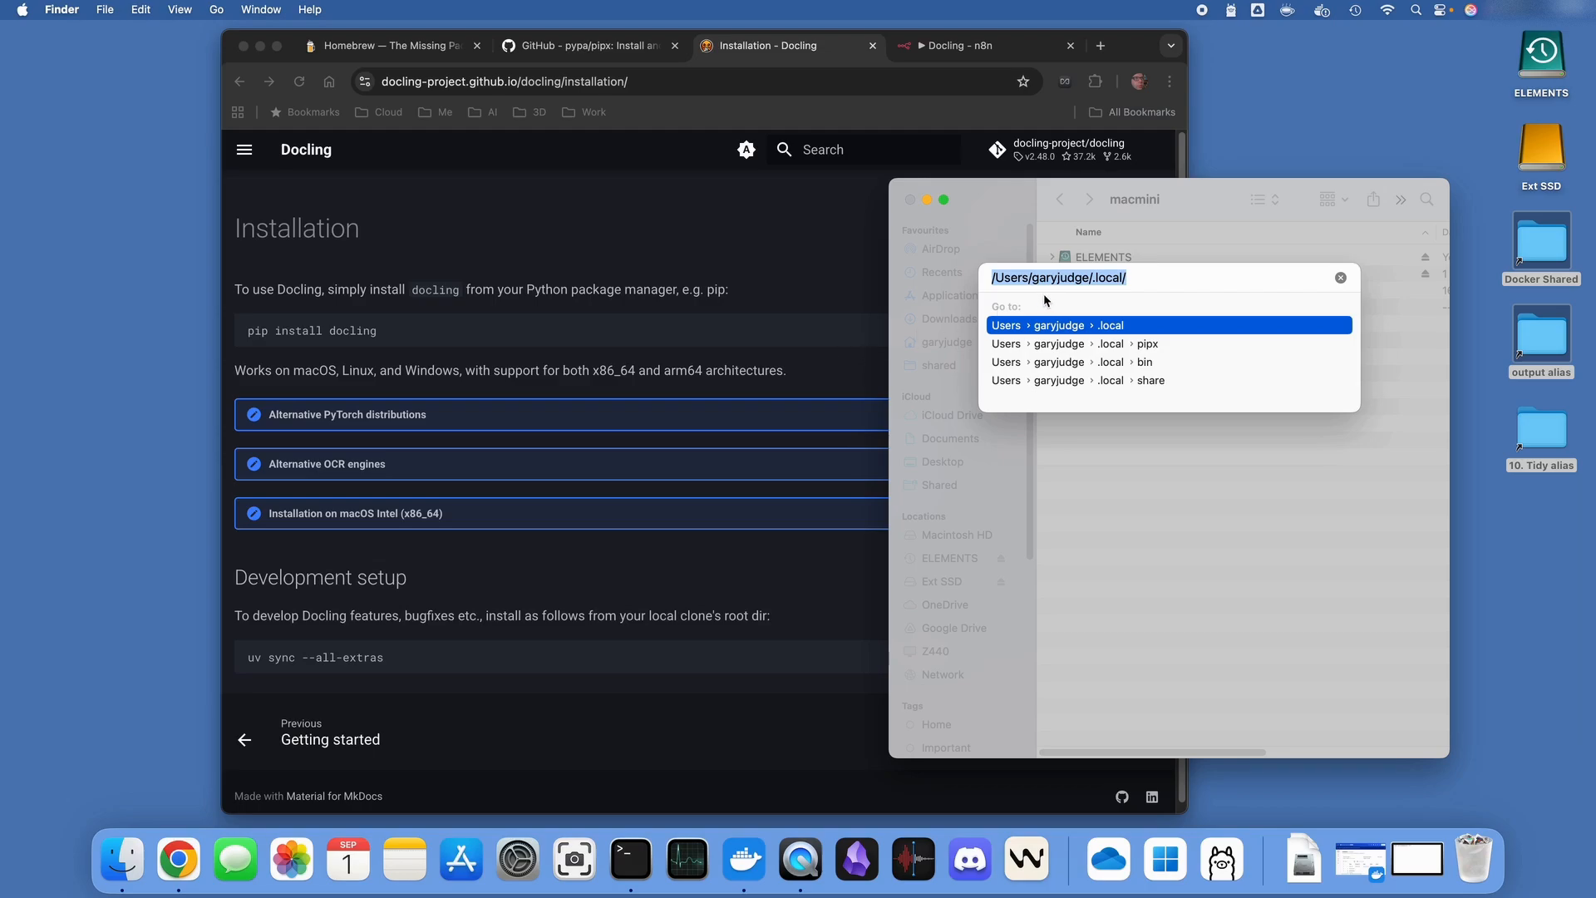
mouse_move(1033, 299)
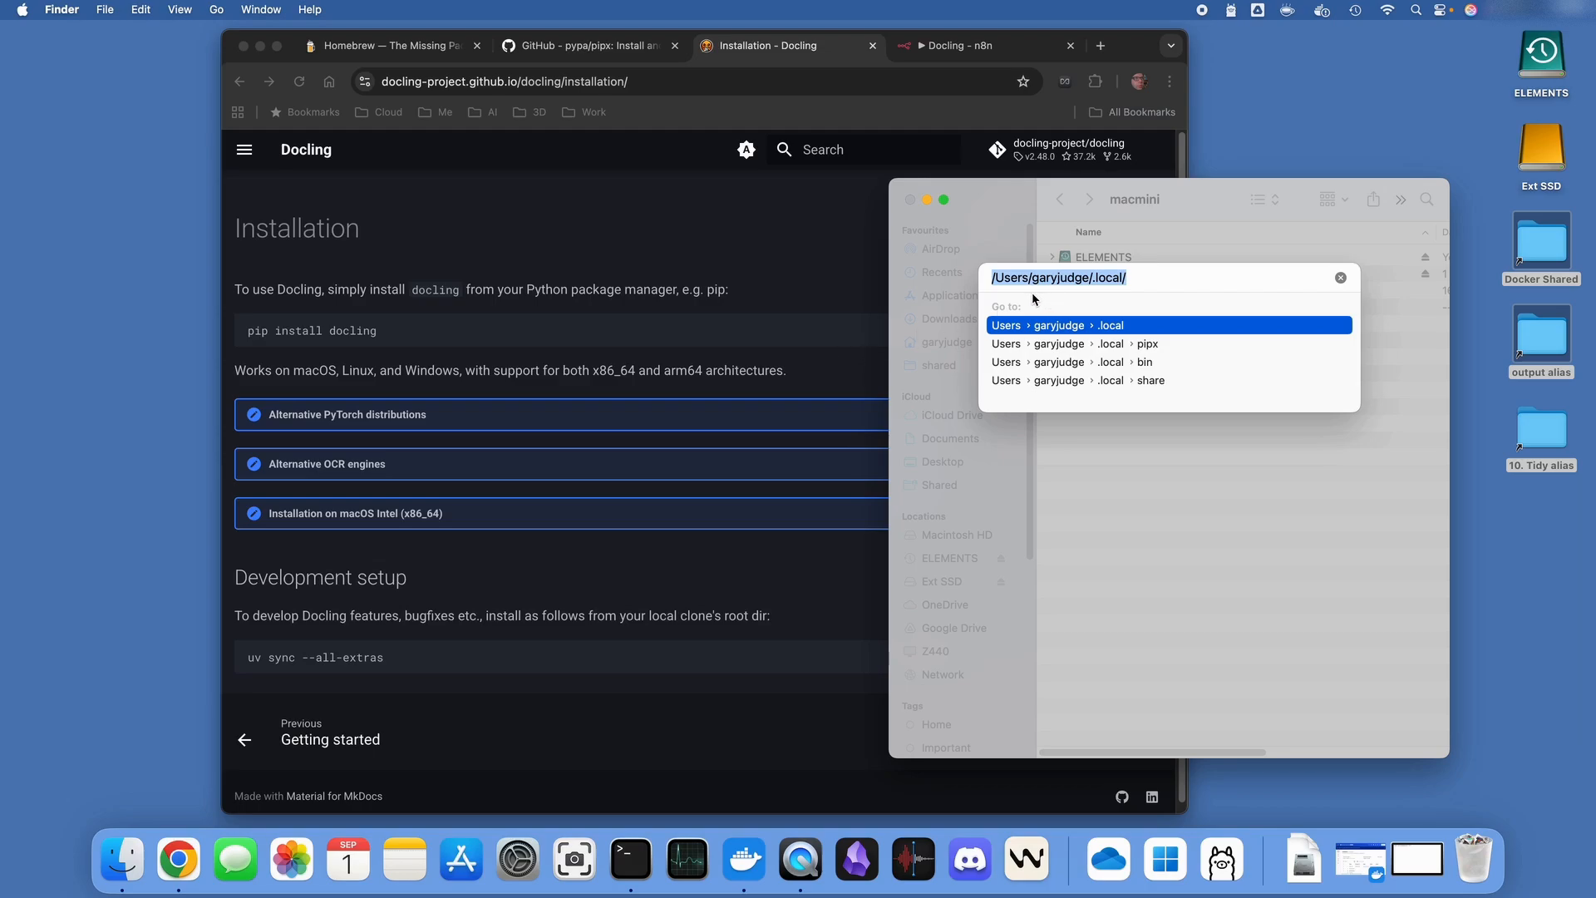
mouse_move(1075, 298)
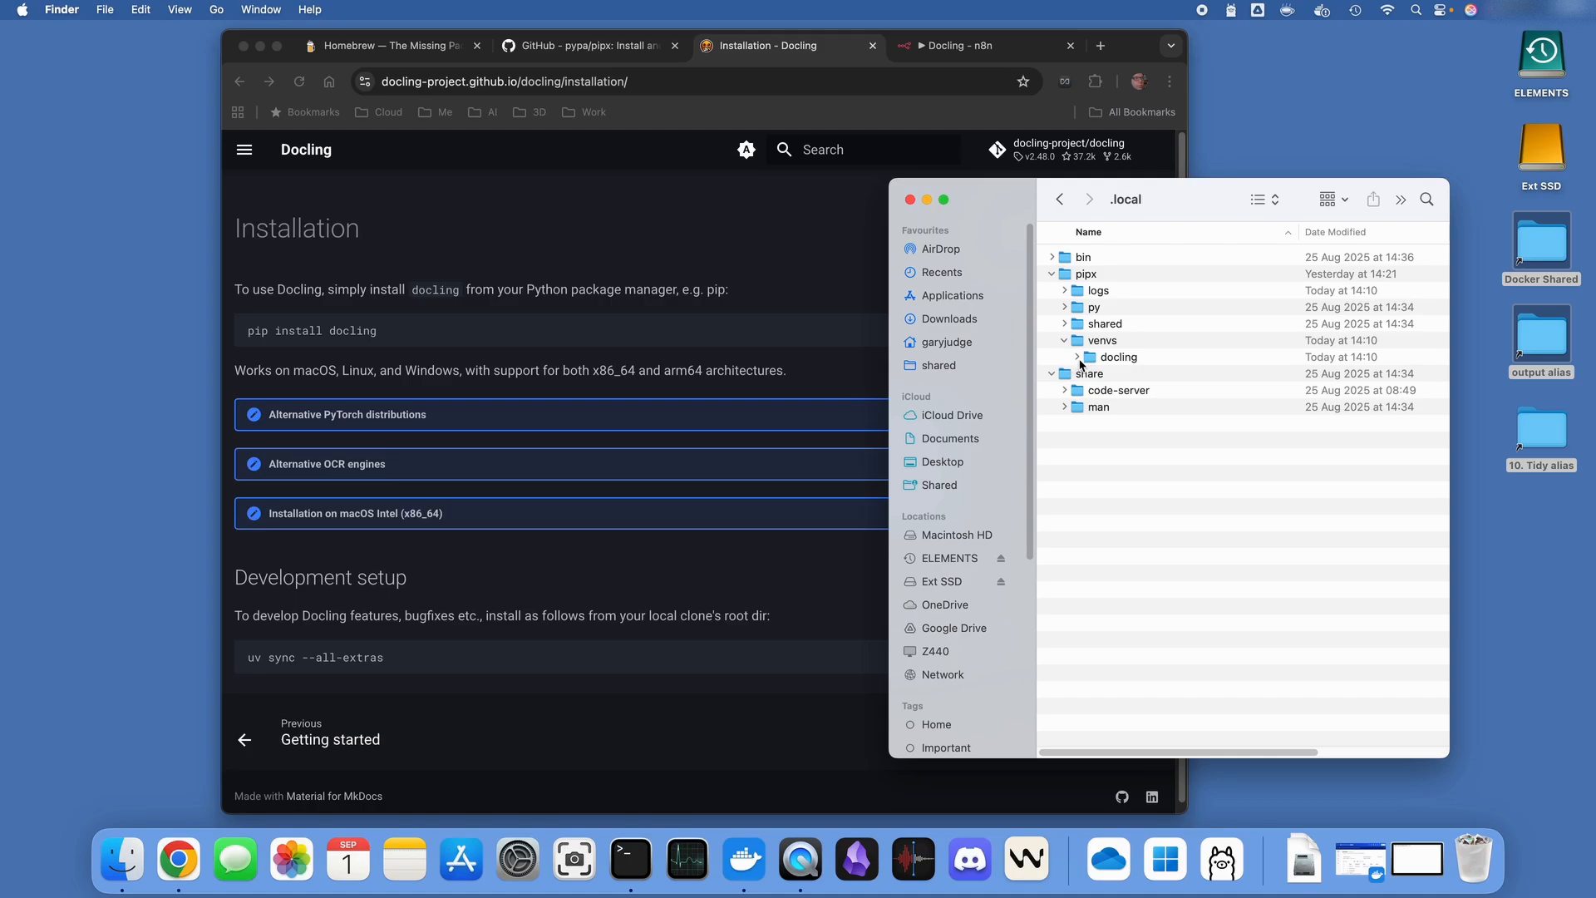
left_click(1090, 358)
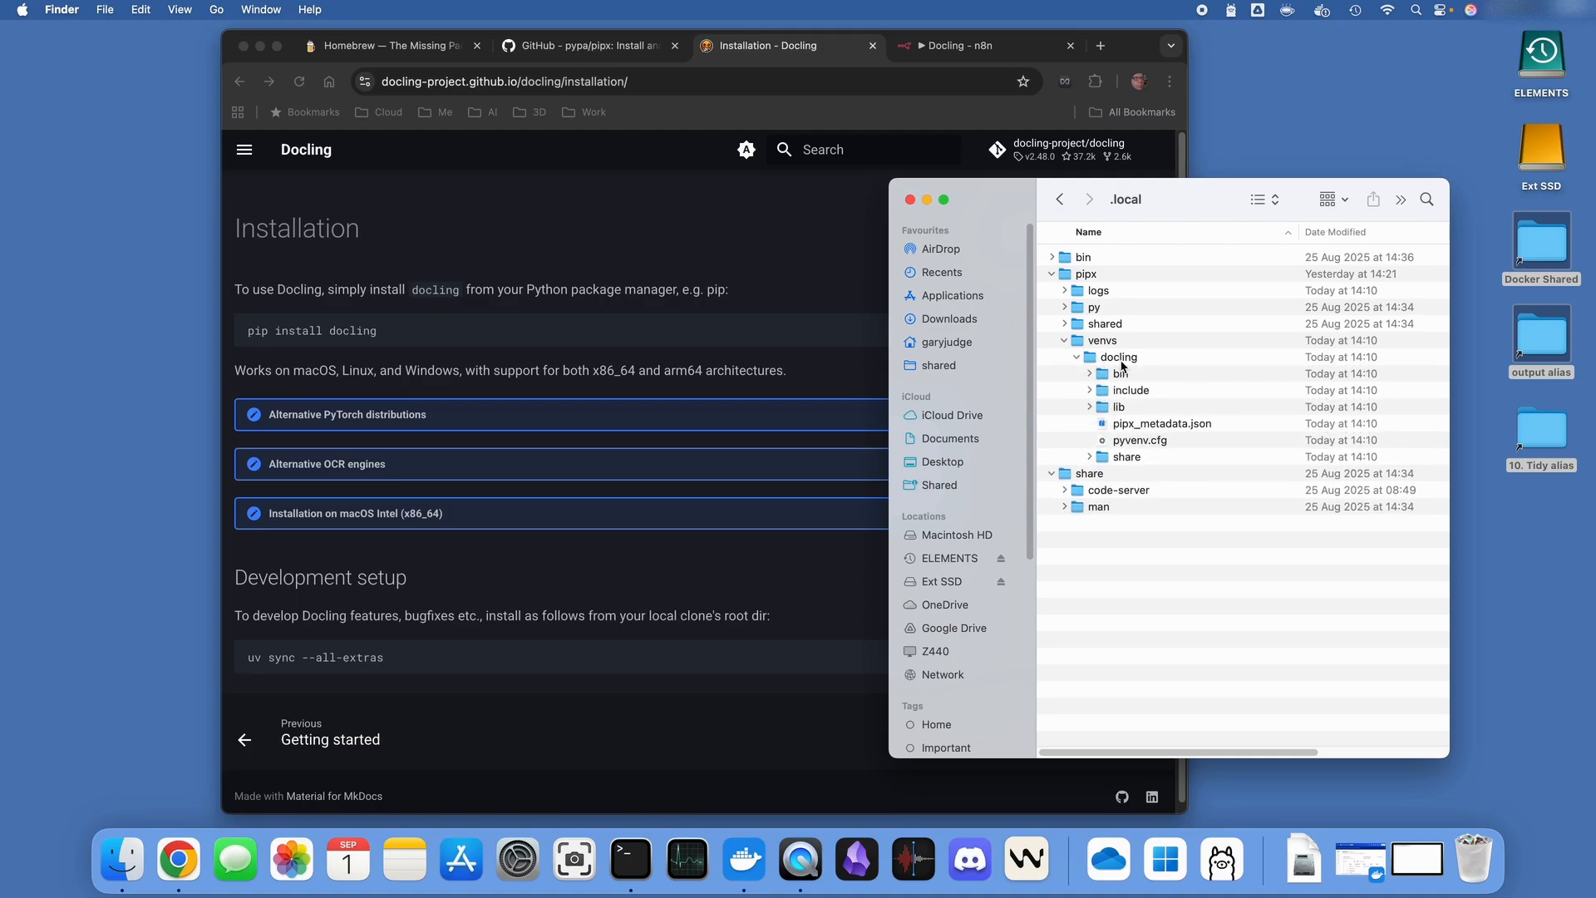
left_click(1089, 372)
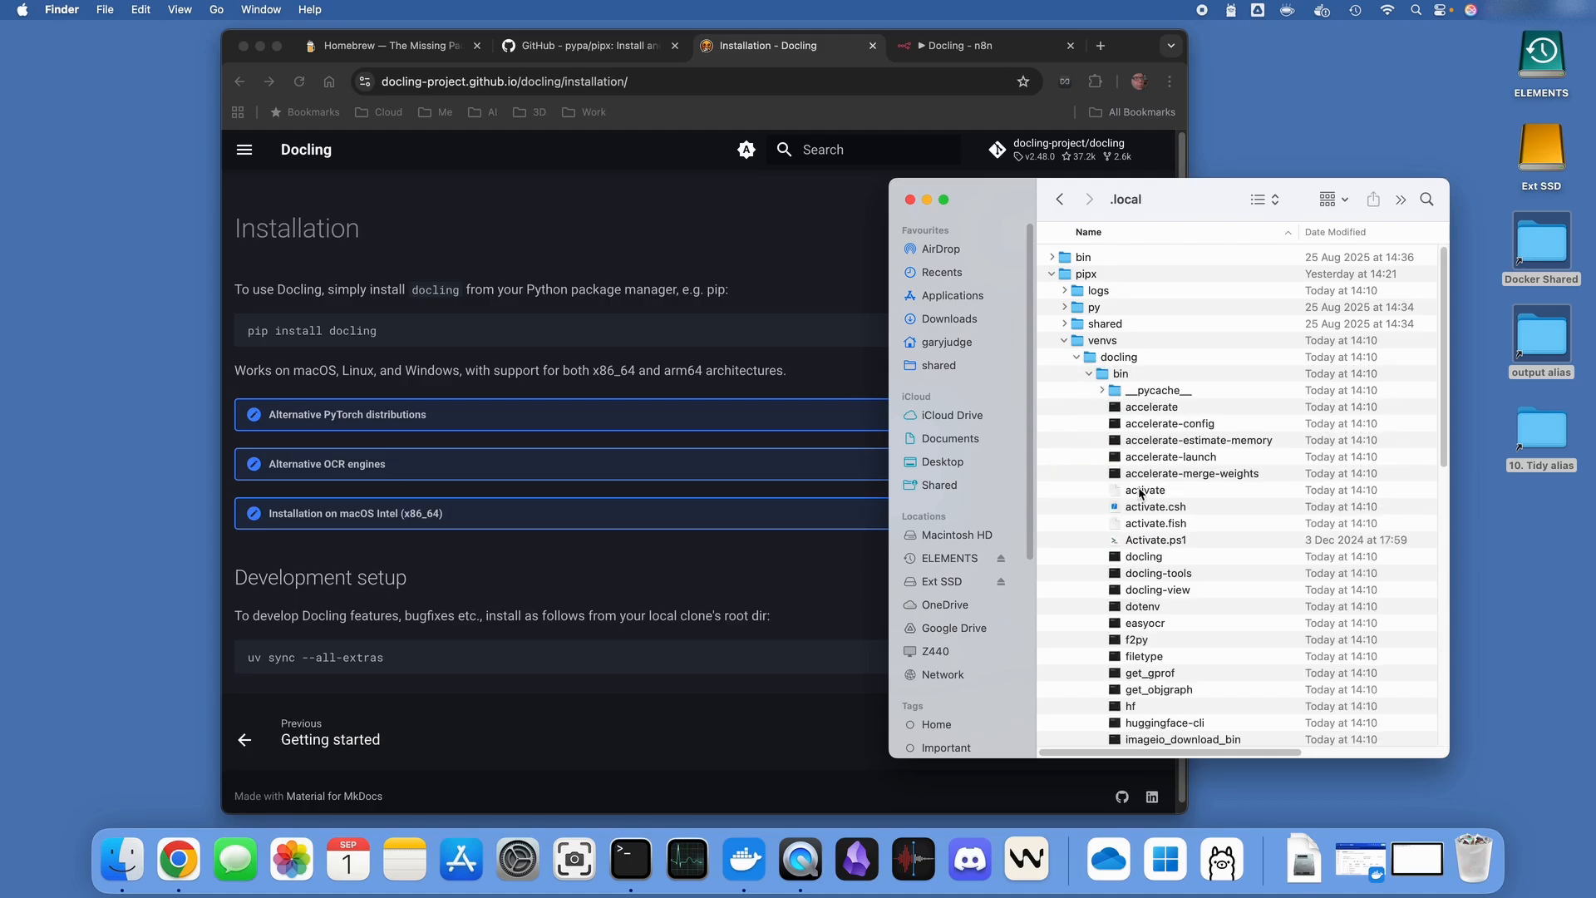
left_click(1143, 556)
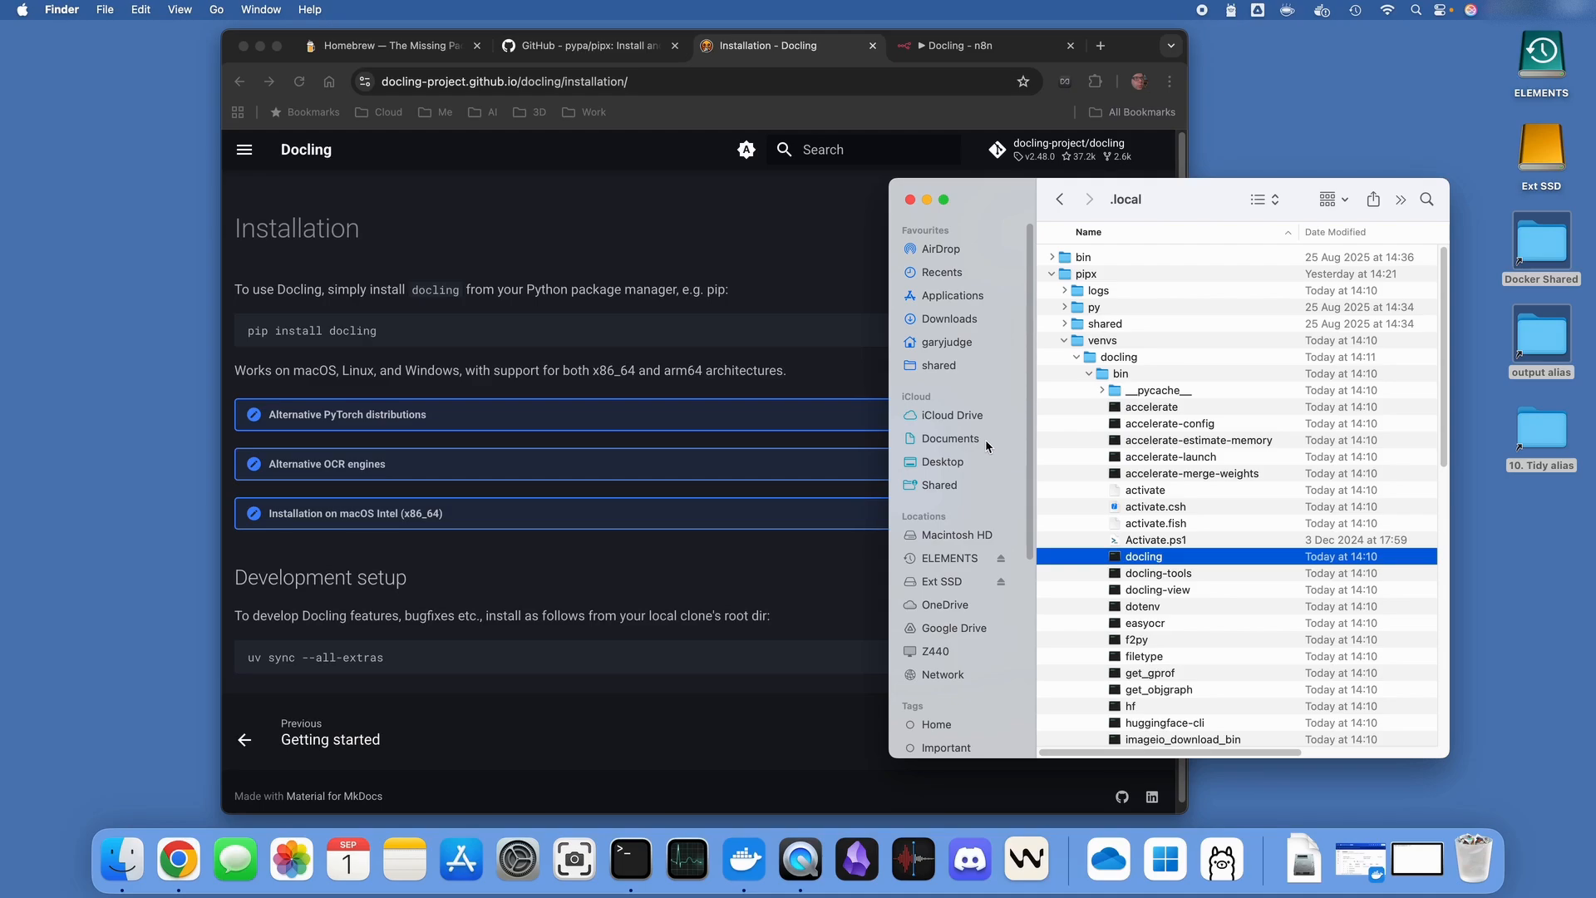
mouse_move(177, 860)
type("do")
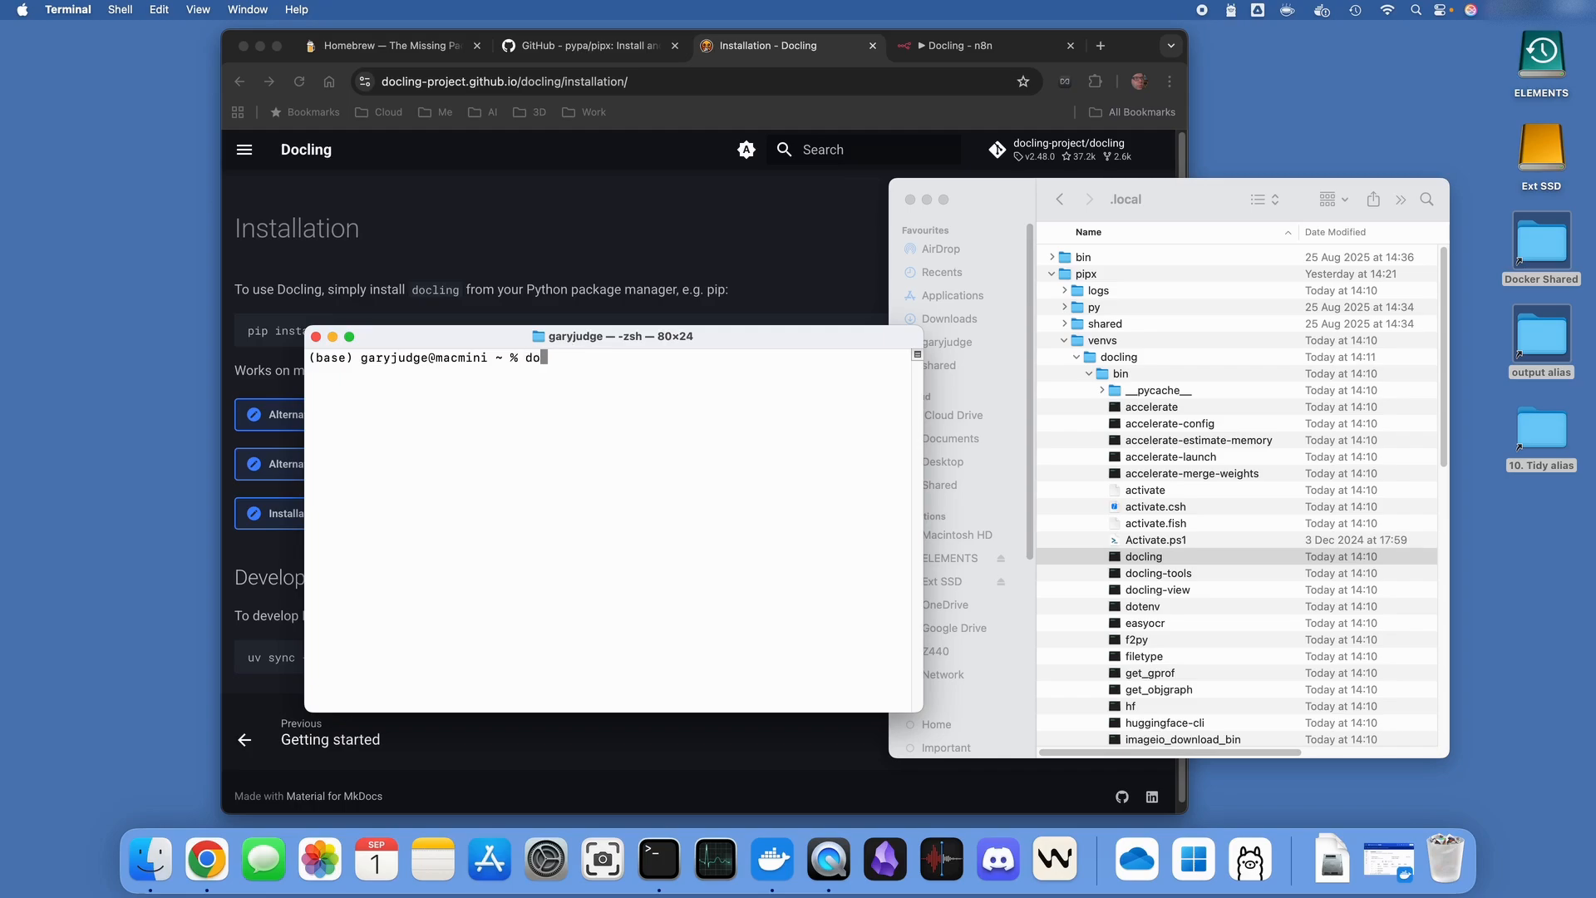
Run docling in Terminal and scroll through its printed command-line options
type("cling")
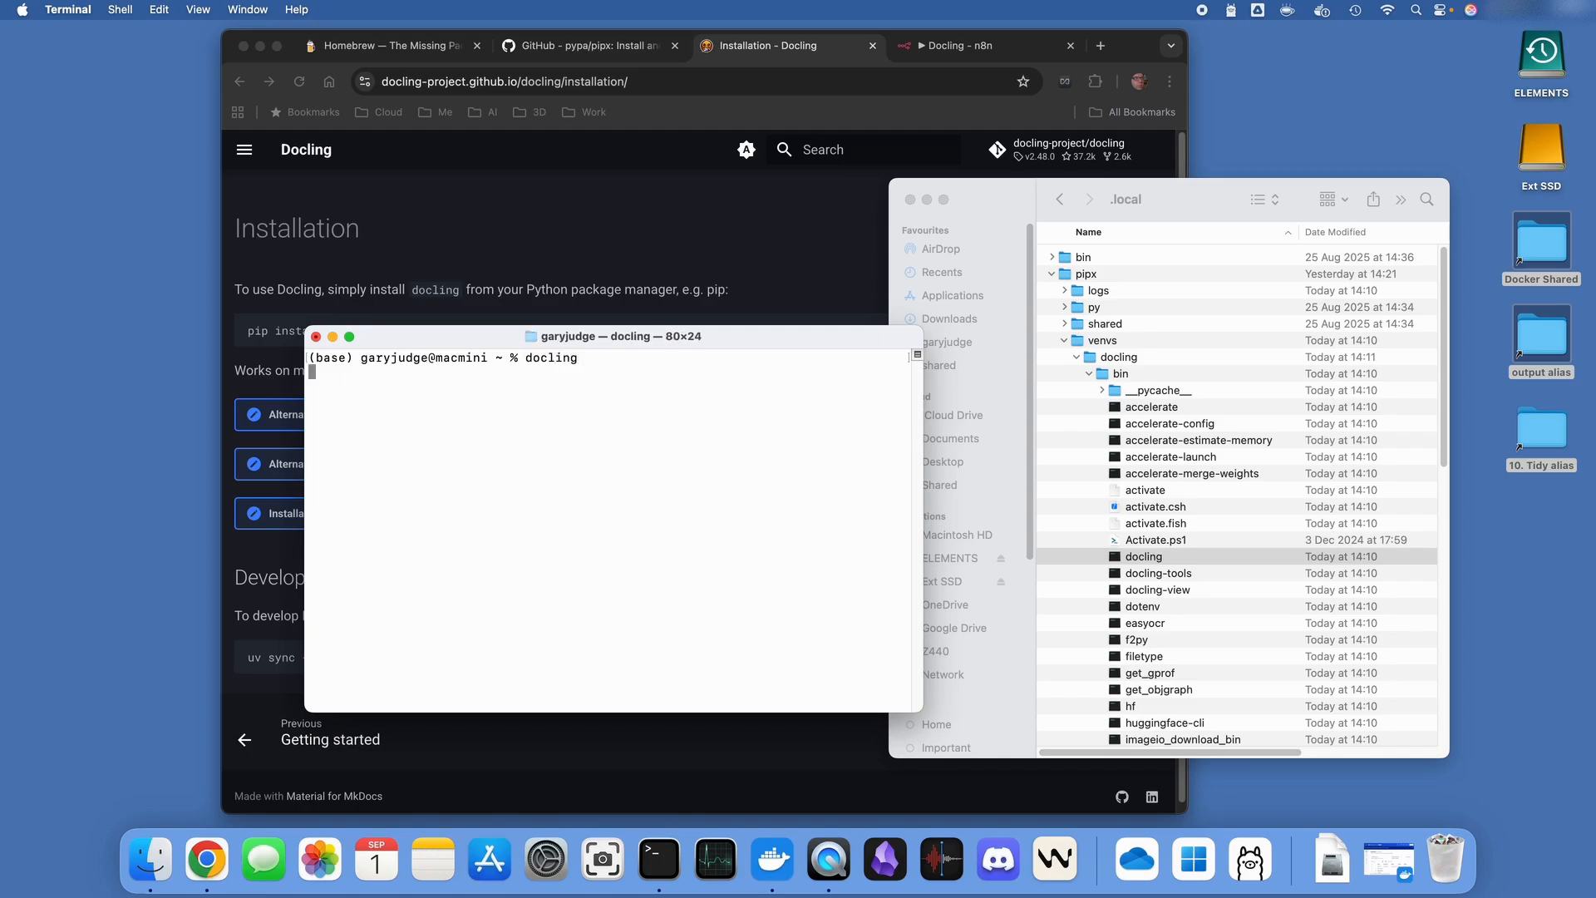
key("Return")
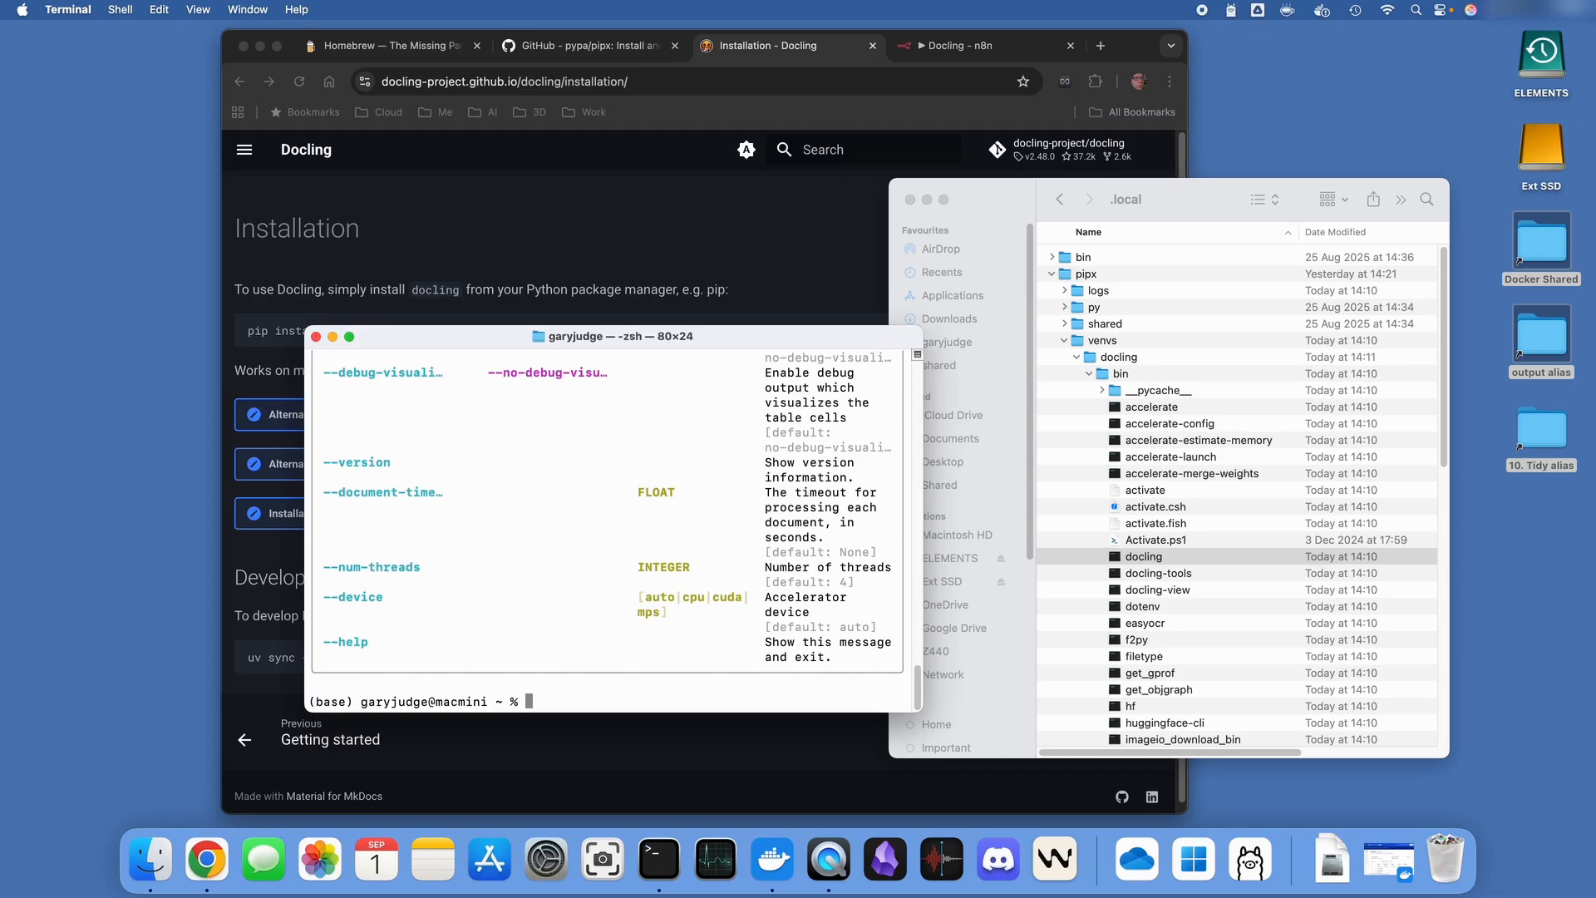
scroll("down", 3)
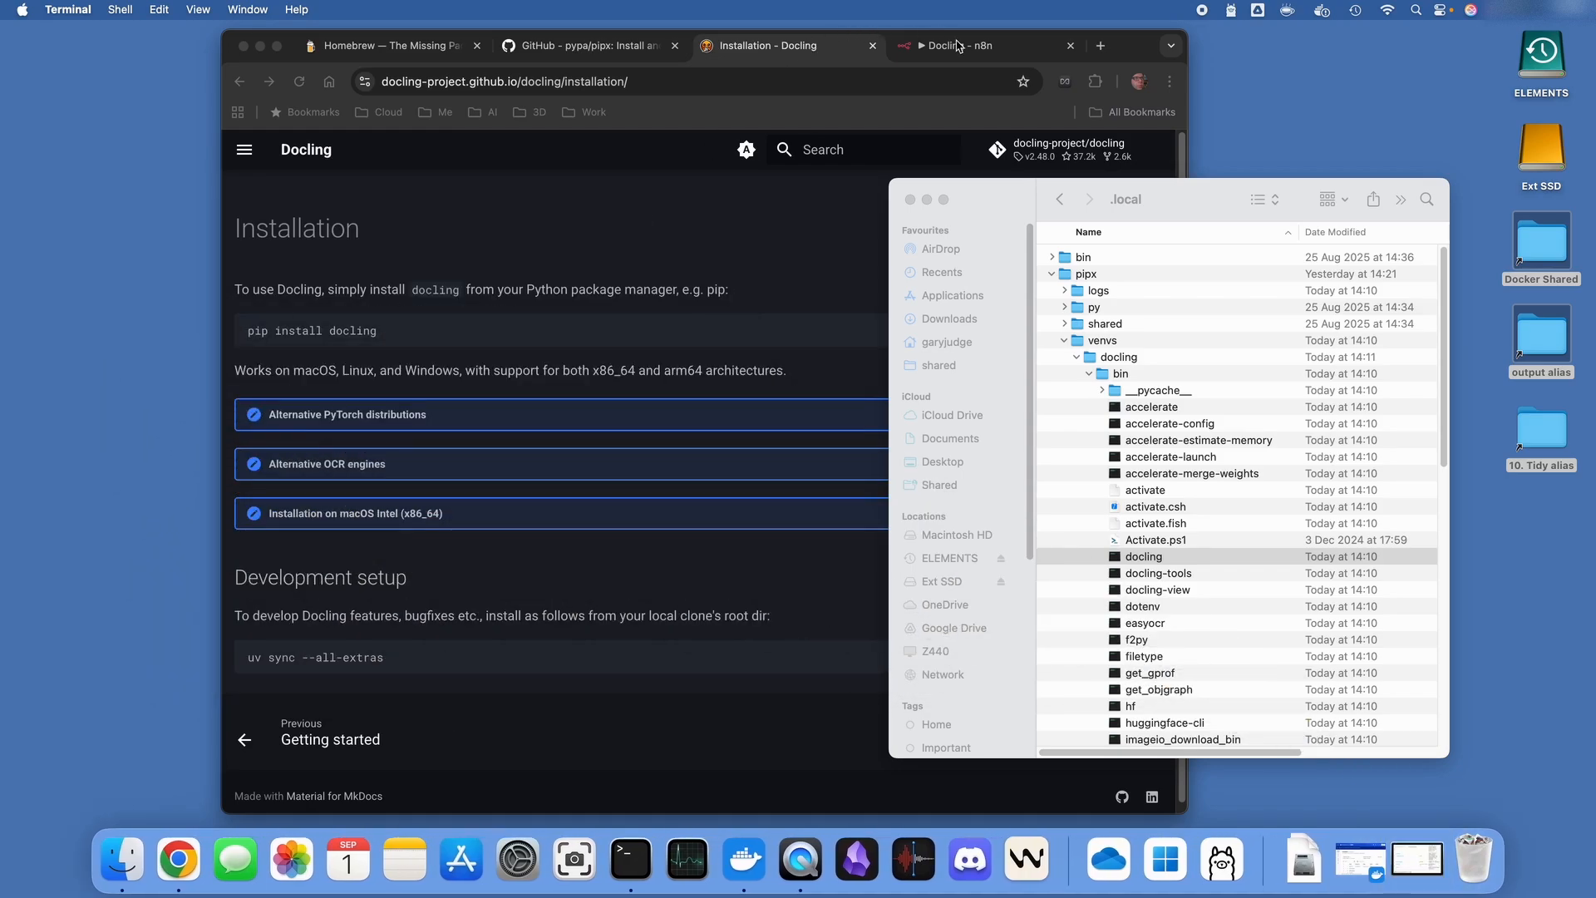
Add a manual trigger as the Docling workflow's first step
left_click(956, 45)
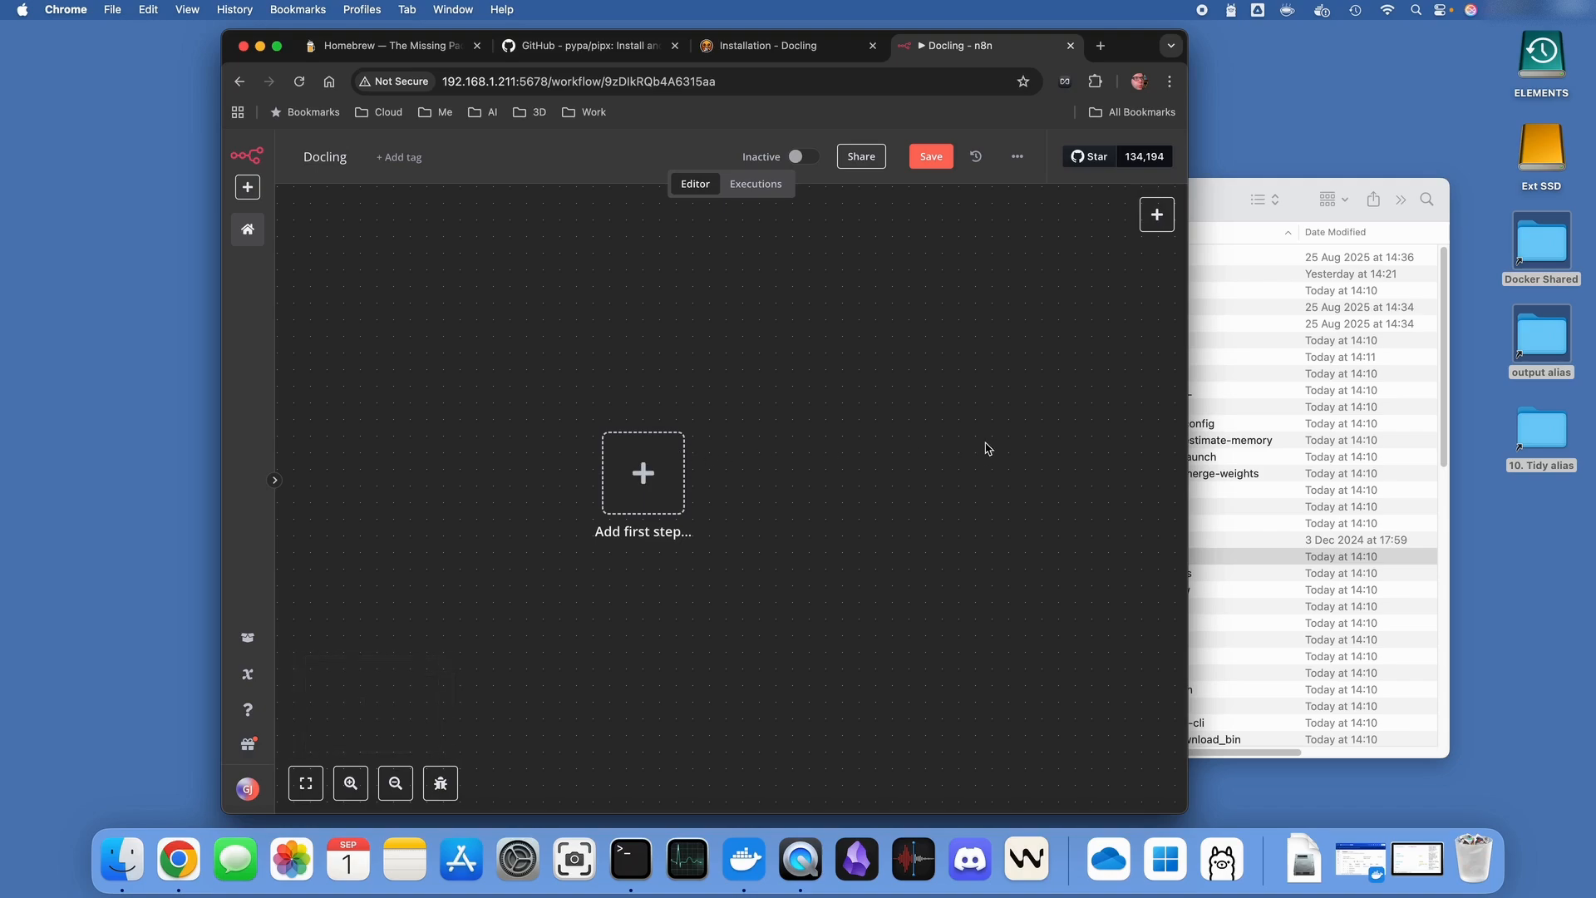
mouse_move(643, 472)
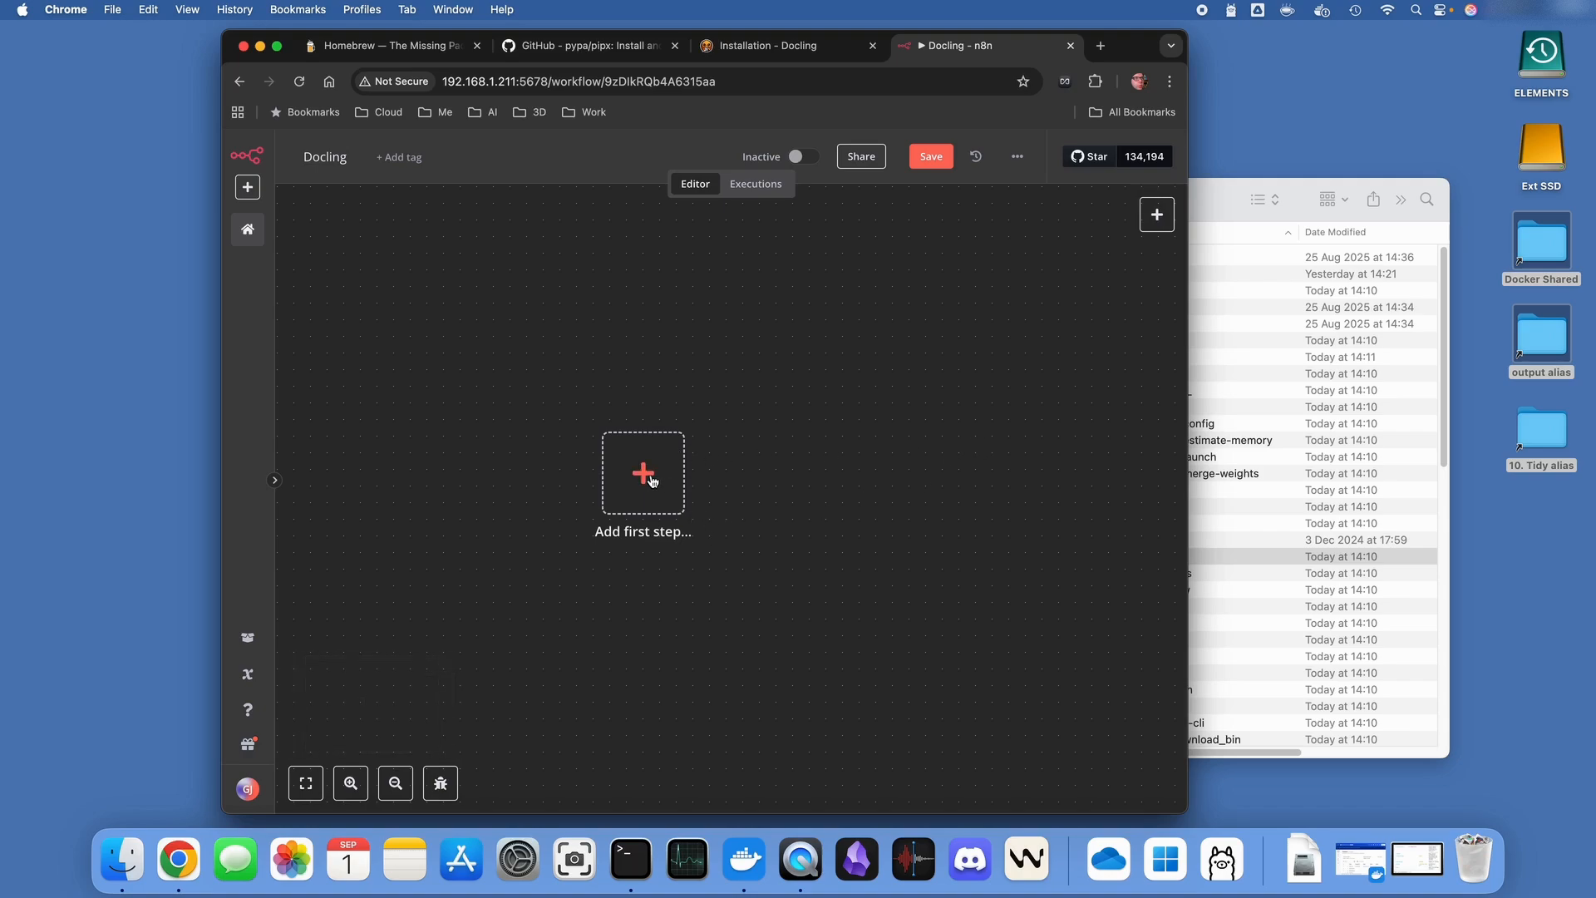
left_click(642, 472)
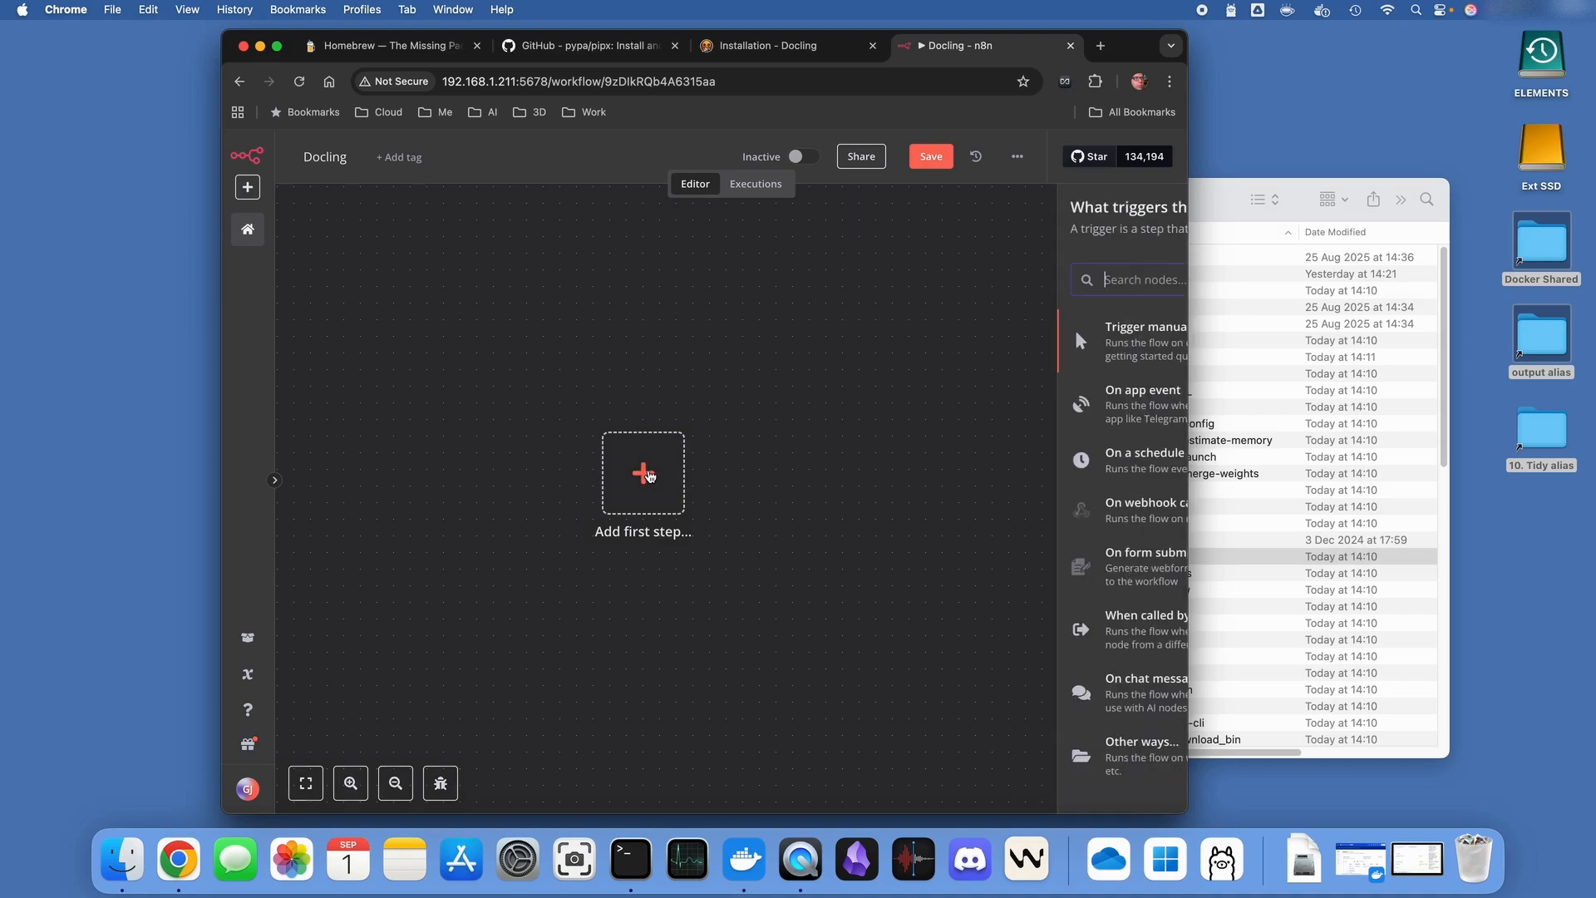
left_click(1142, 326)
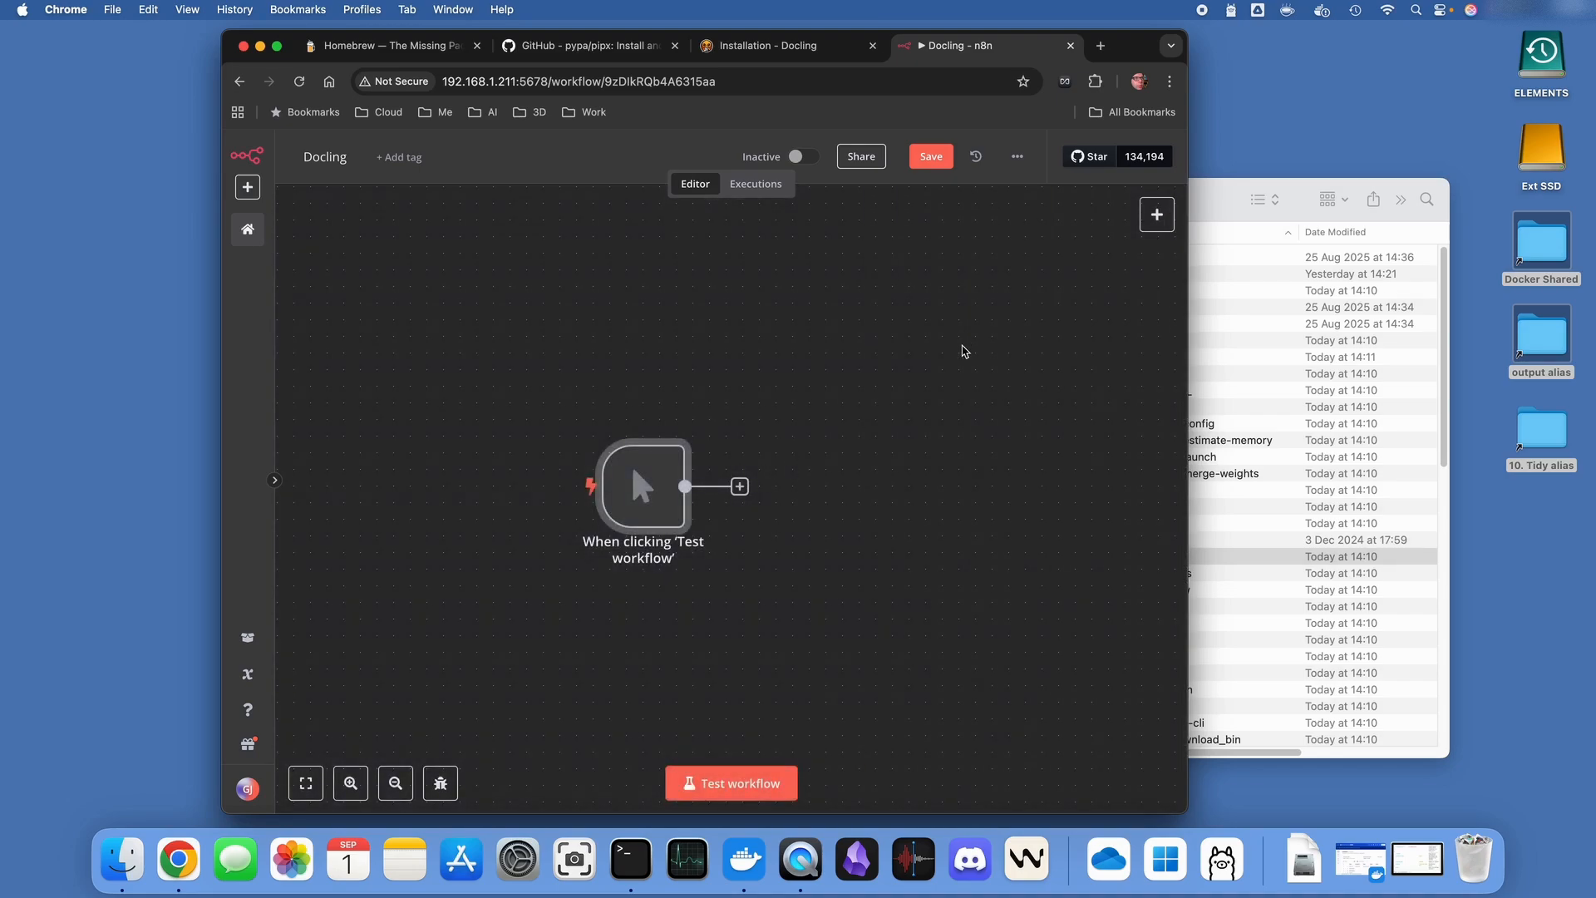
Add an SSH 'Execute a command' node after the trigger
left_click(739, 486)
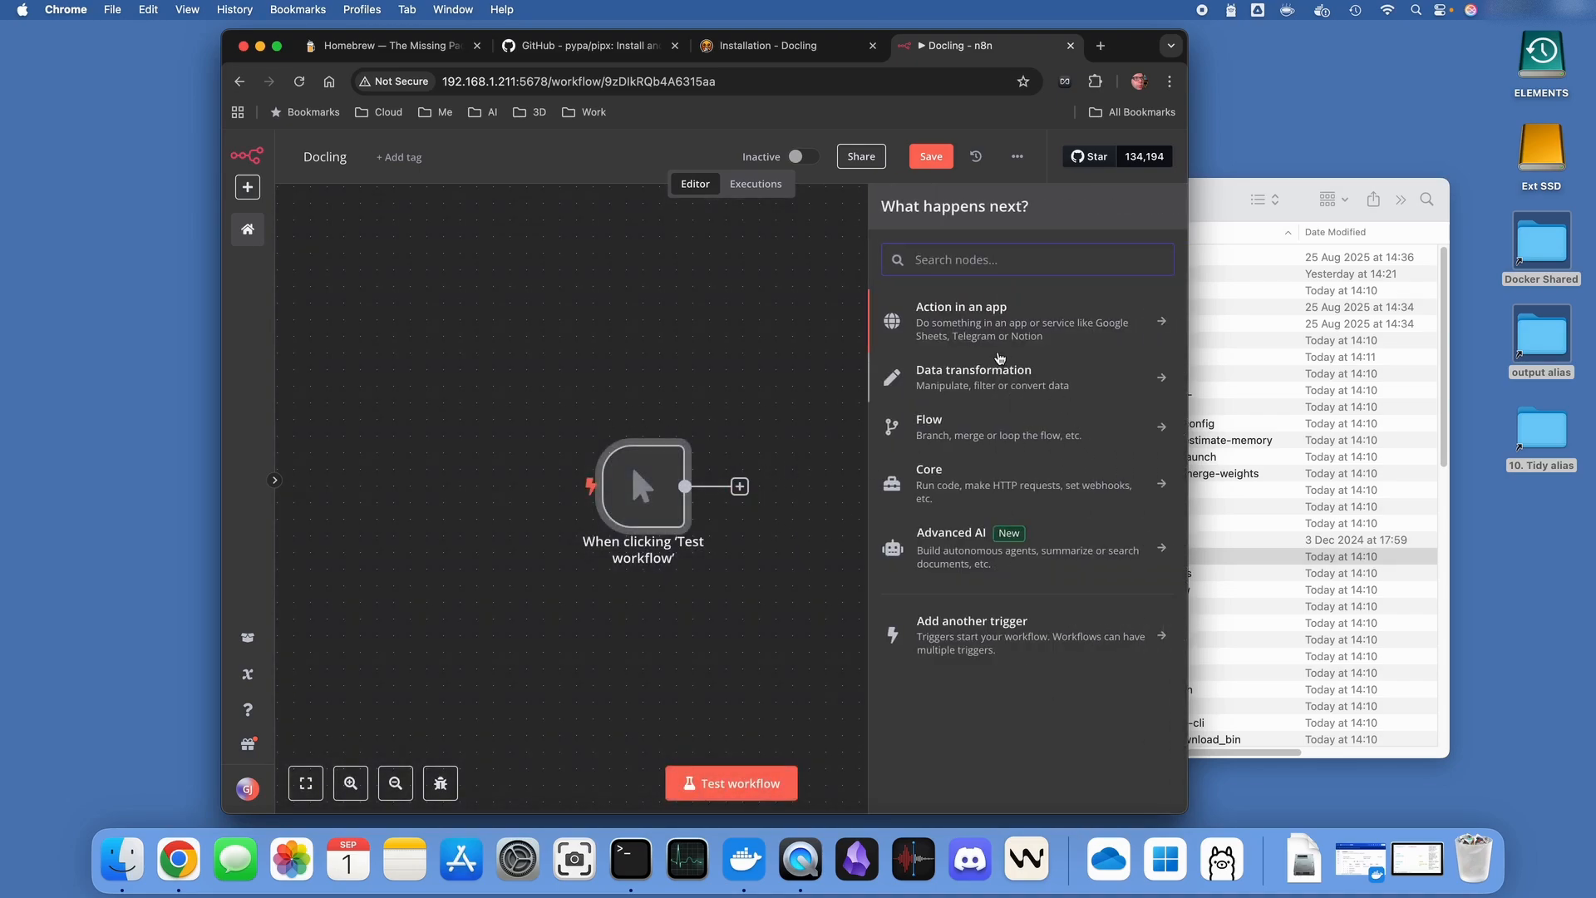
type("ssh")
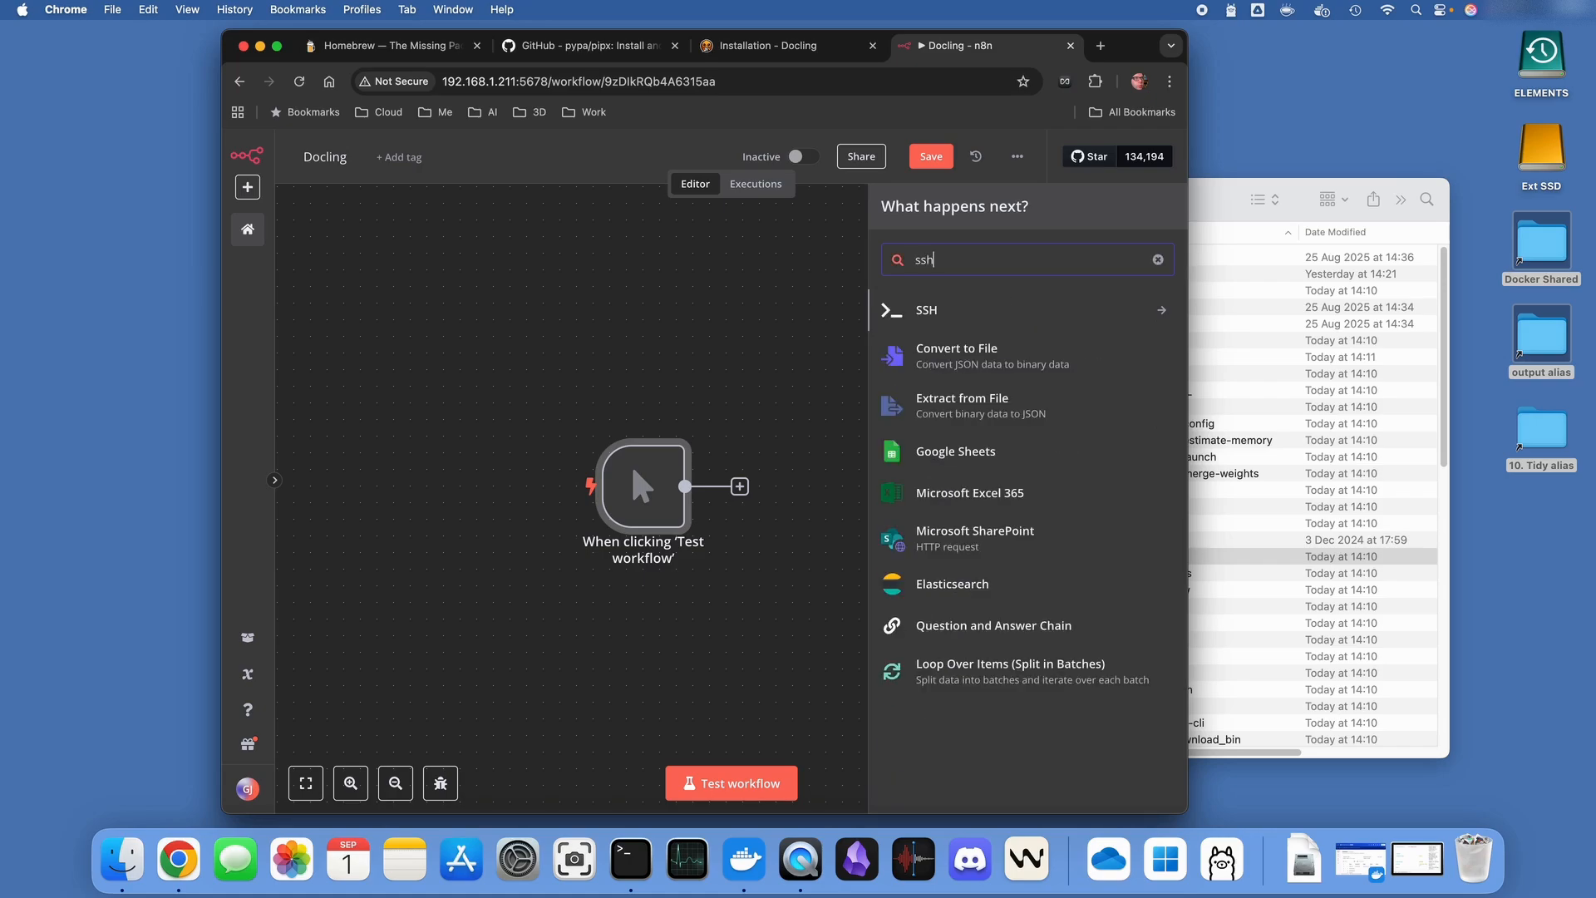
left_click(926, 309)
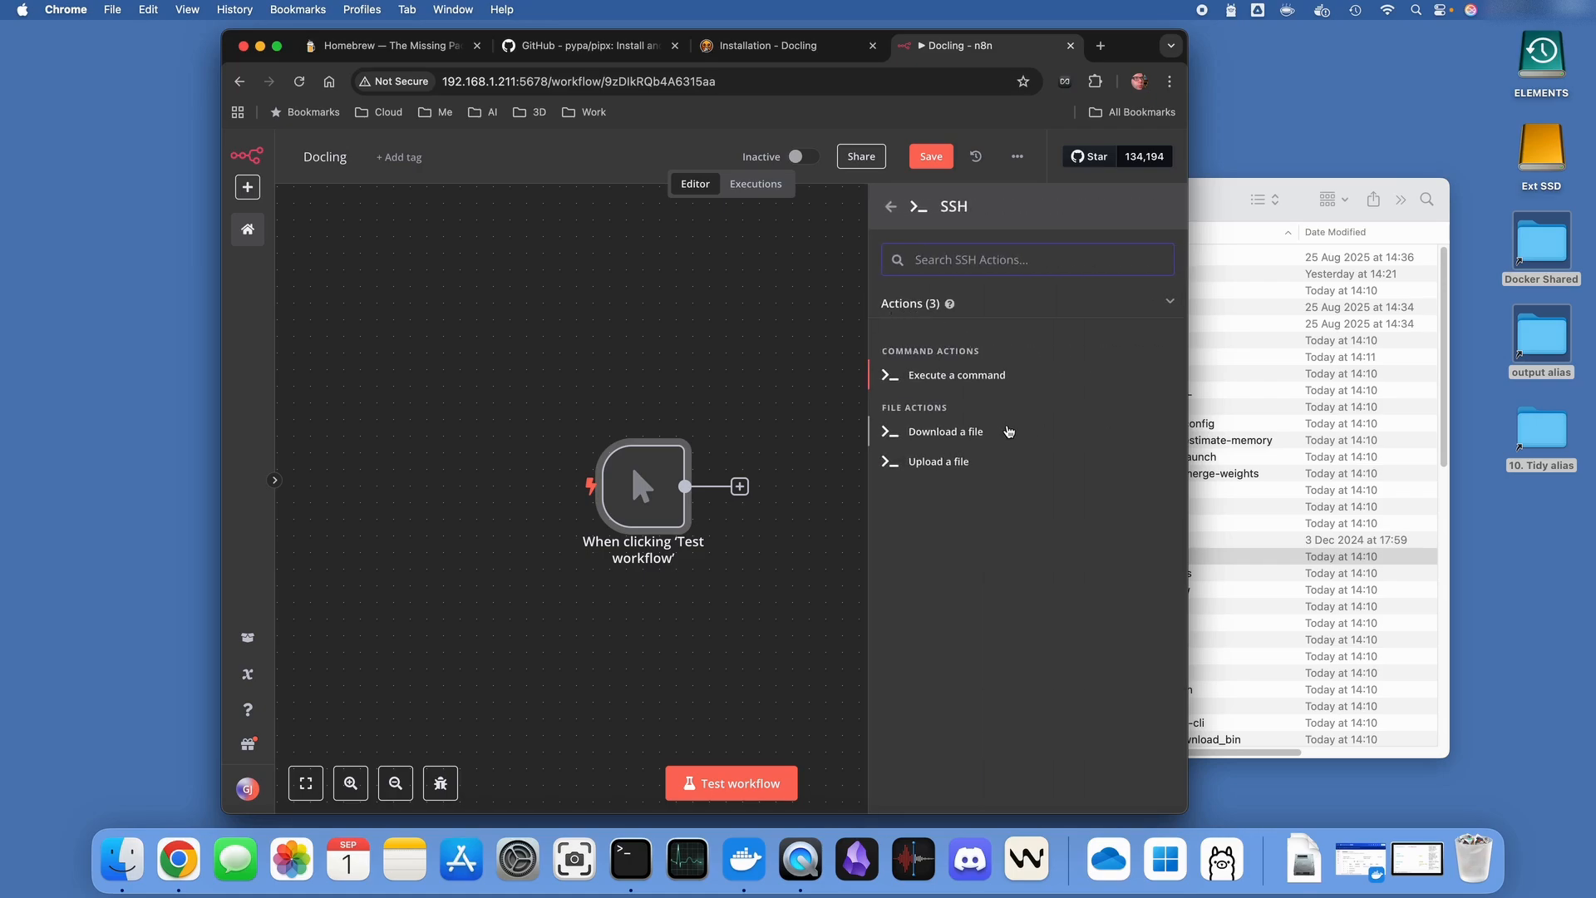
left_click(955, 374)
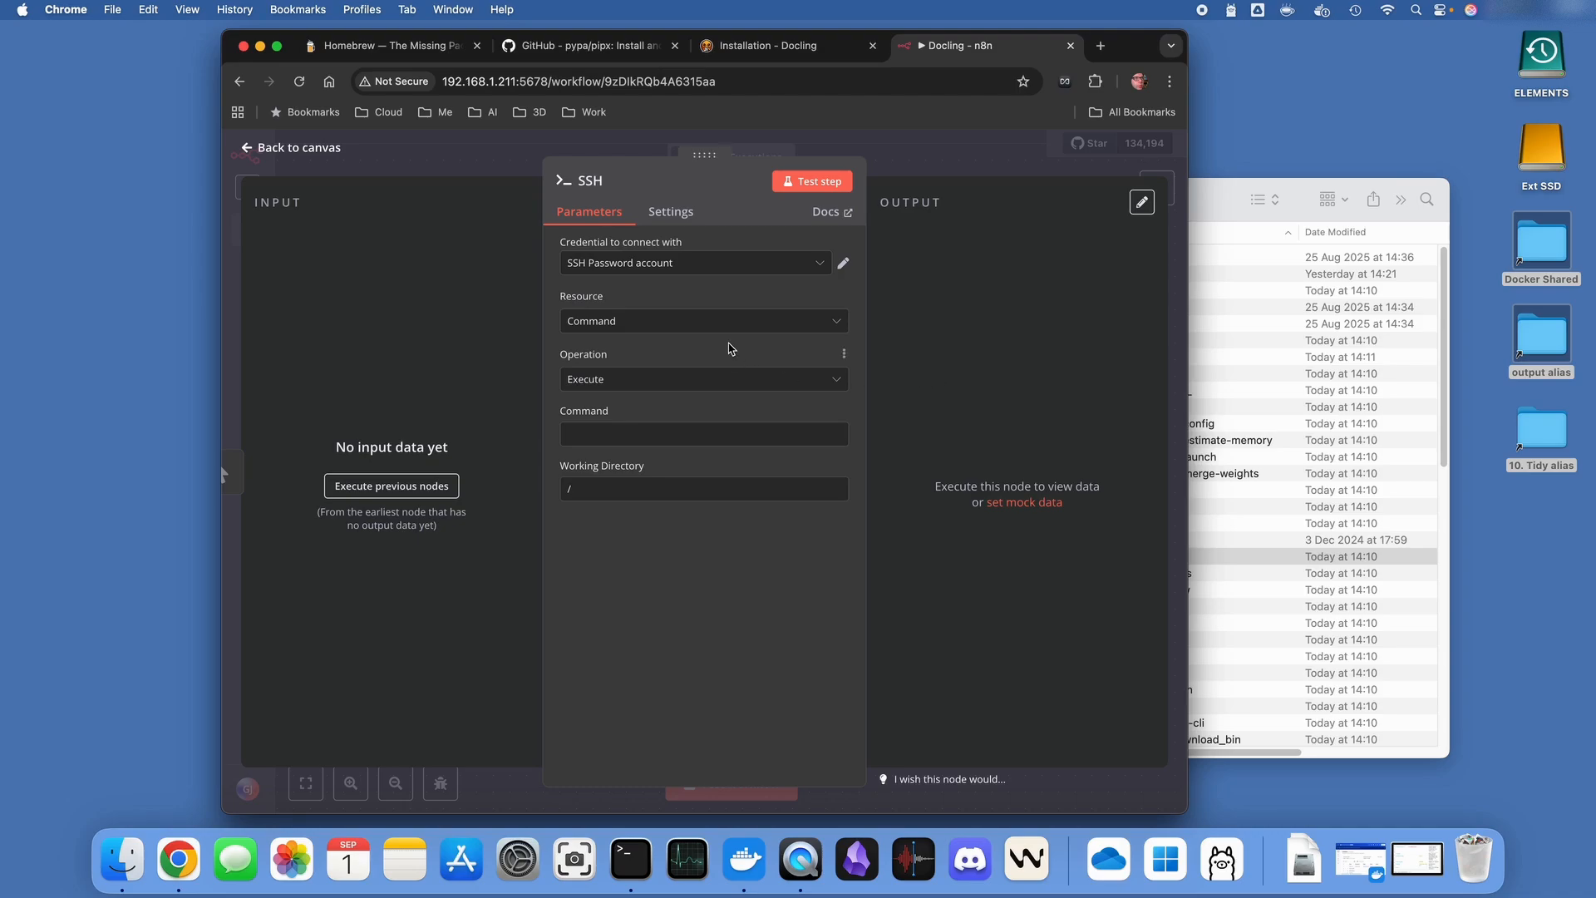
mouse_move(844, 269)
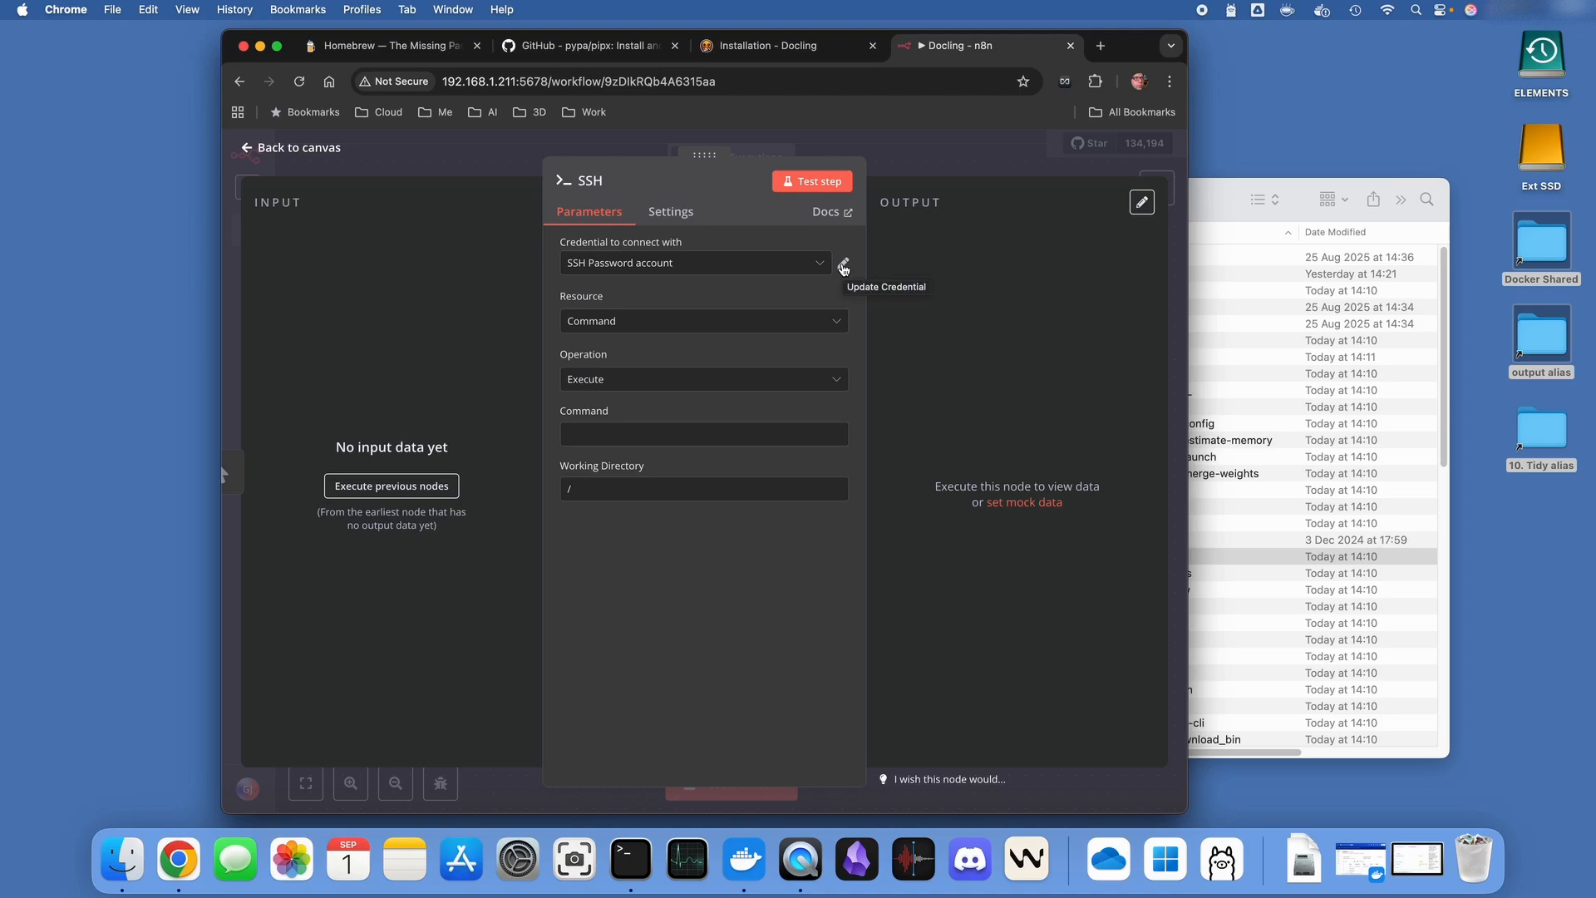
mouse_move(687, 263)
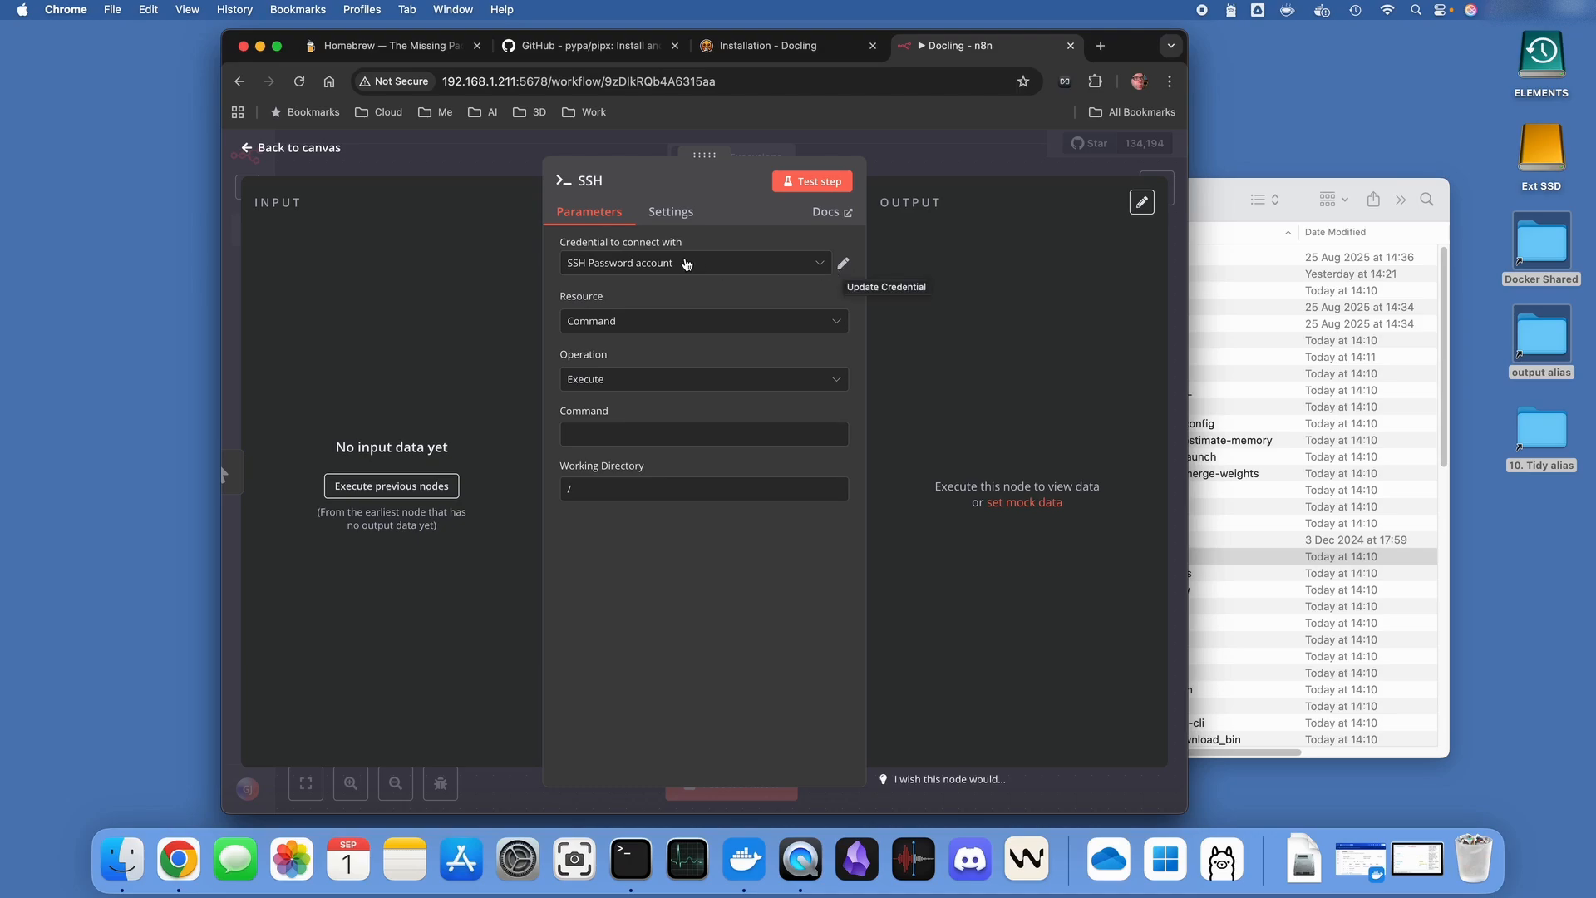
mouse_move(661, 389)
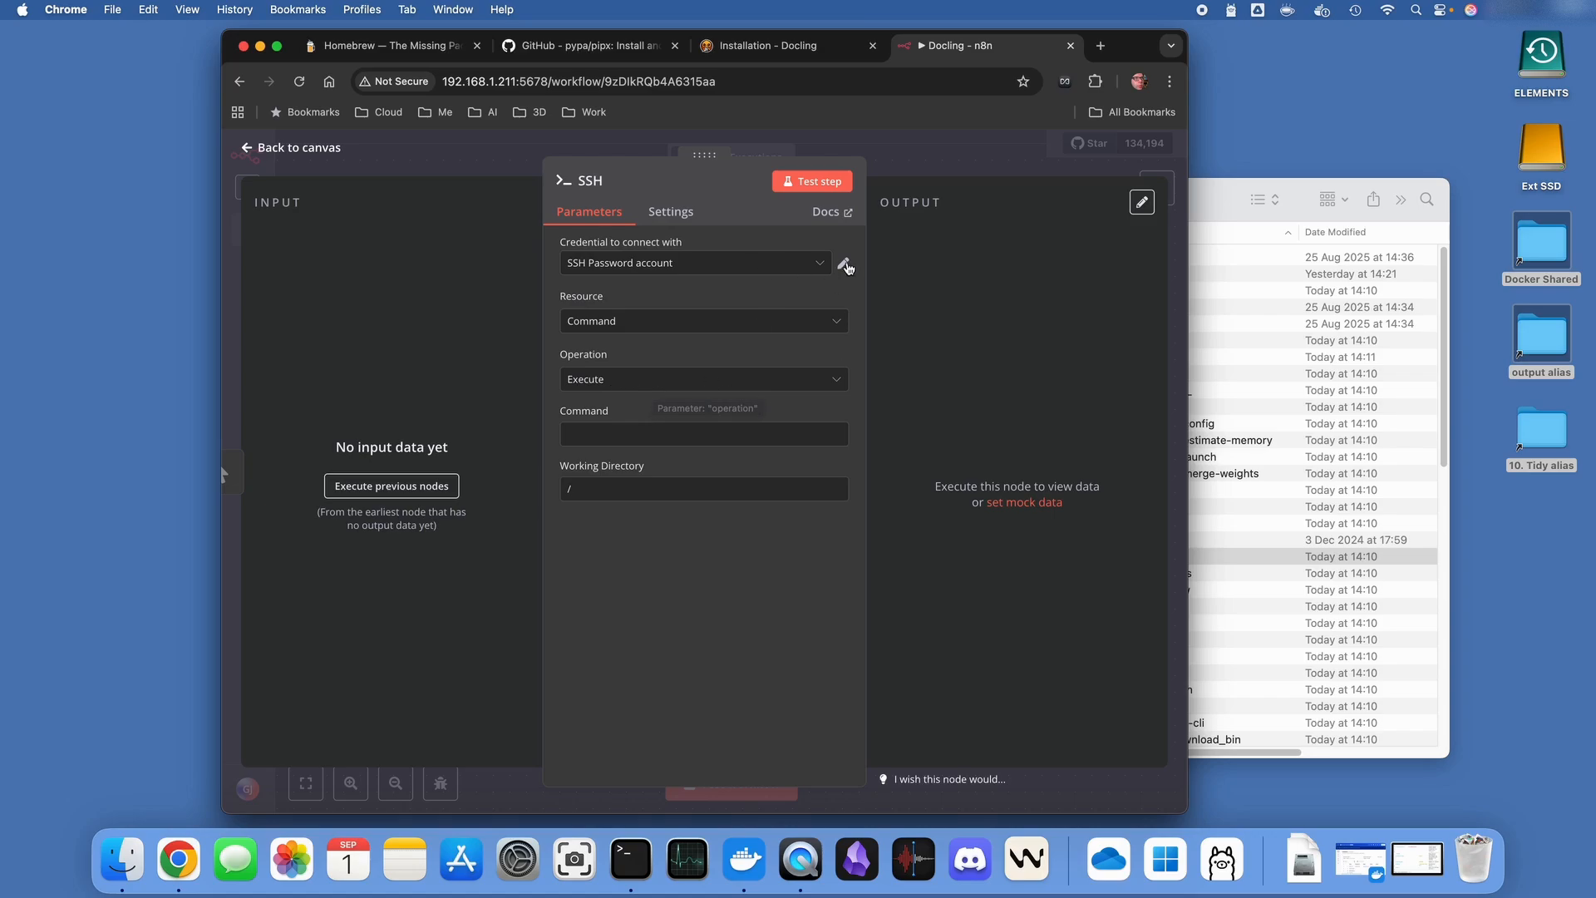
Edit the SSH Password account credential and confirm its successful connection test on port 22
left_click(845, 263)
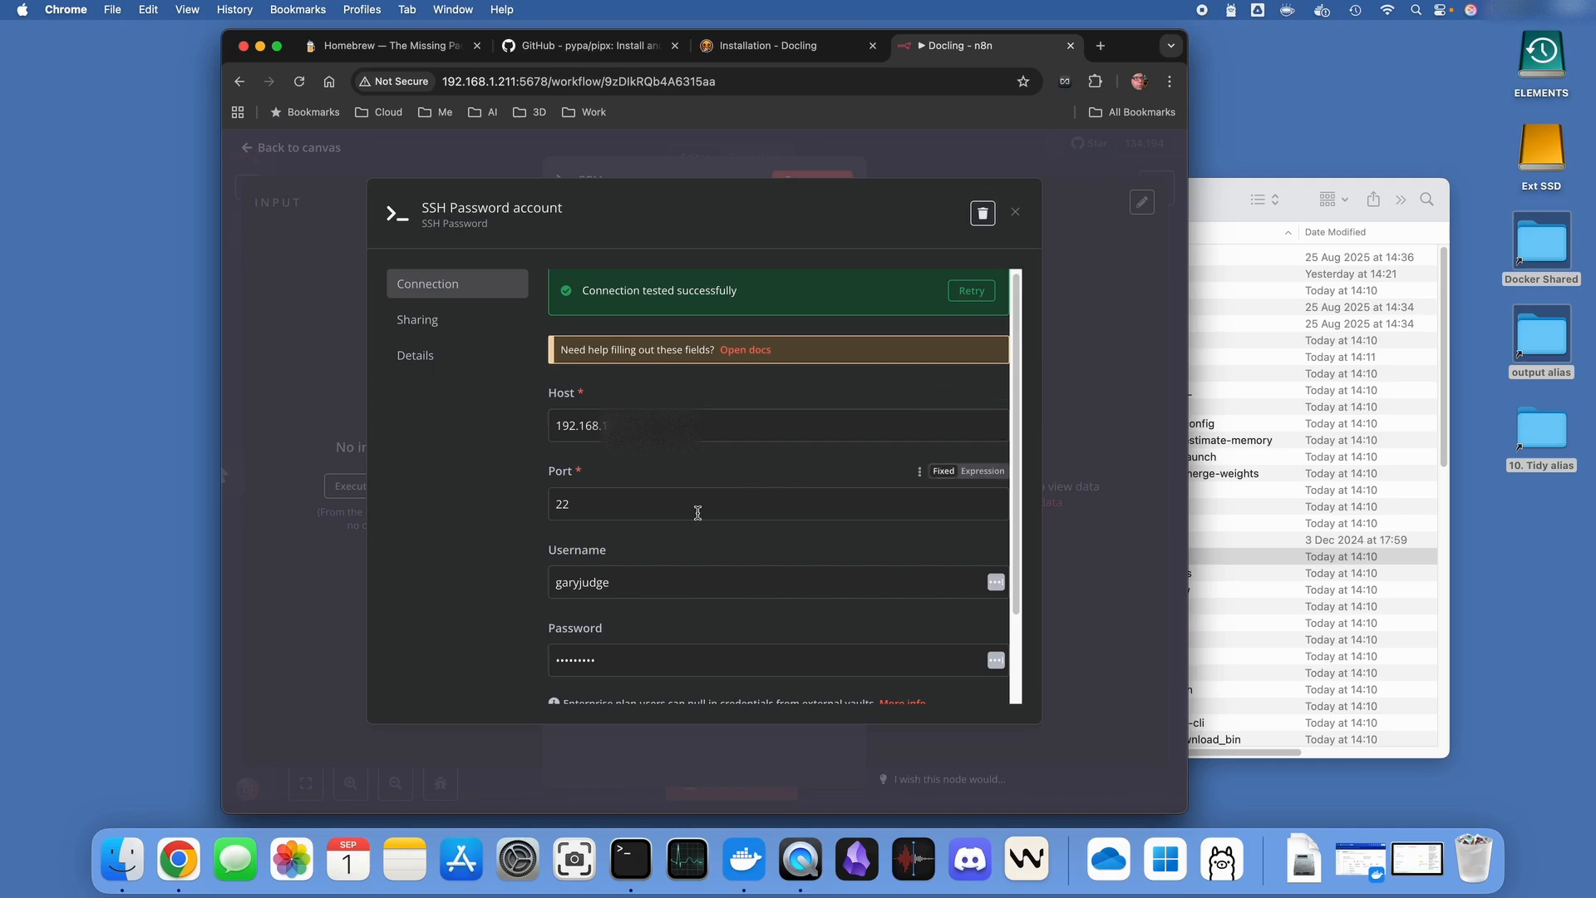
mouse_move(697, 507)
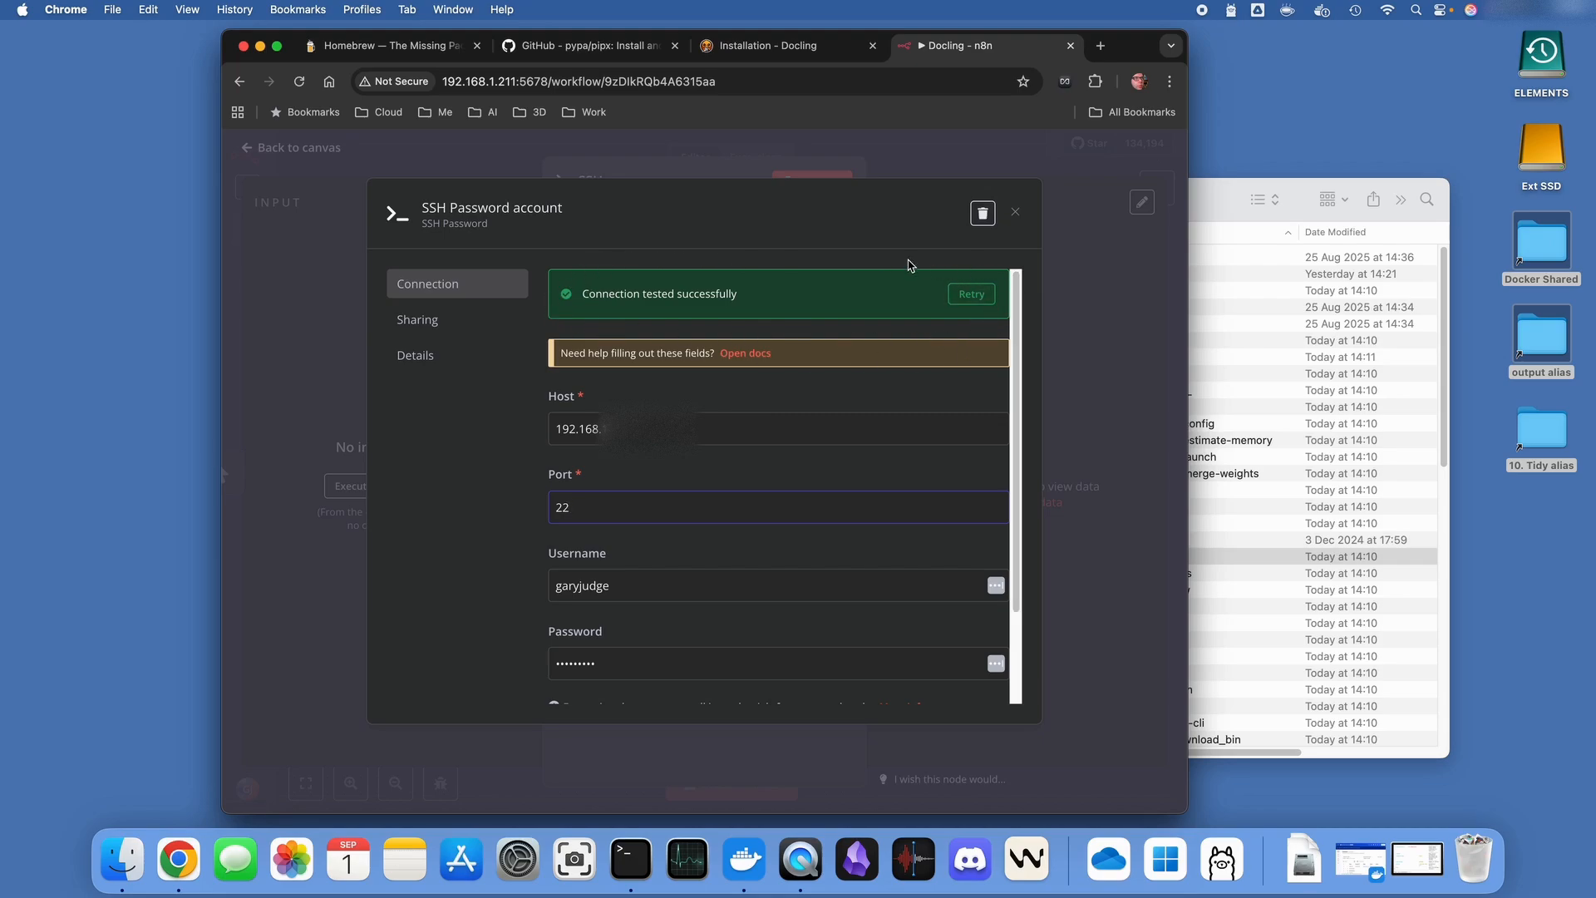
mouse_move(780, 249)
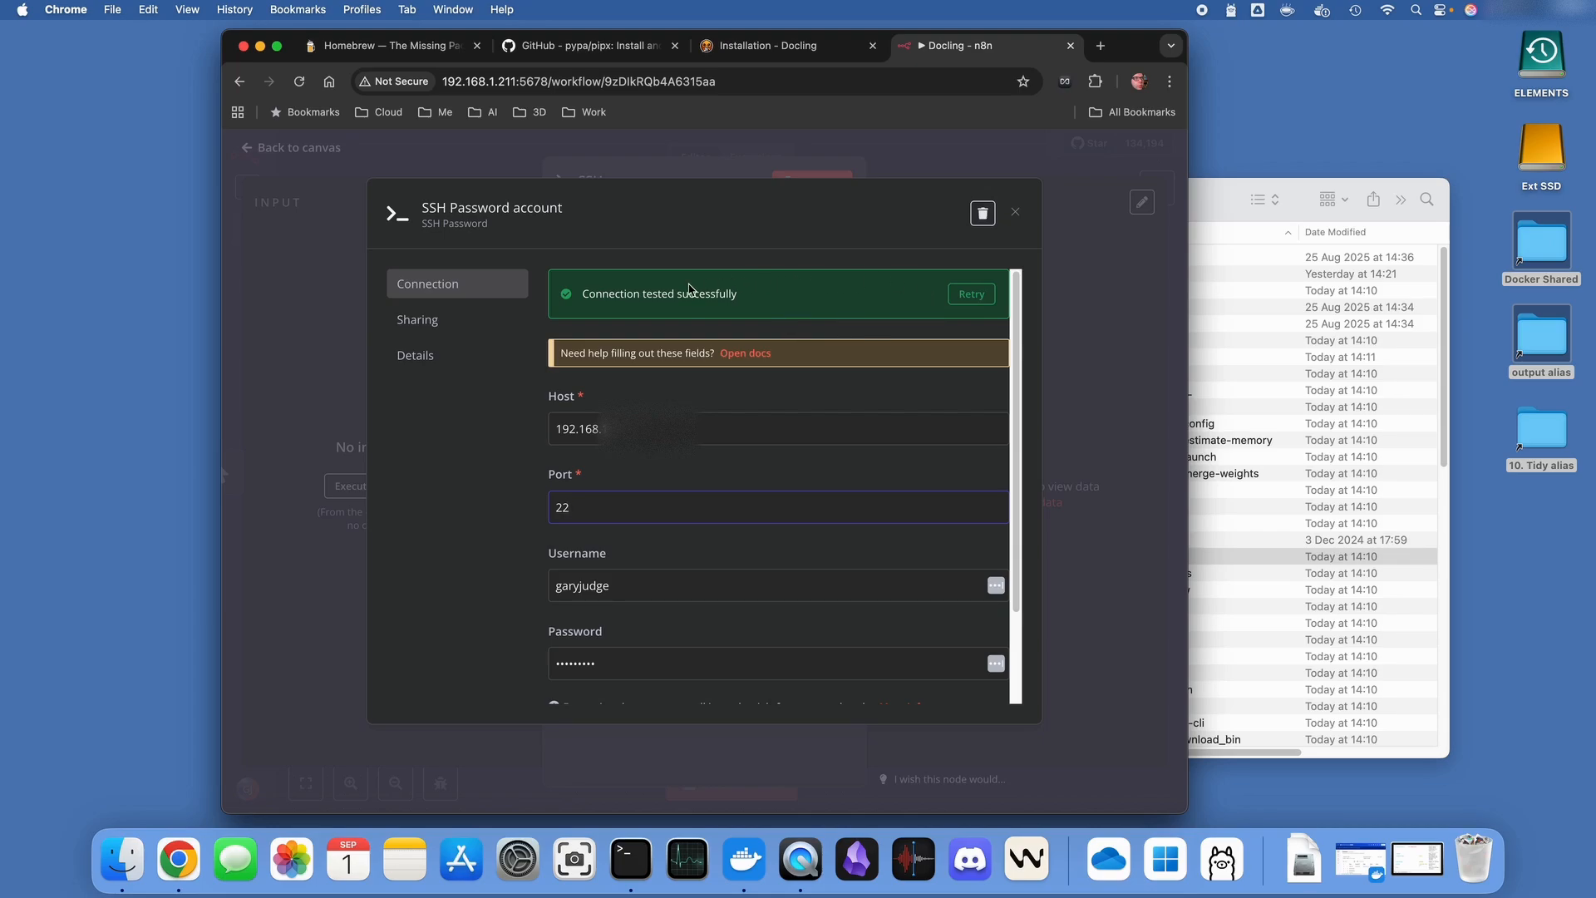
mouse_move(946, 338)
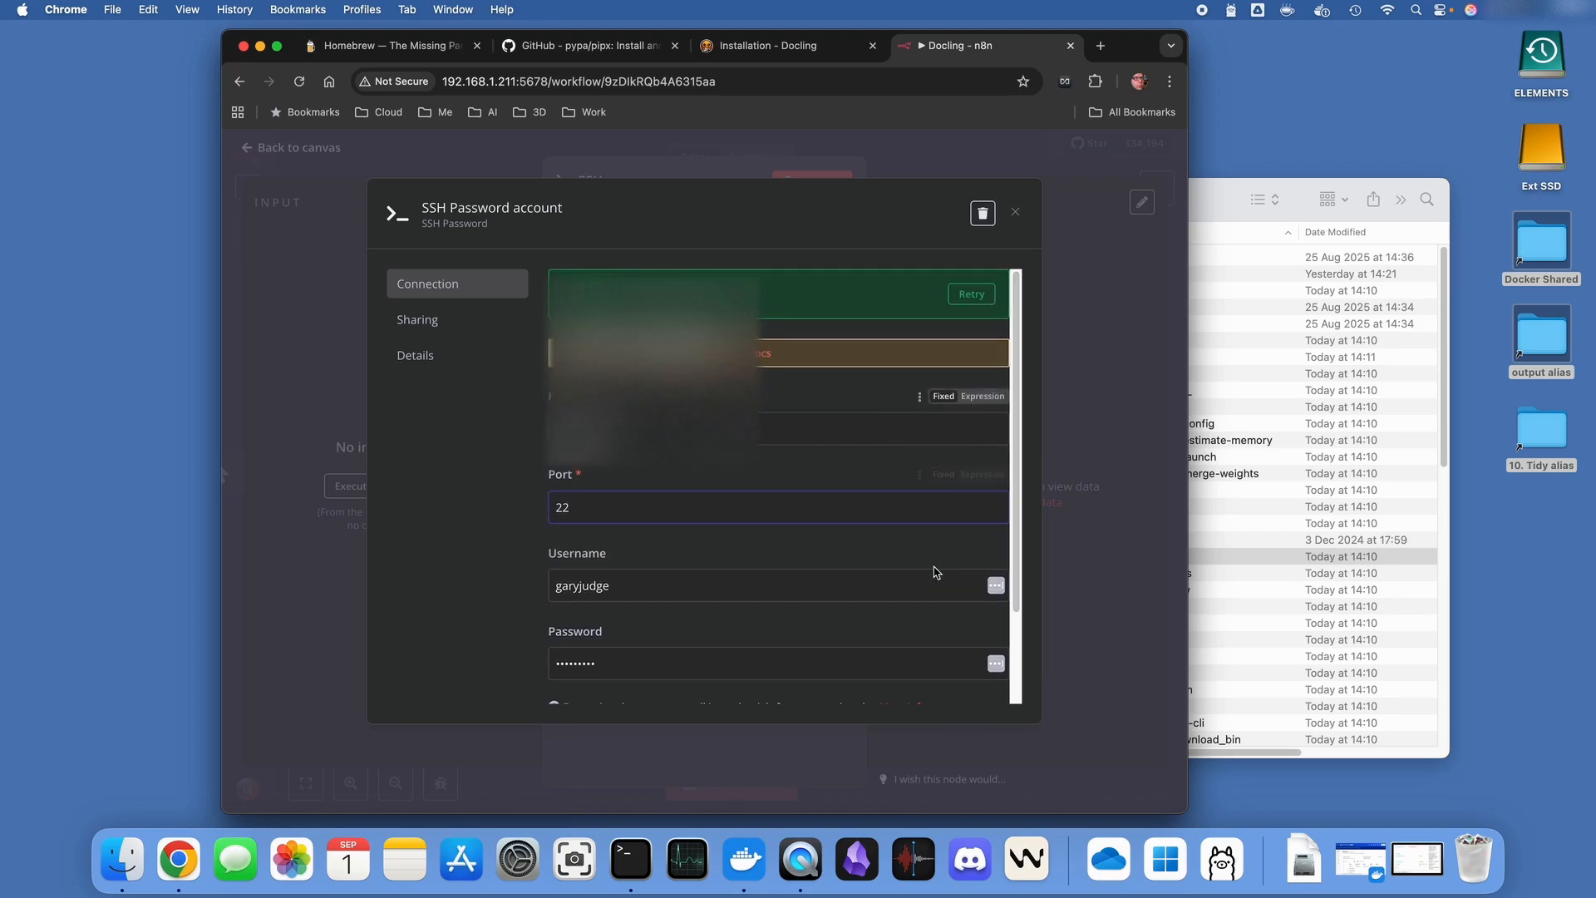
left_click(970, 293)
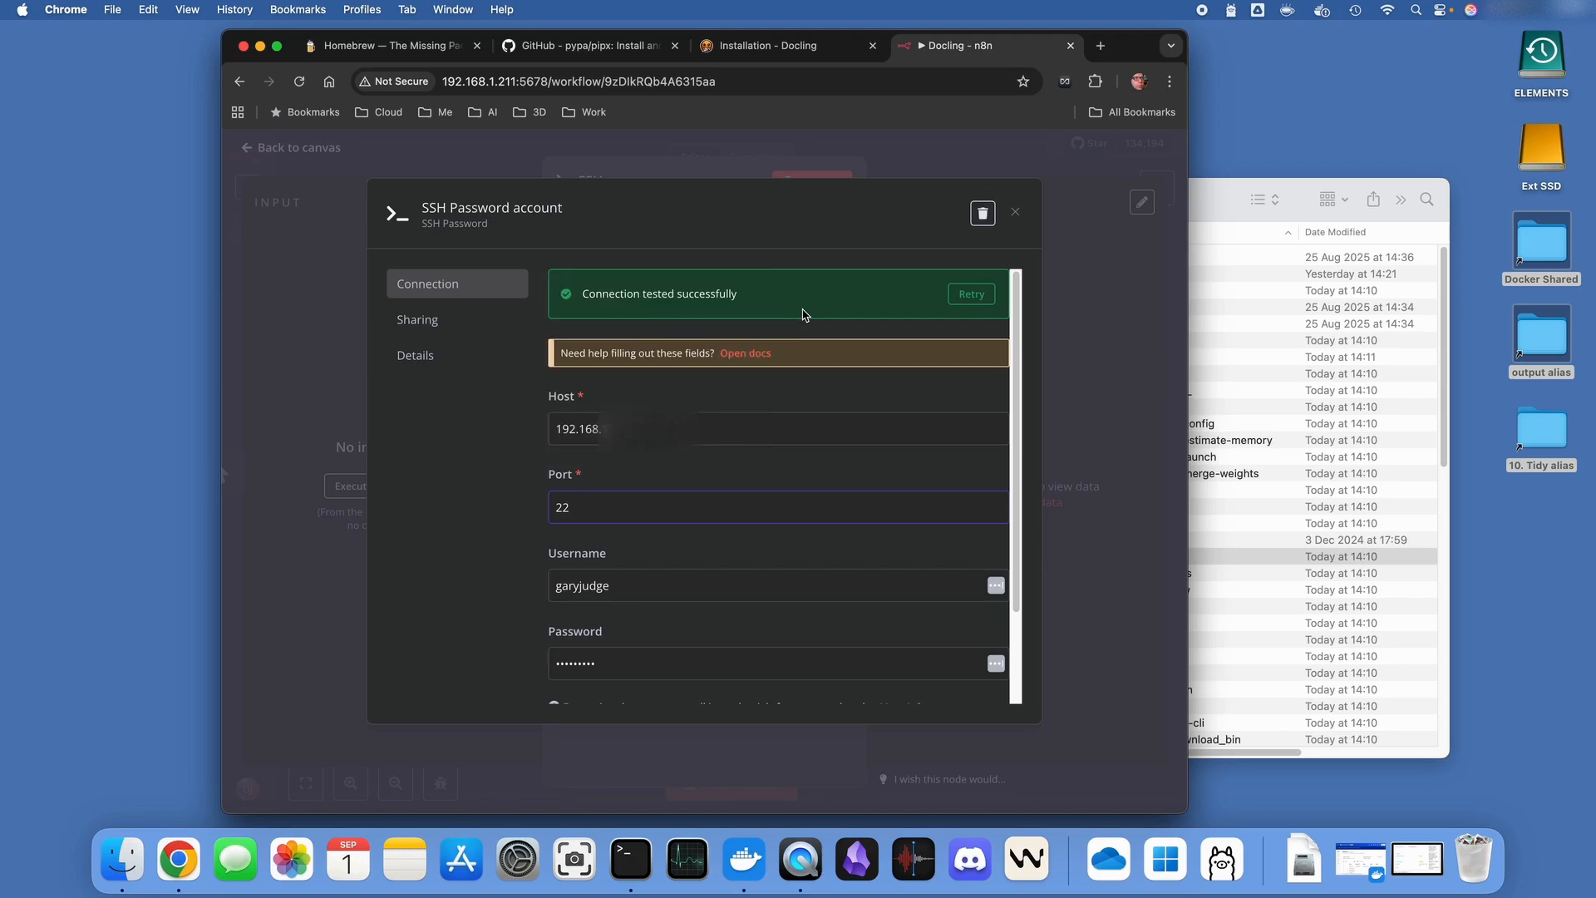
mouse_move(602, 651)
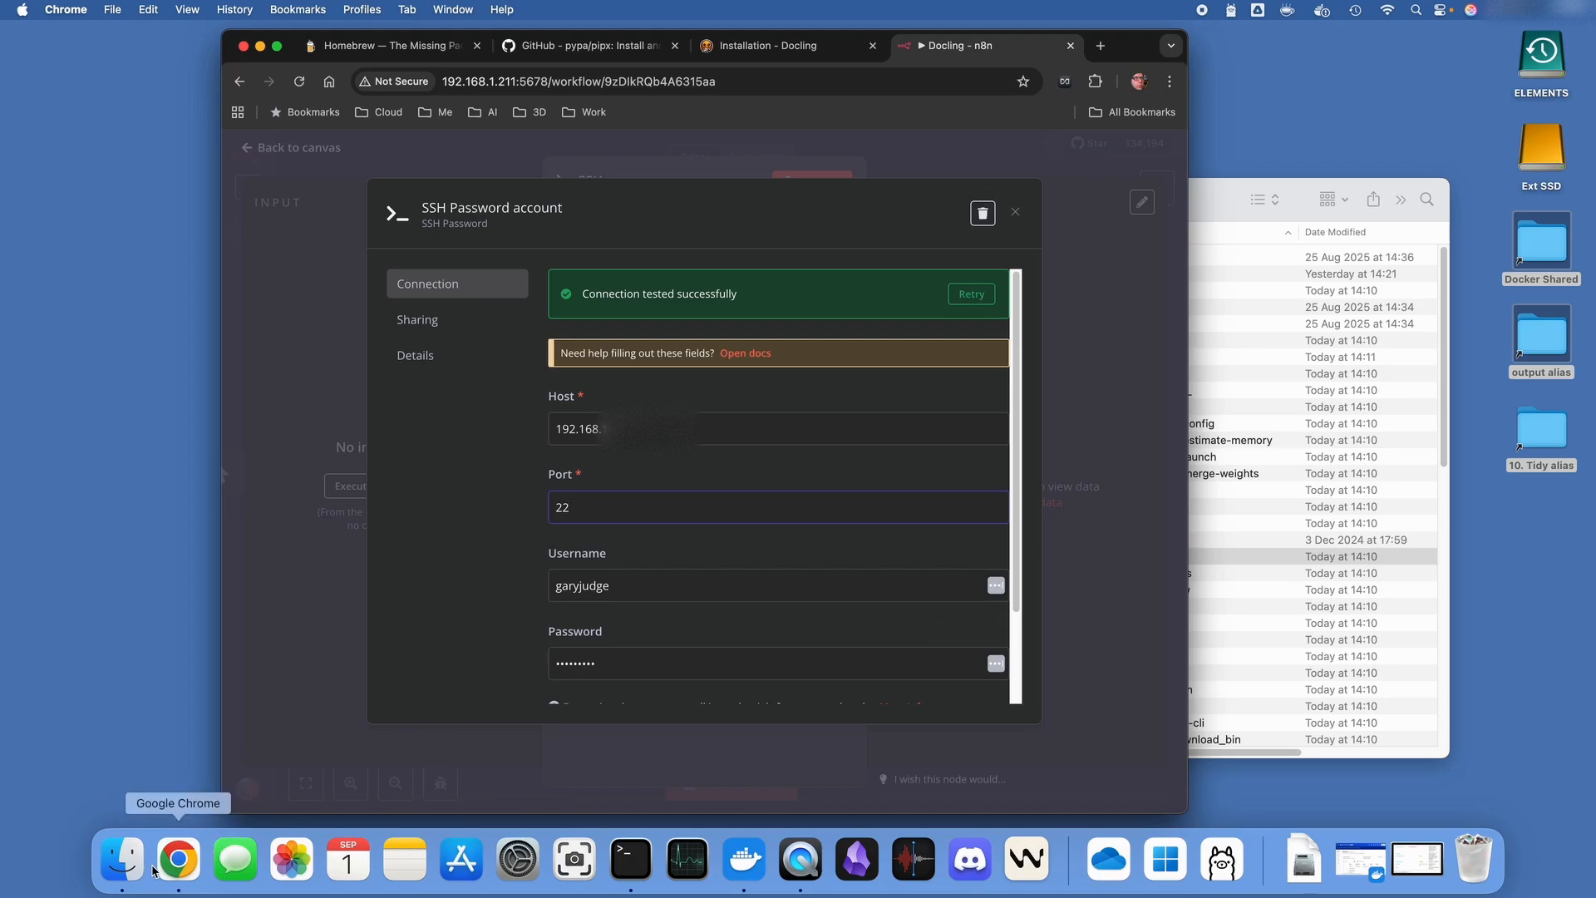
Launch System Settings through Spotlight search
key("cmd+space")
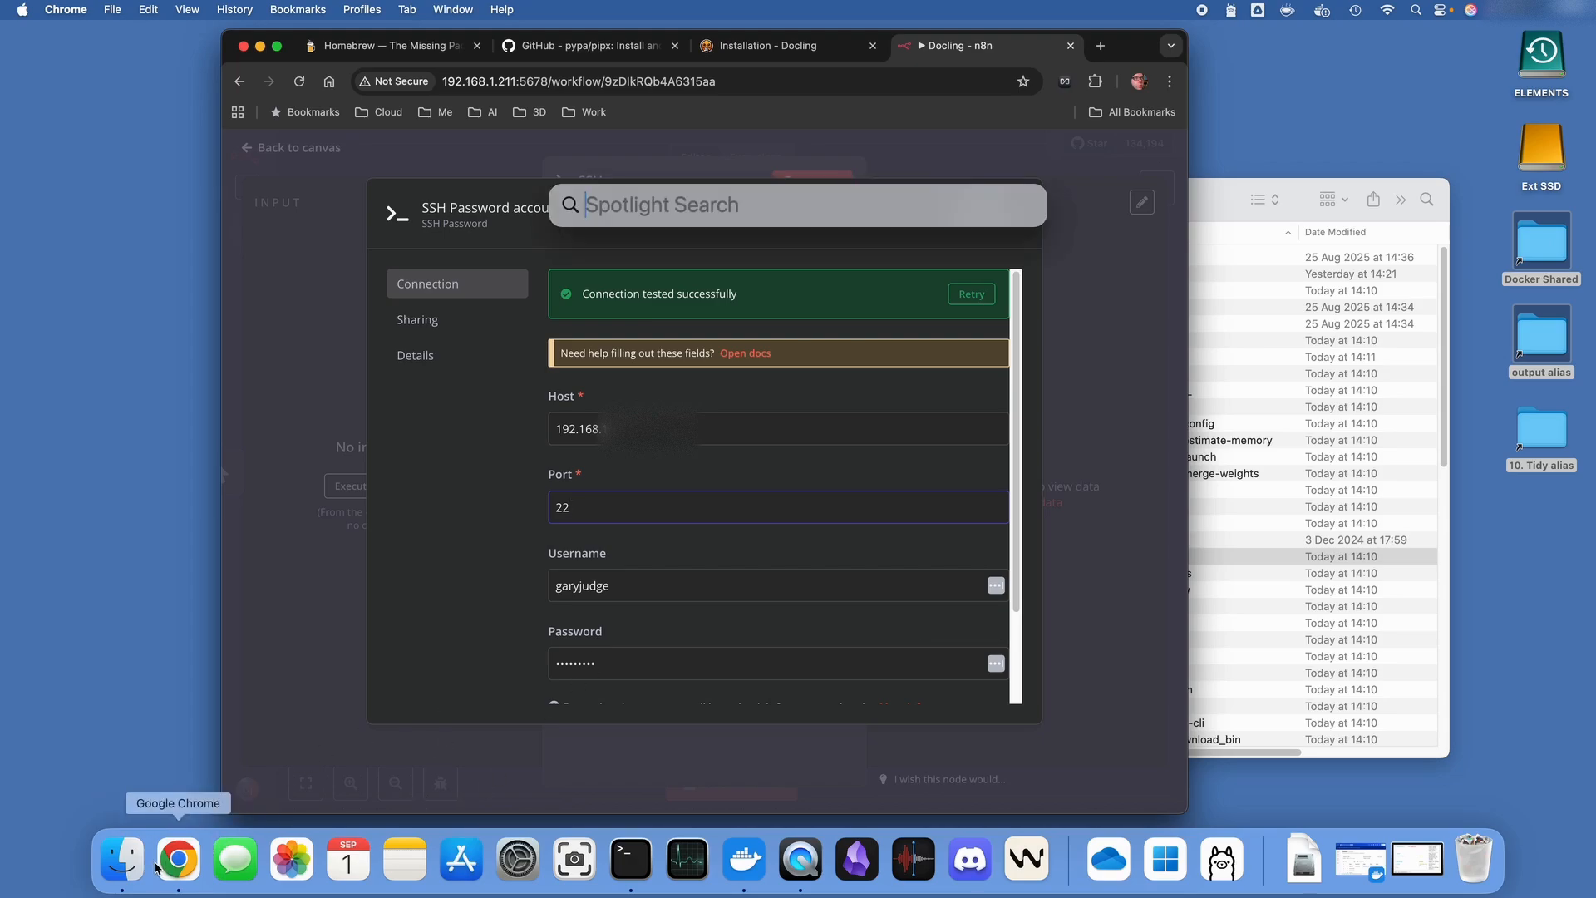
type("seetti")
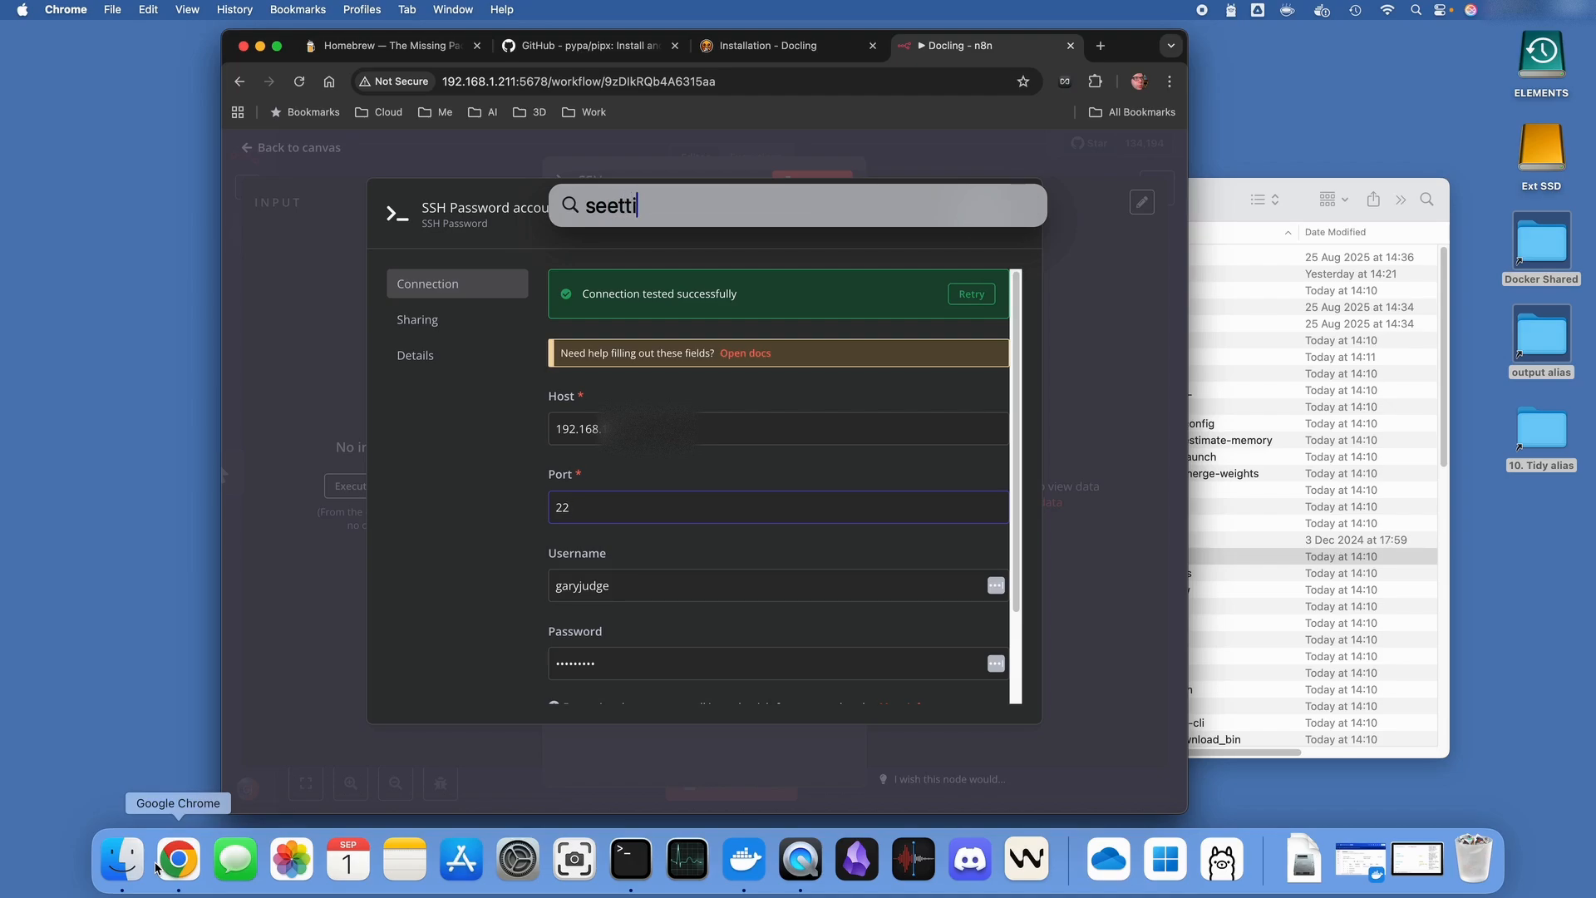
key("Backspace")
type("syste")
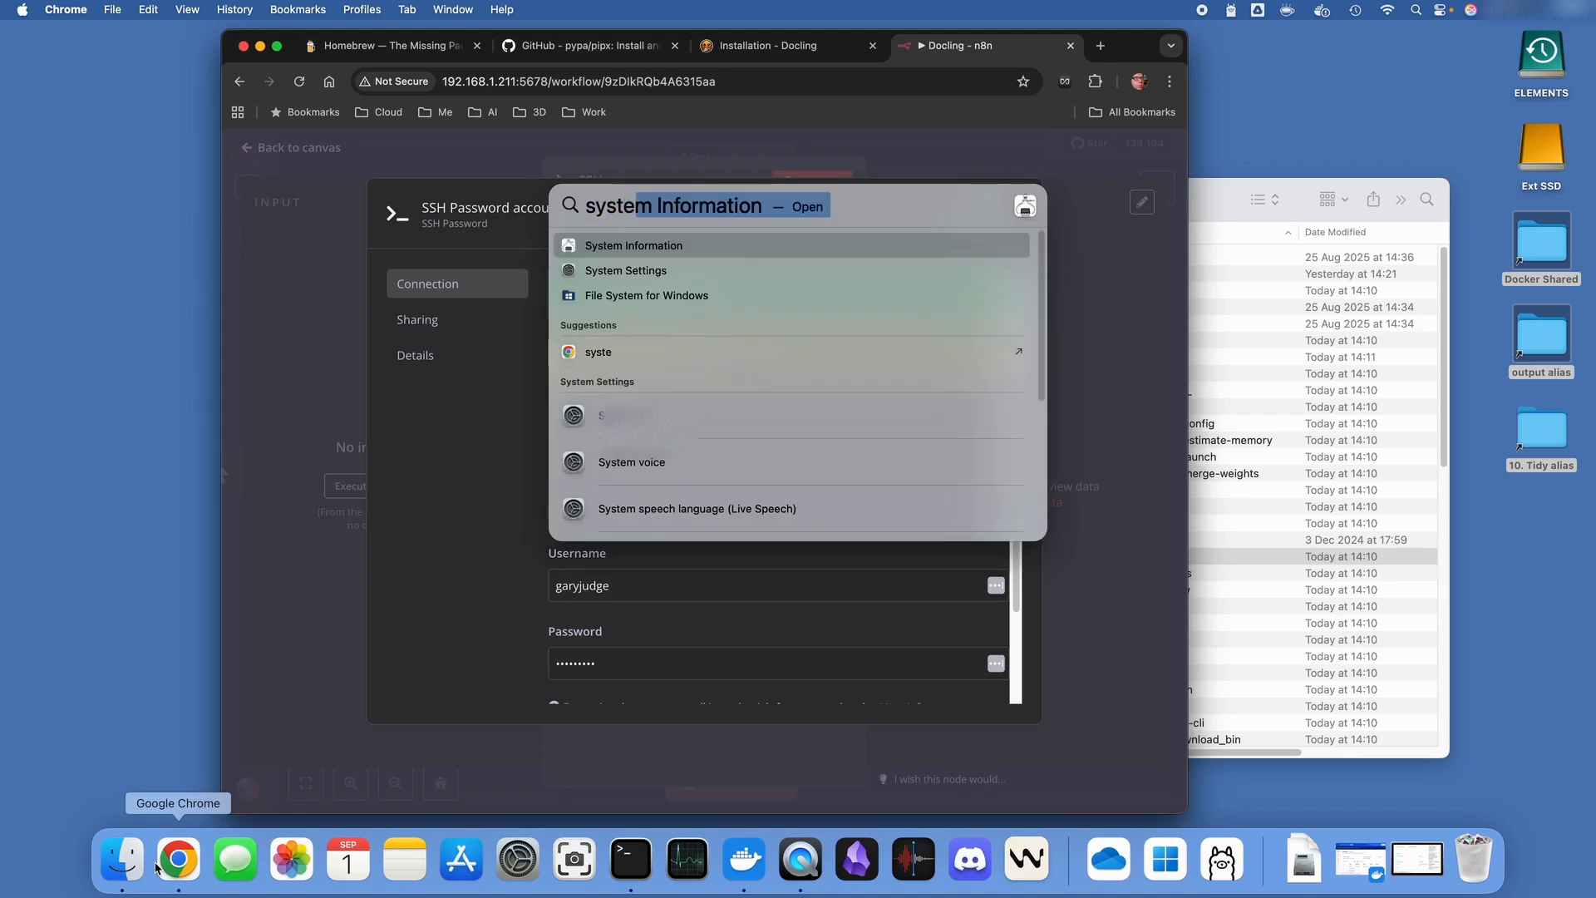
left_click(517, 859)
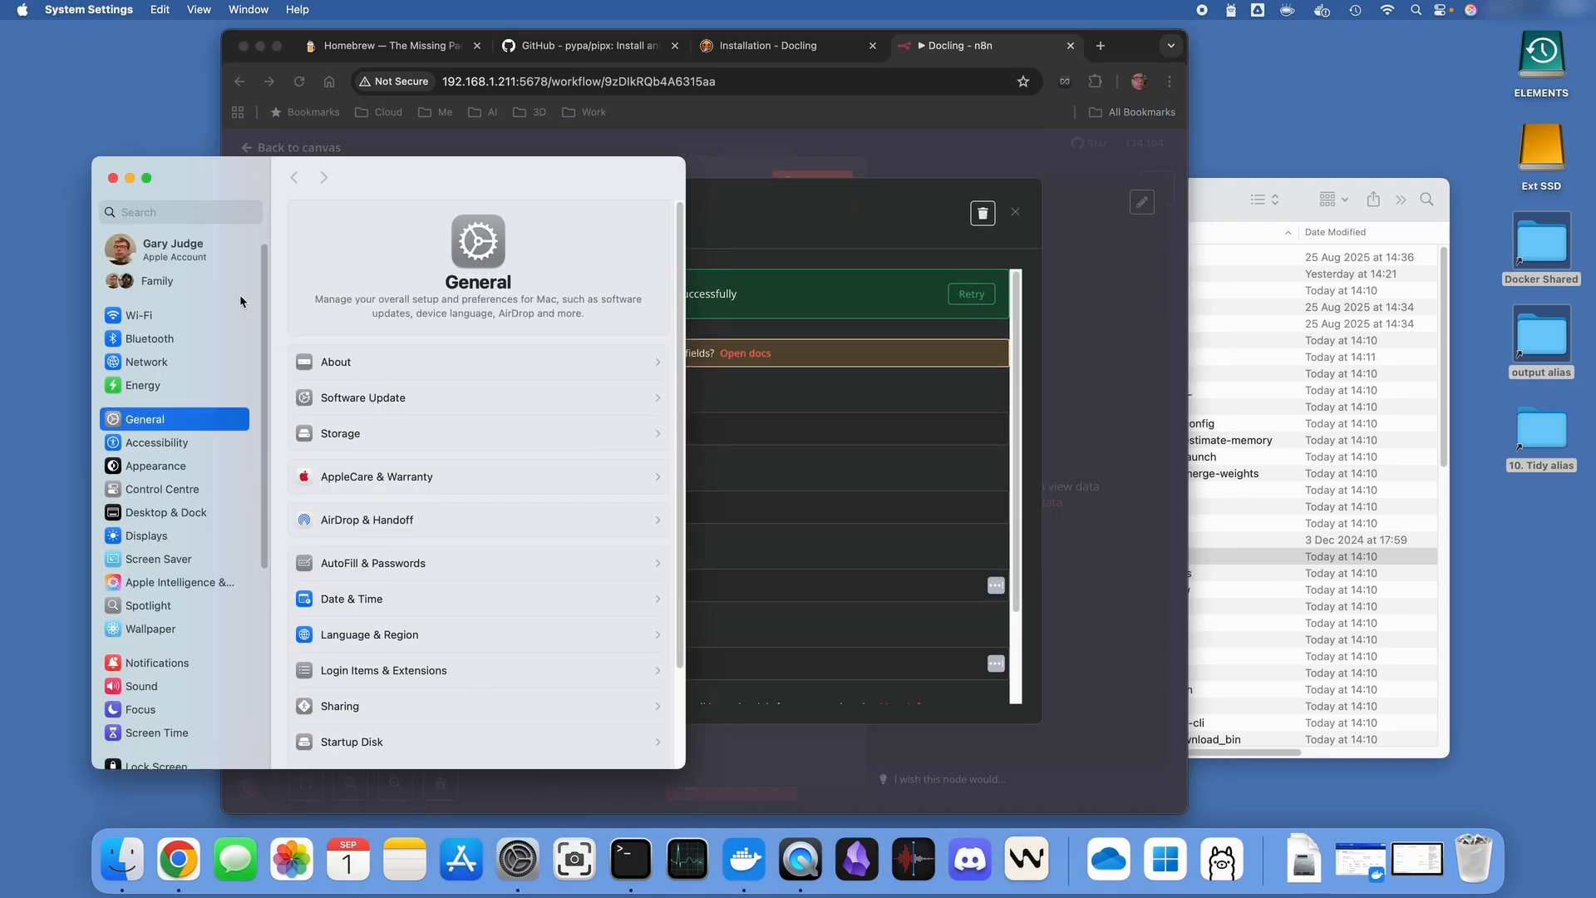
Search 'ssh' and verify Remote Login sharing is on, limited to administrators
type("ssh")
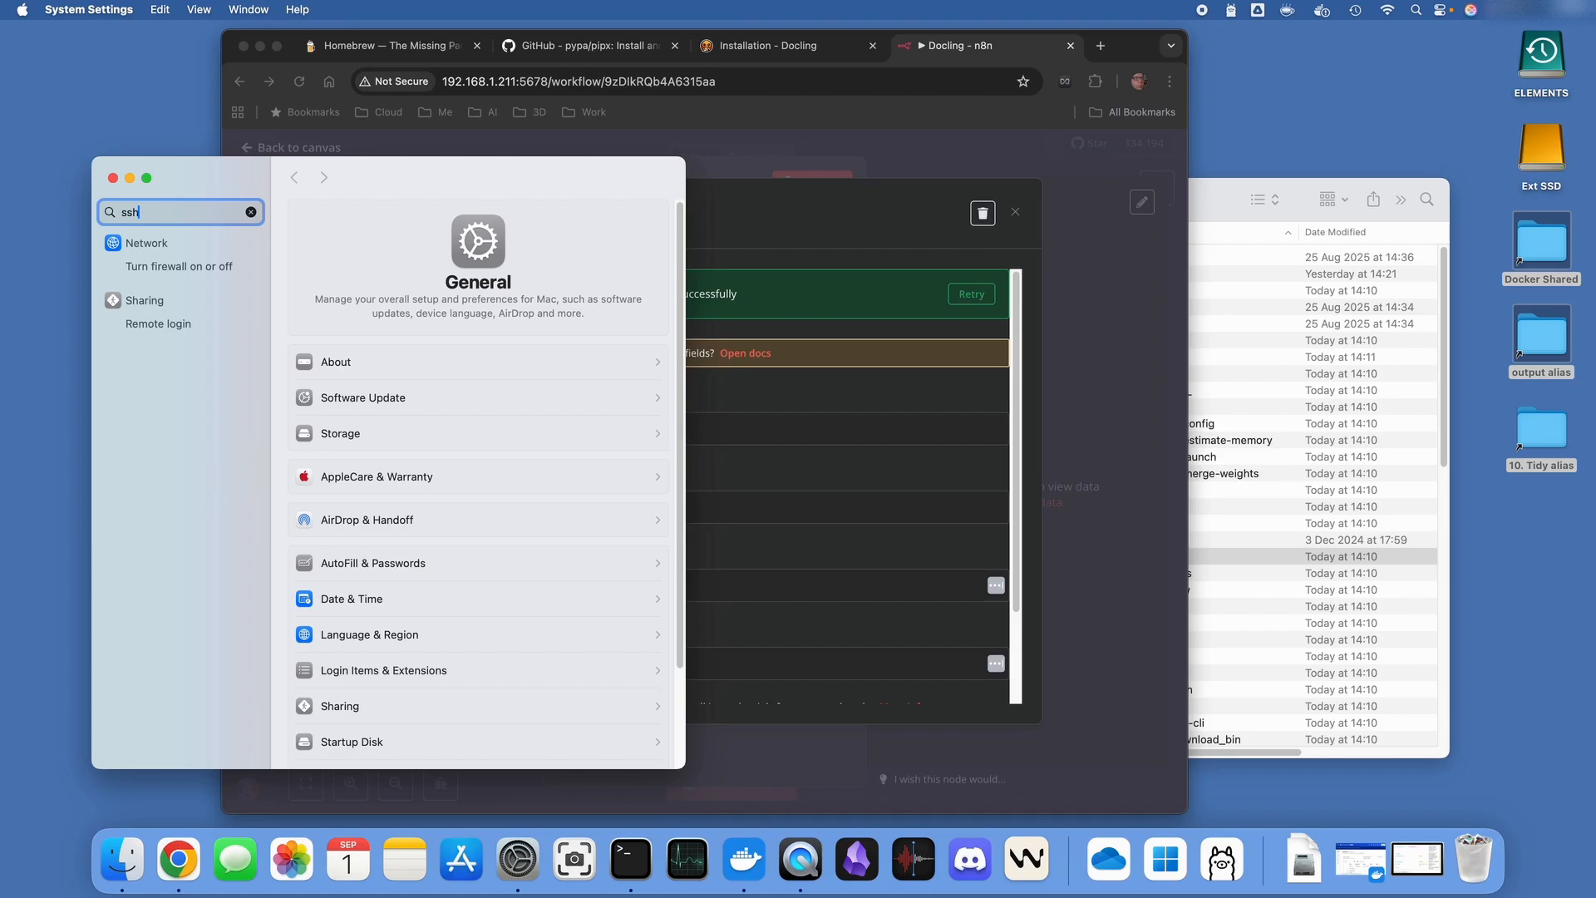
left_click(145, 299)
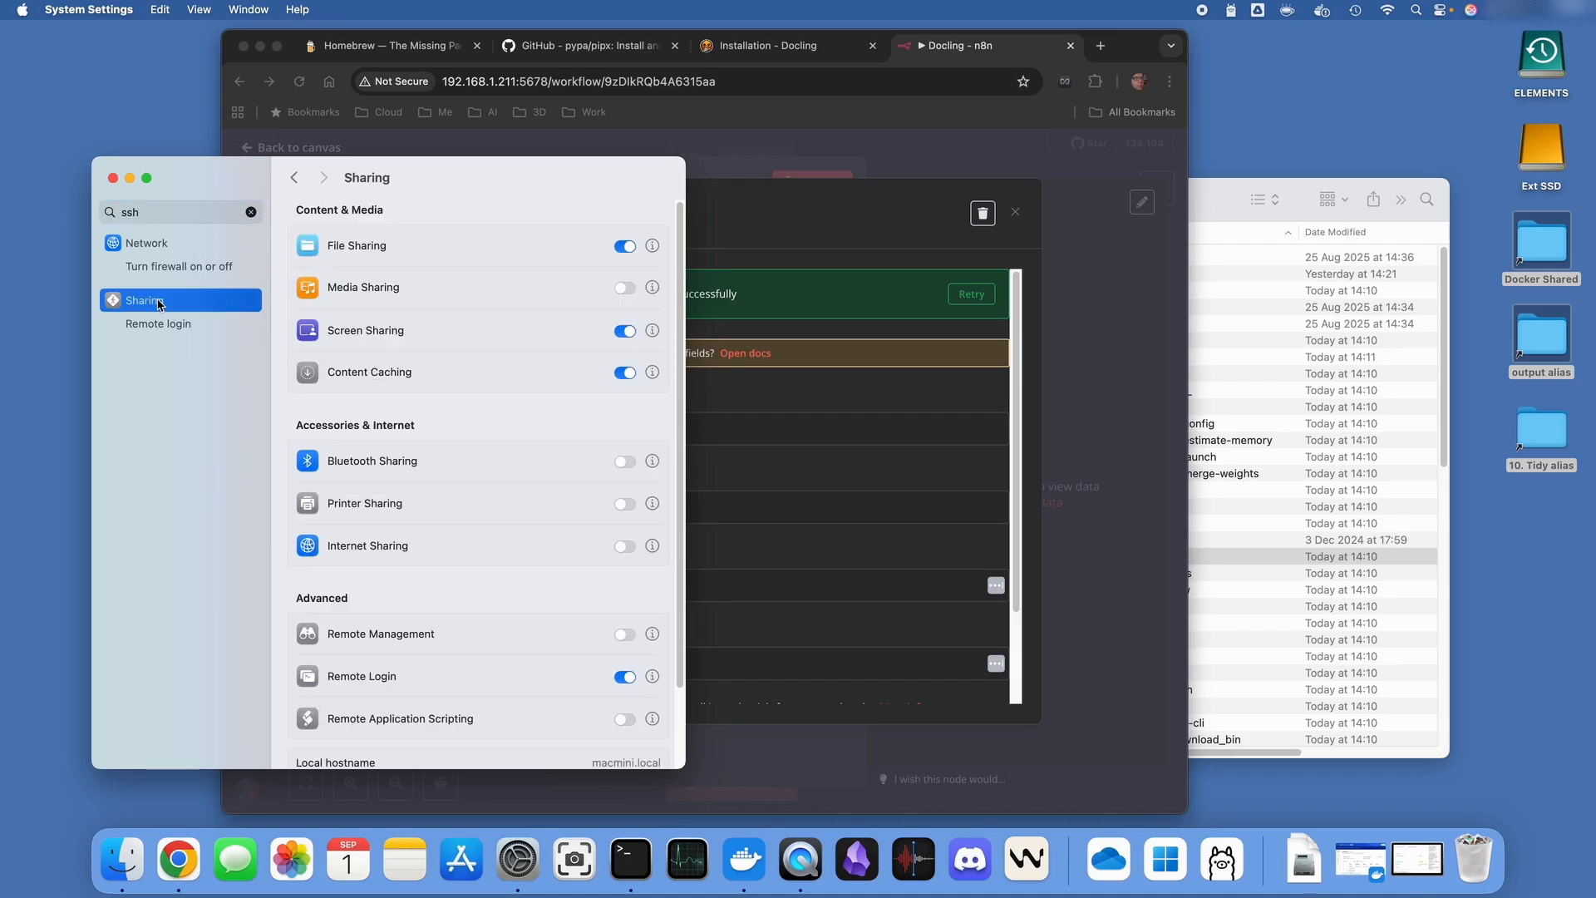
left_click(652, 676)
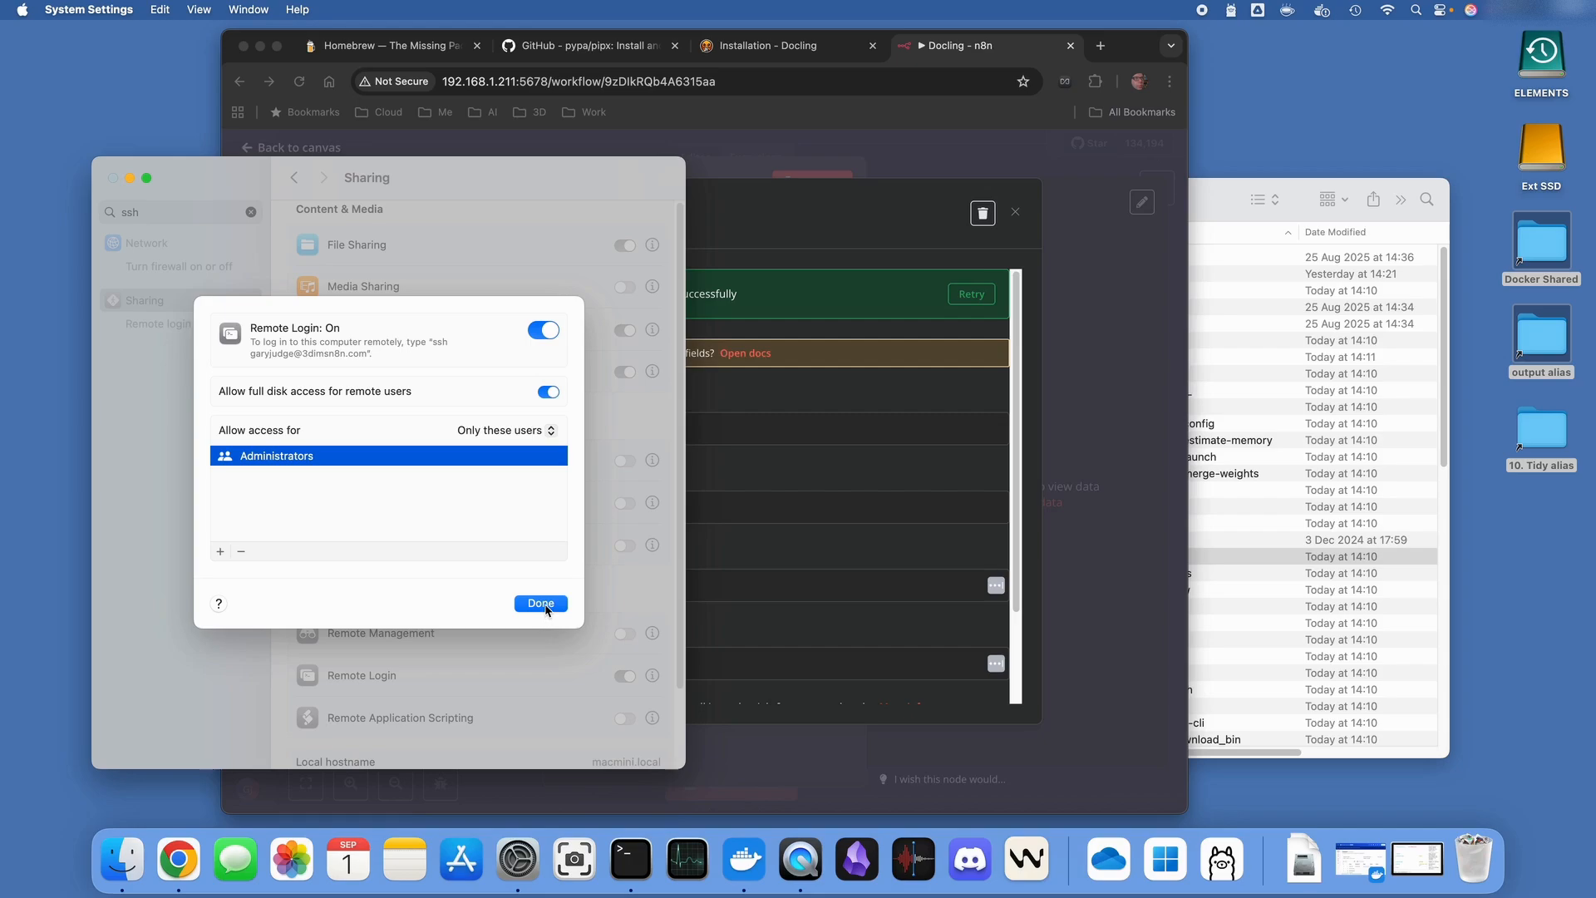
left_click(540, 602)
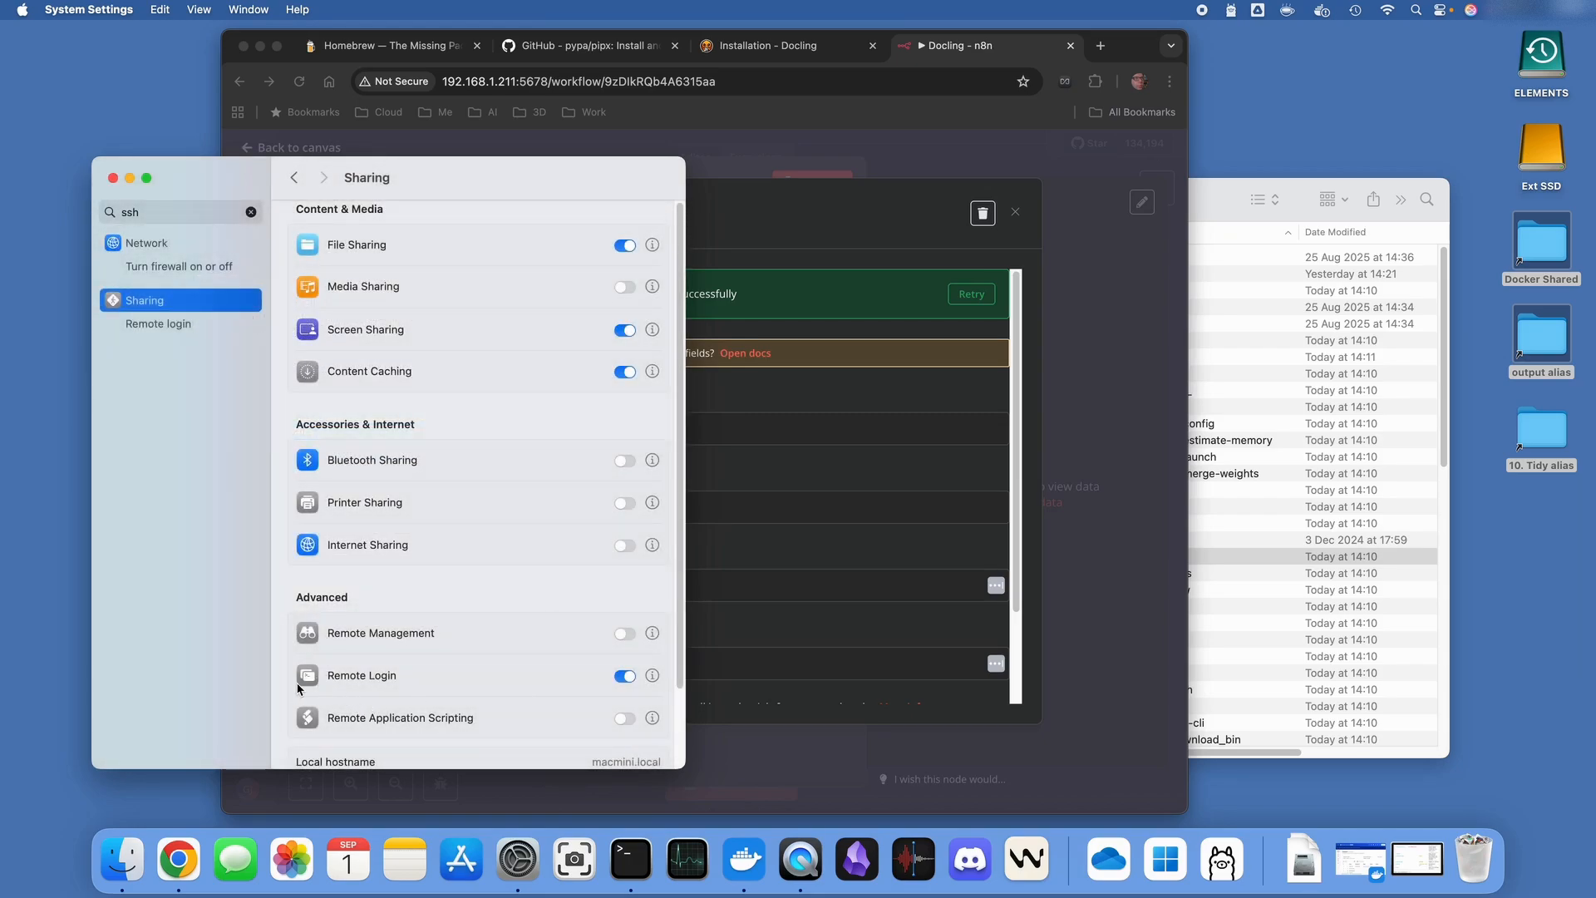
mouse_move(348, 629)
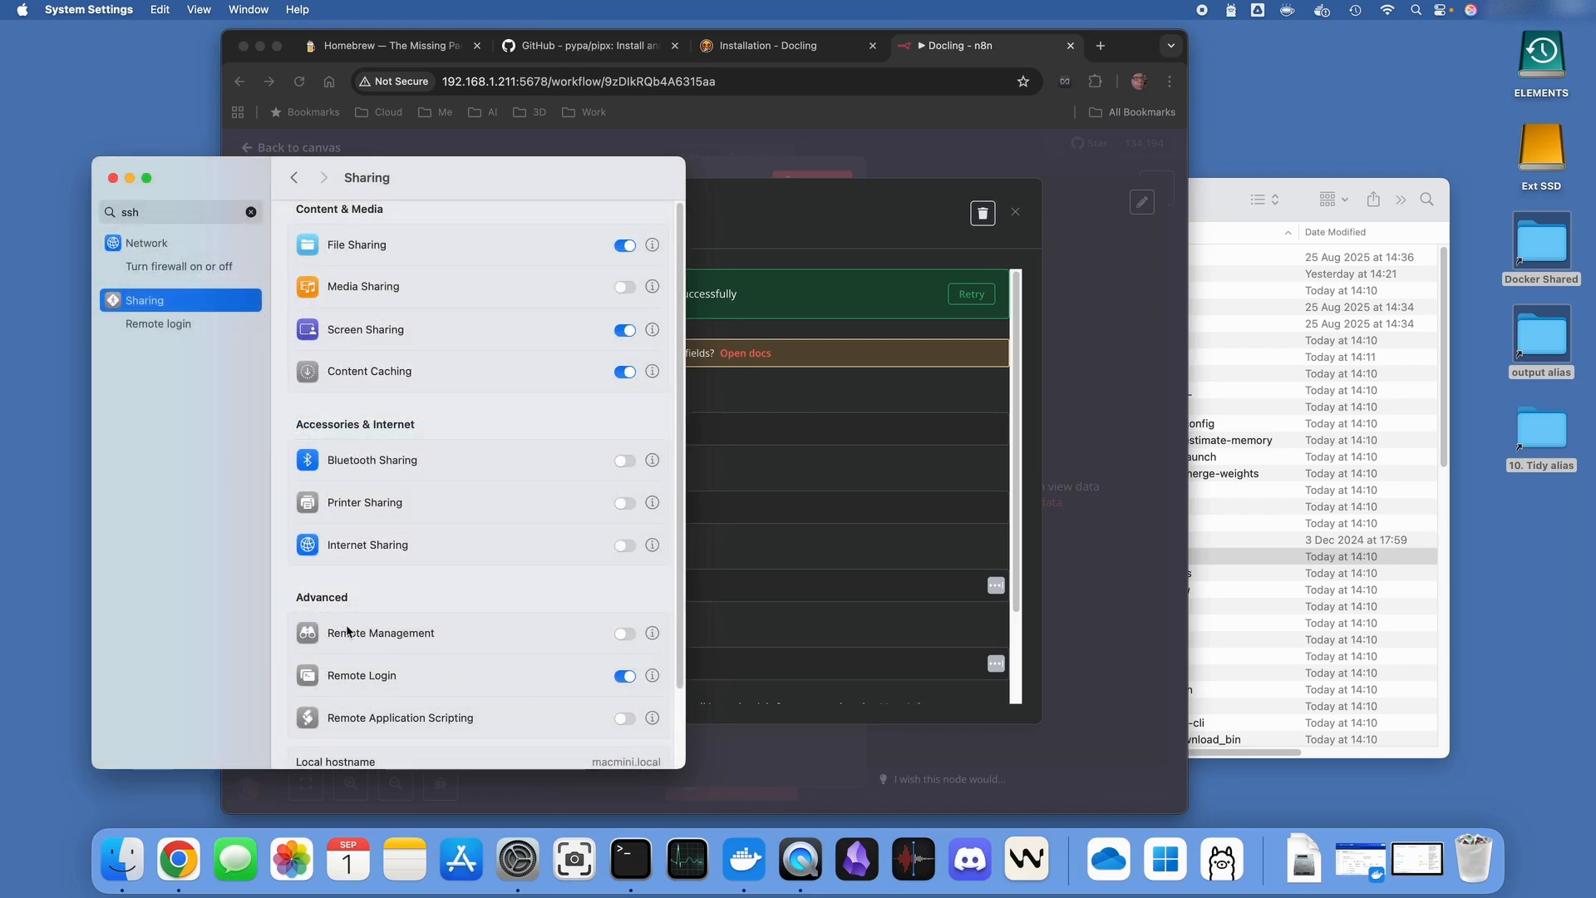
scroll("down", 3)
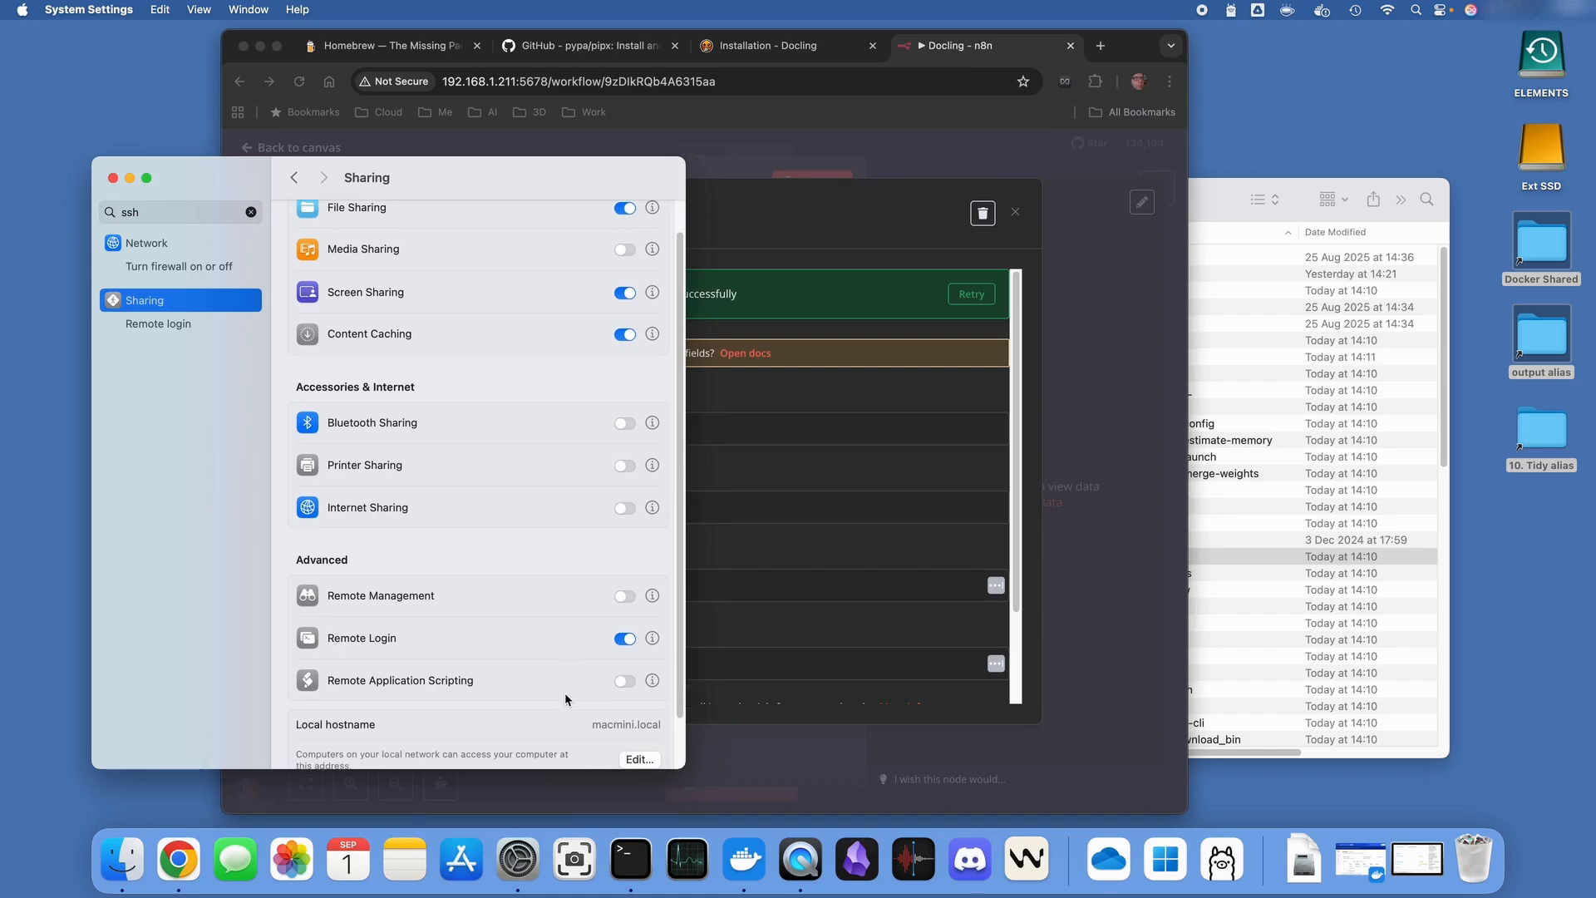
mouse_move(531, 646)
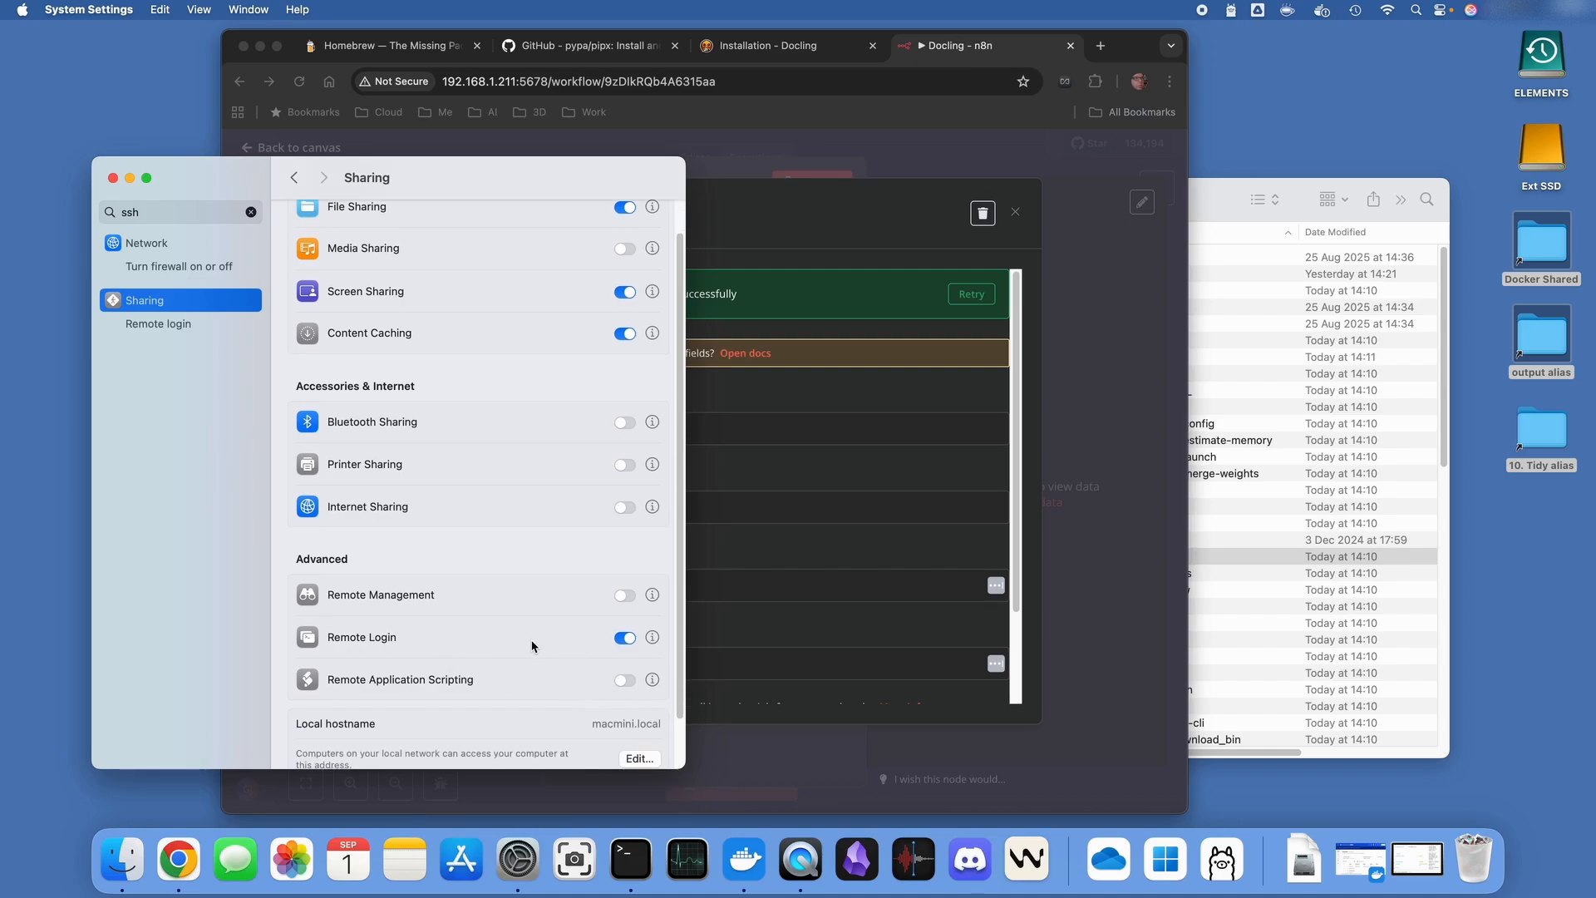
mouse_move(163, 174)
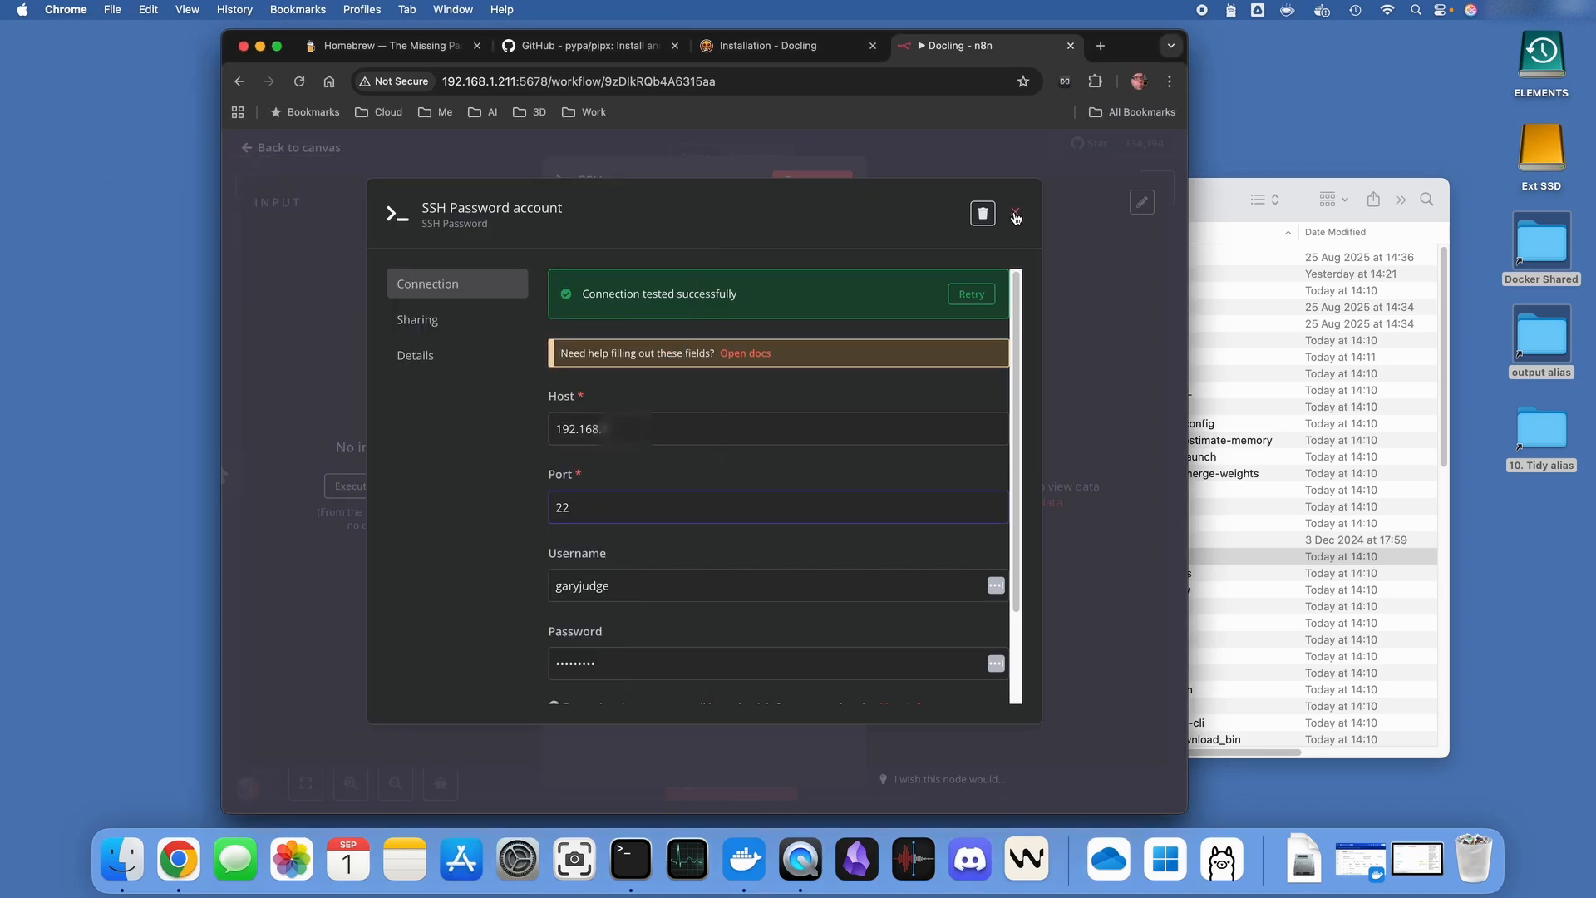
Set the SSH command to /Users/<user>/.local/pipx/venvs/docling/bin/docling and run the step
left_click(1014, 214)
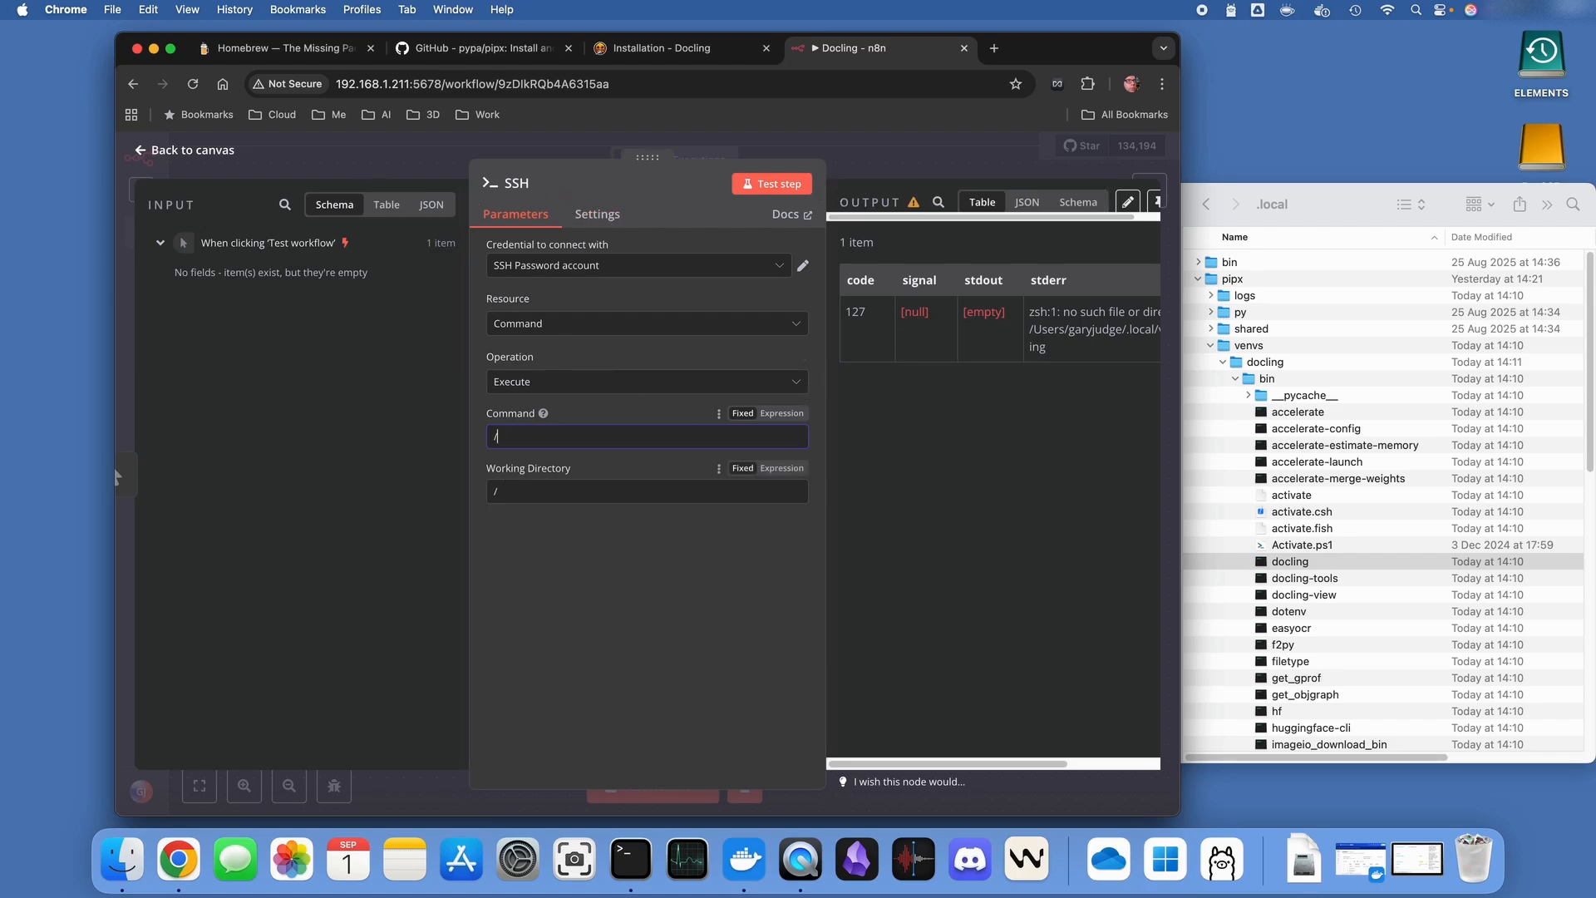
type("Users")
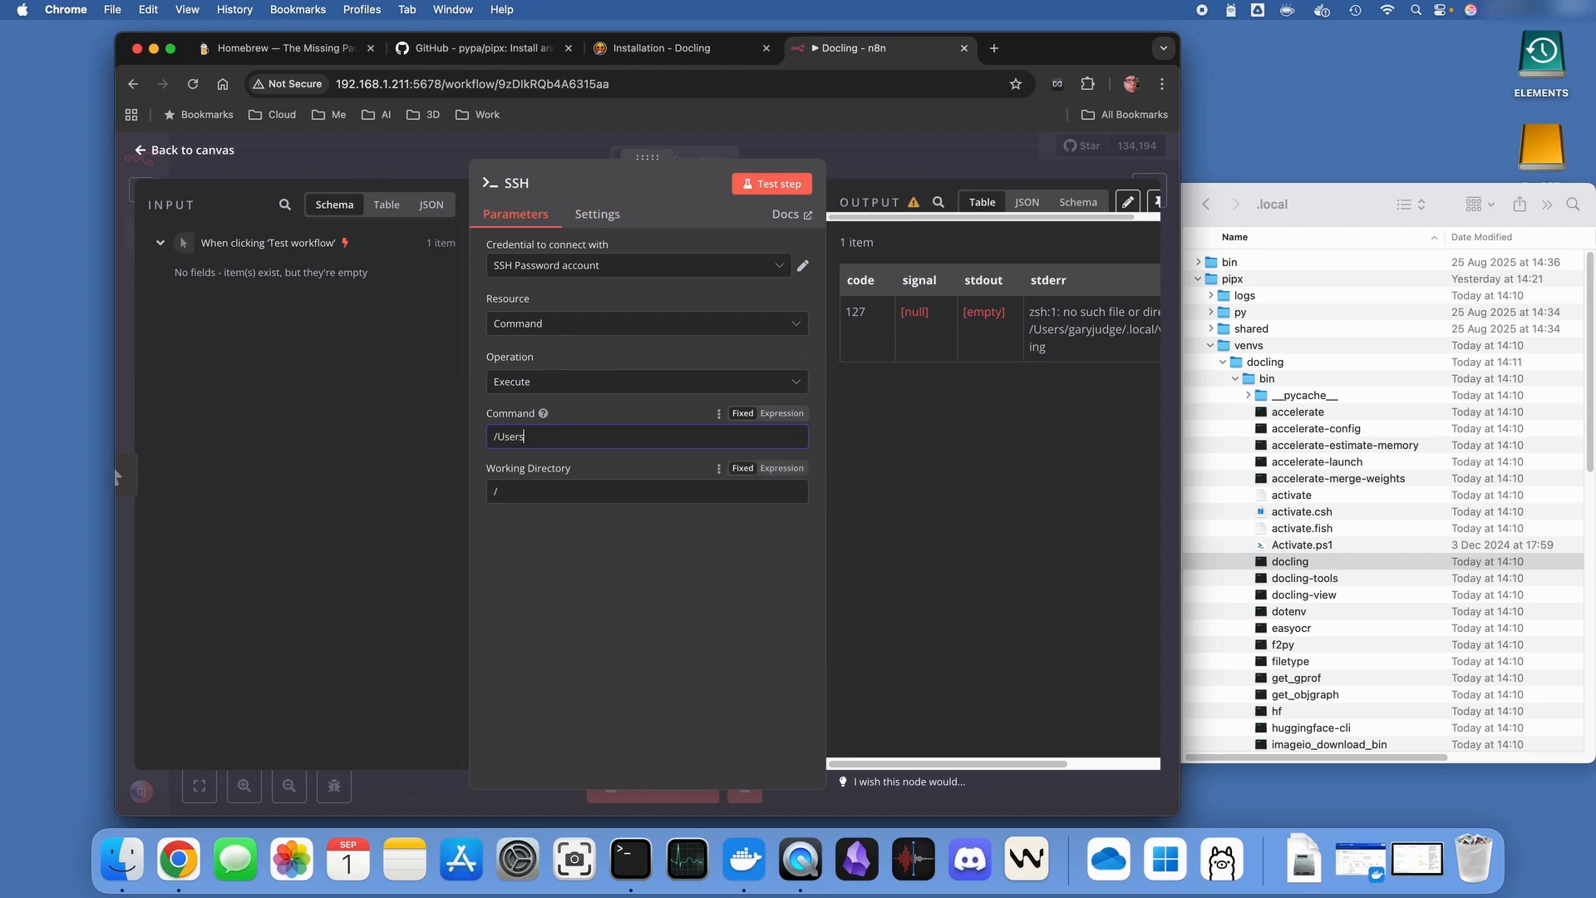
type("/gary")
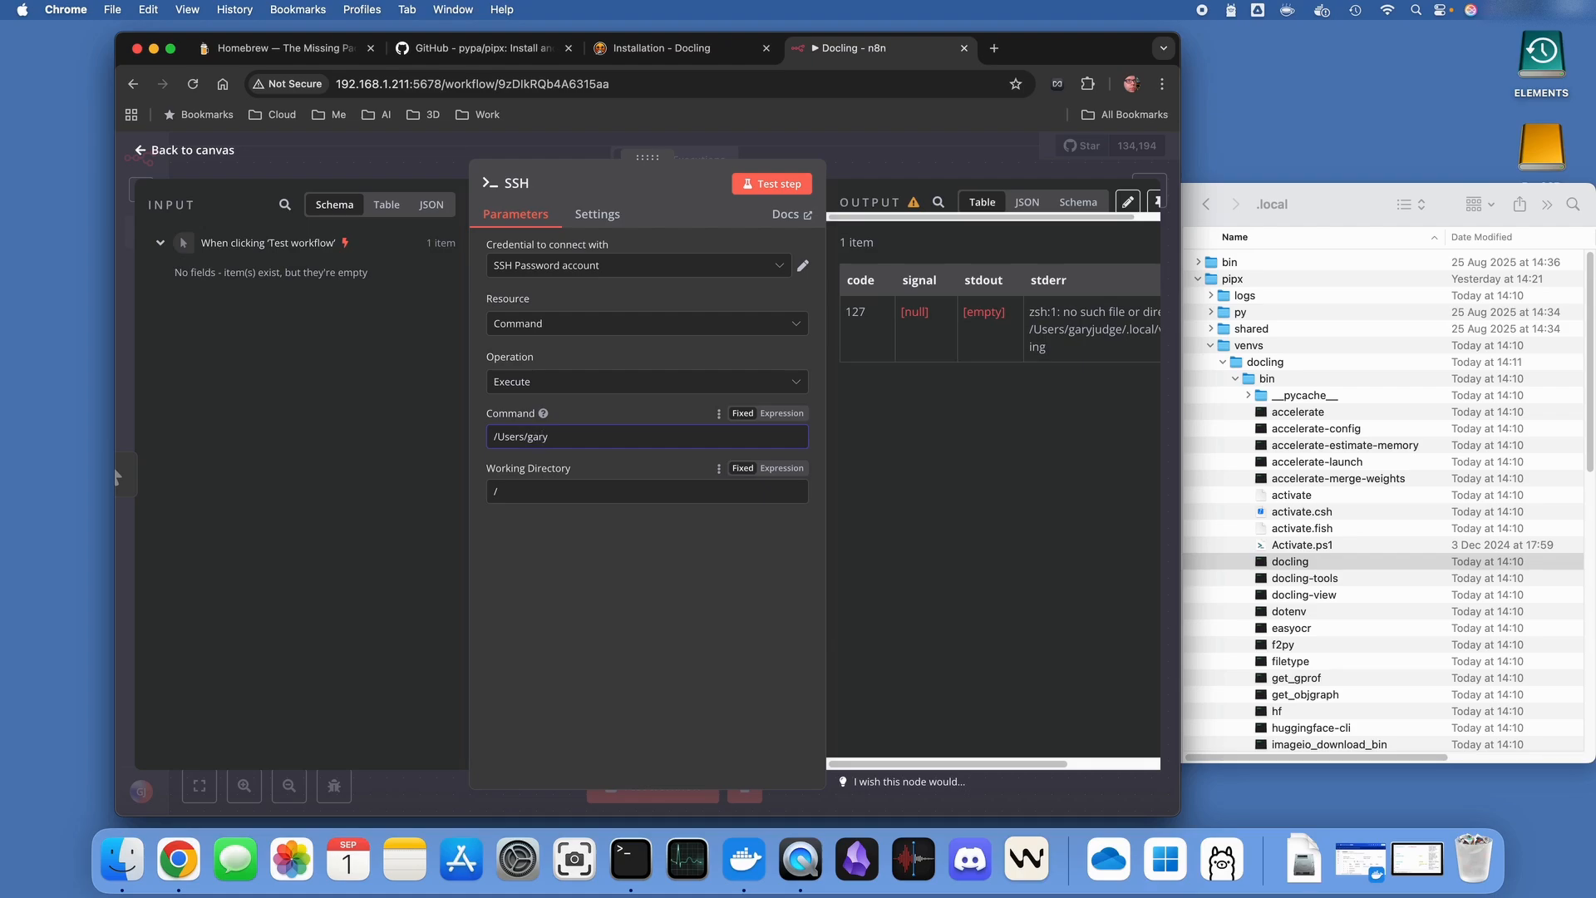
type("judge/.local")
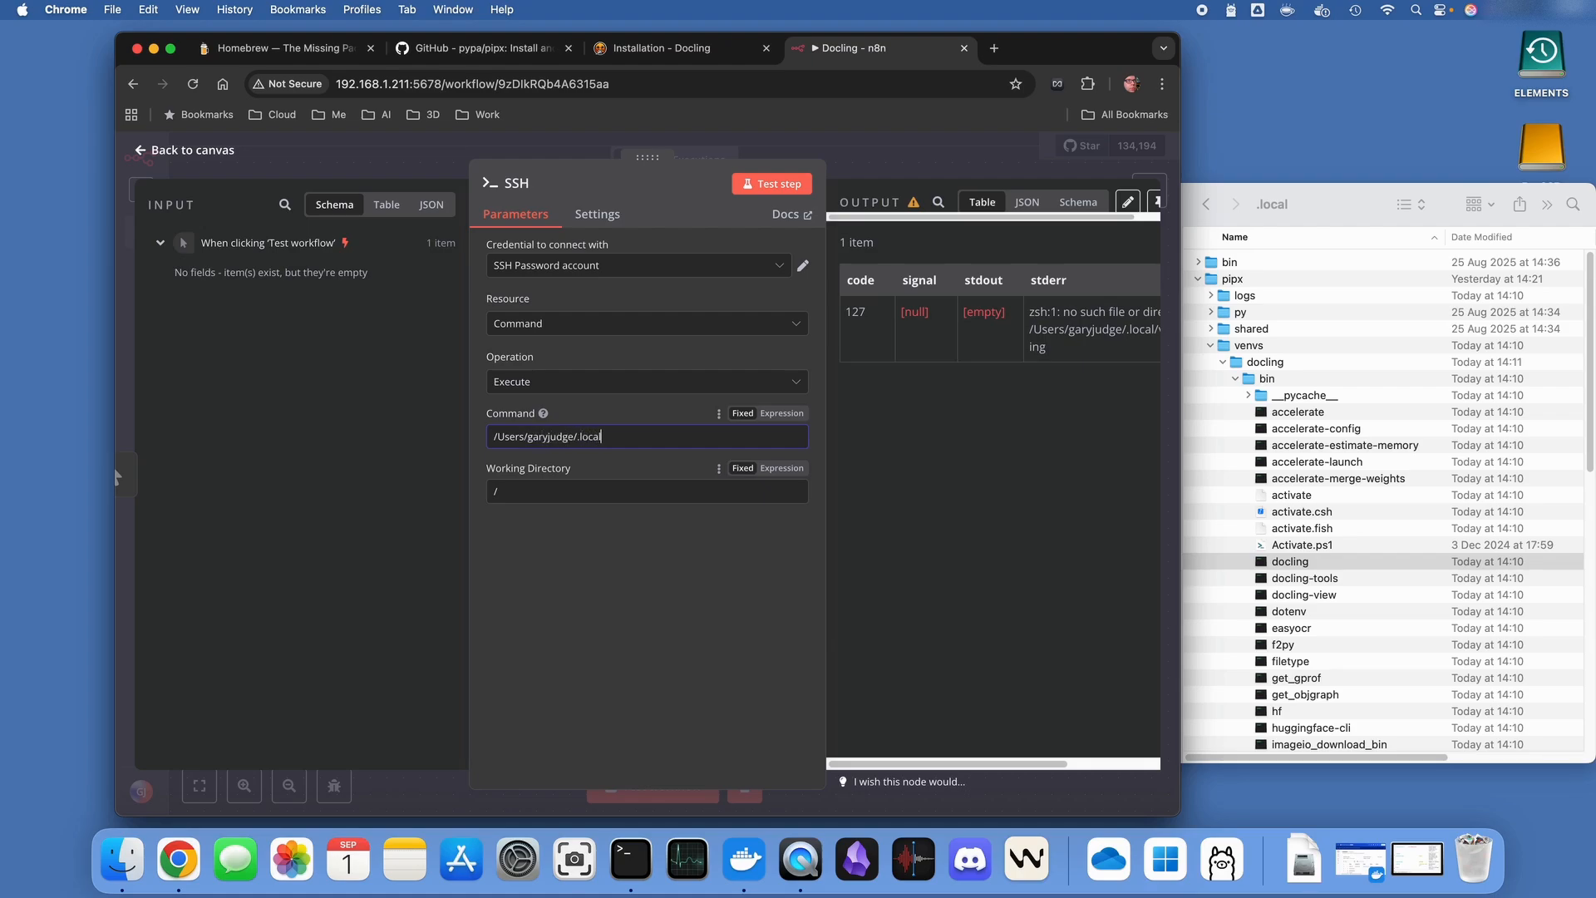
type("/p")
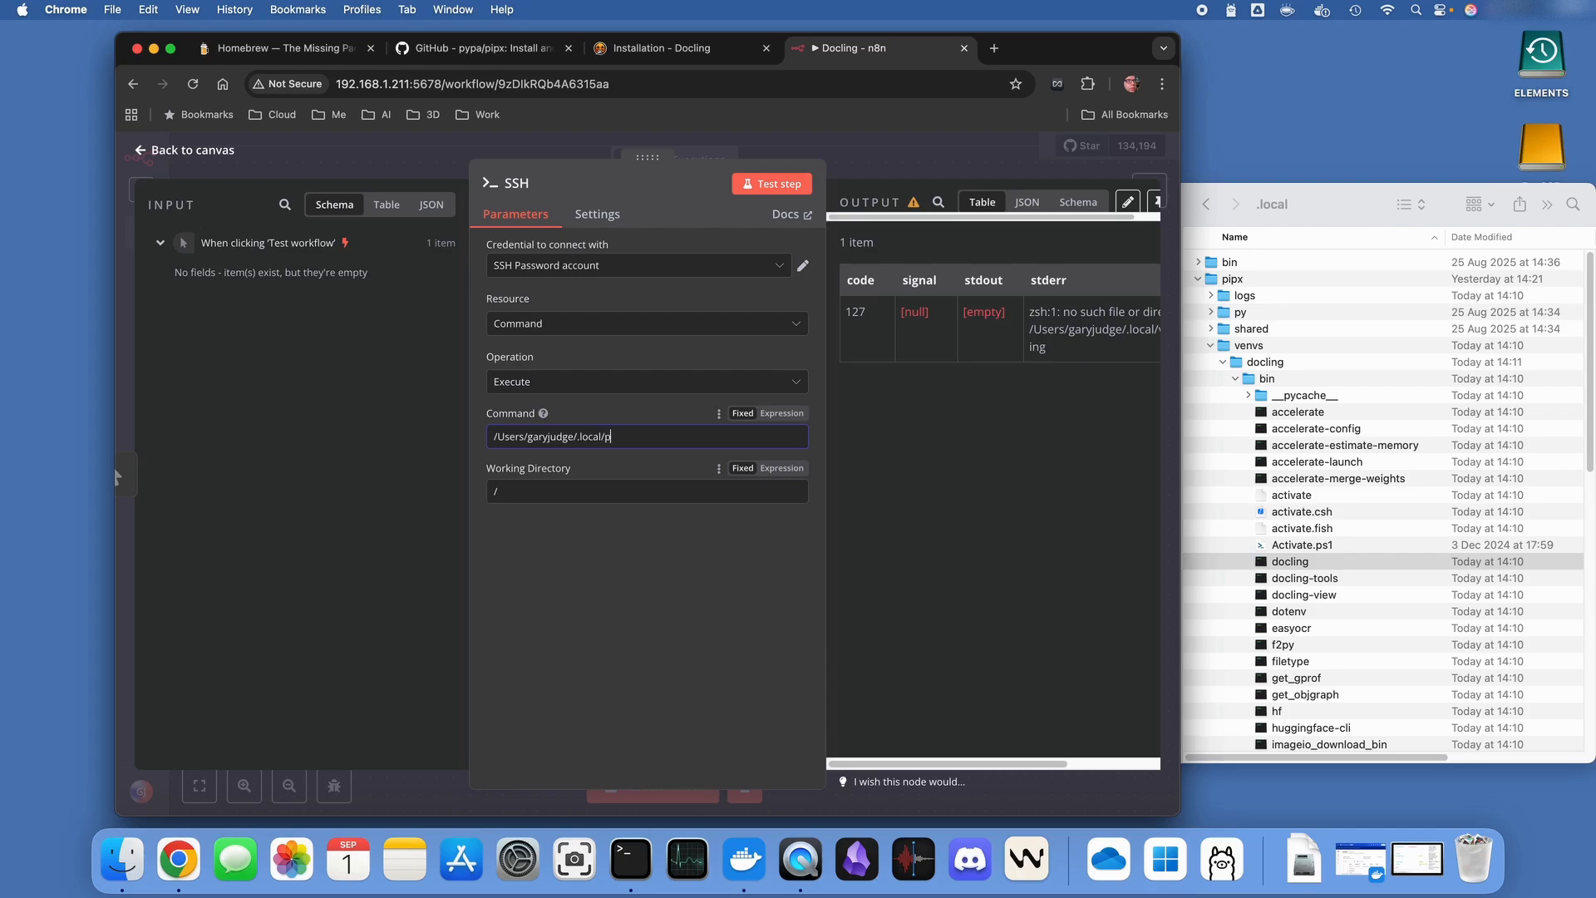
type("ipx/venvs/")
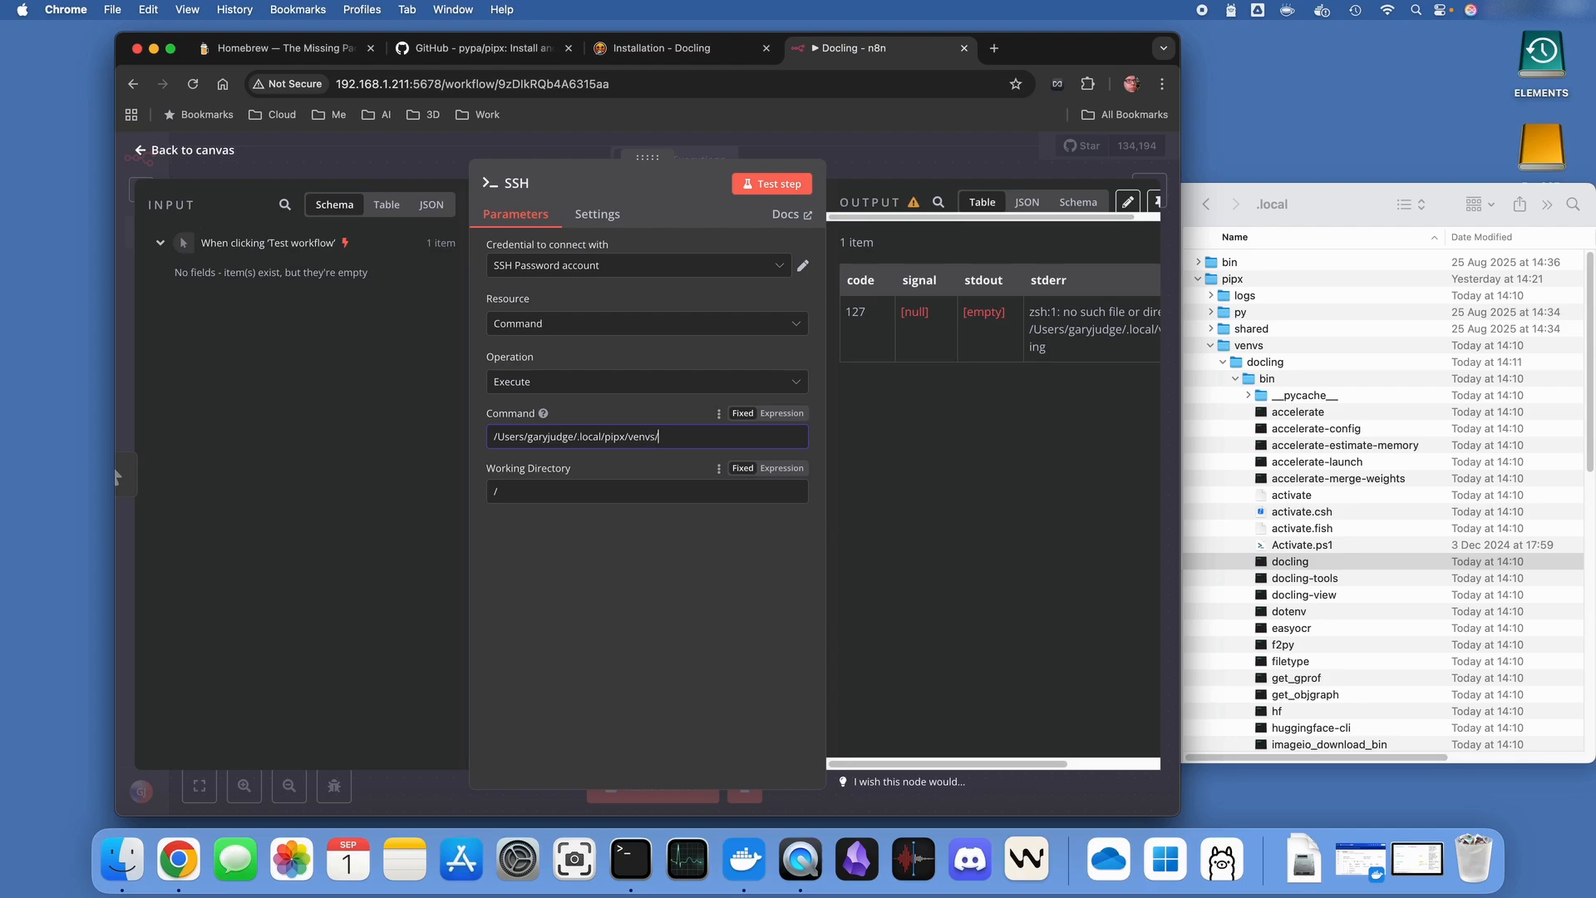
type("docli")
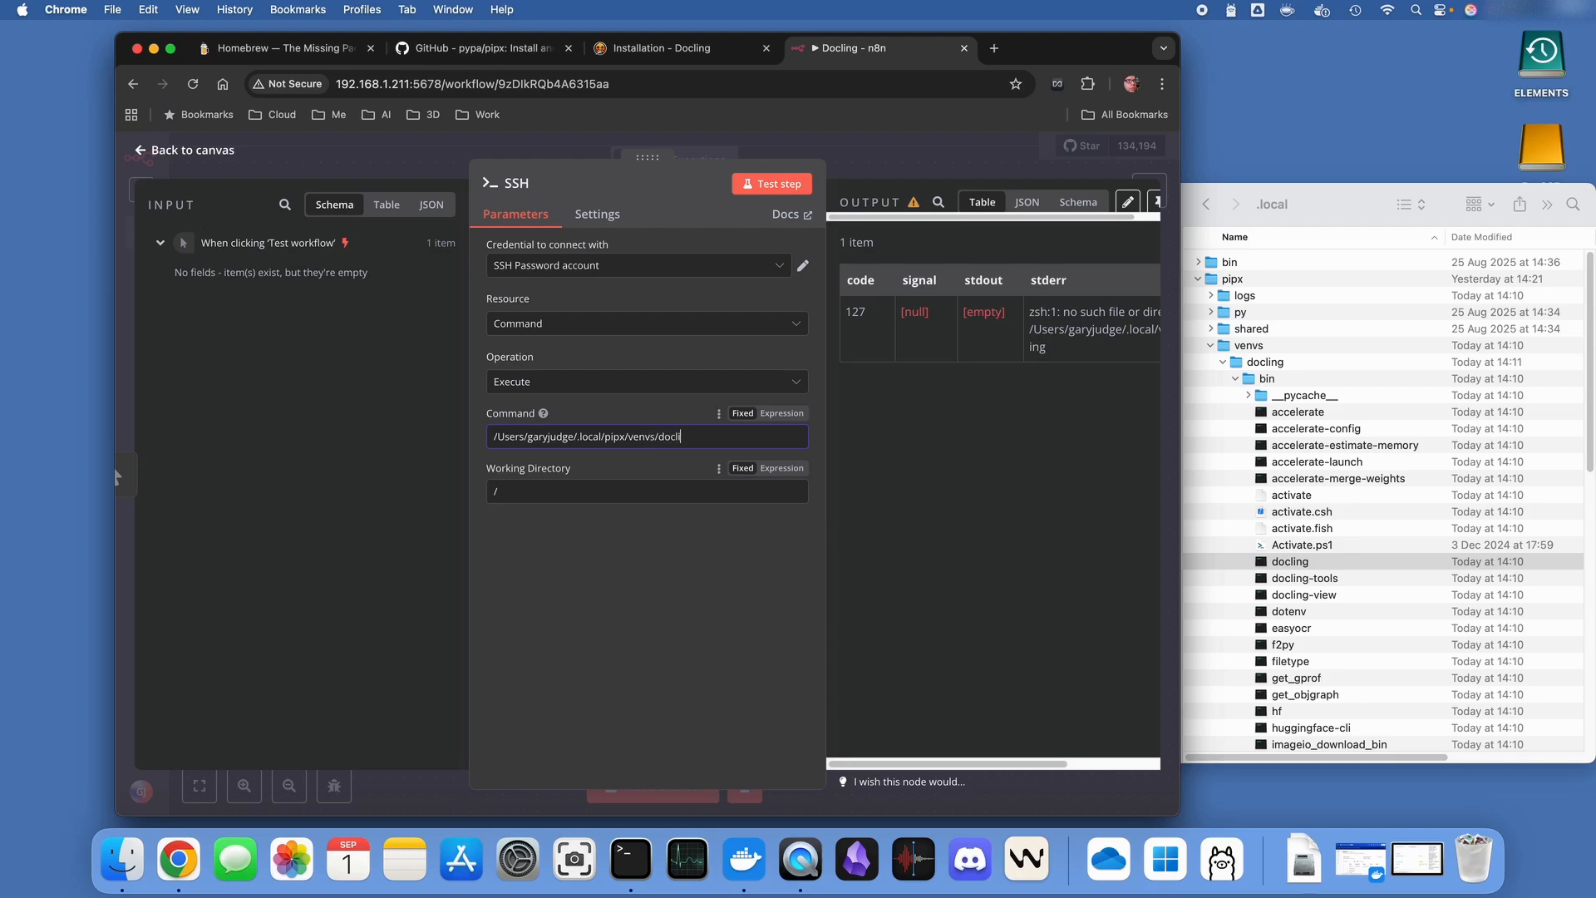
type("ing/")
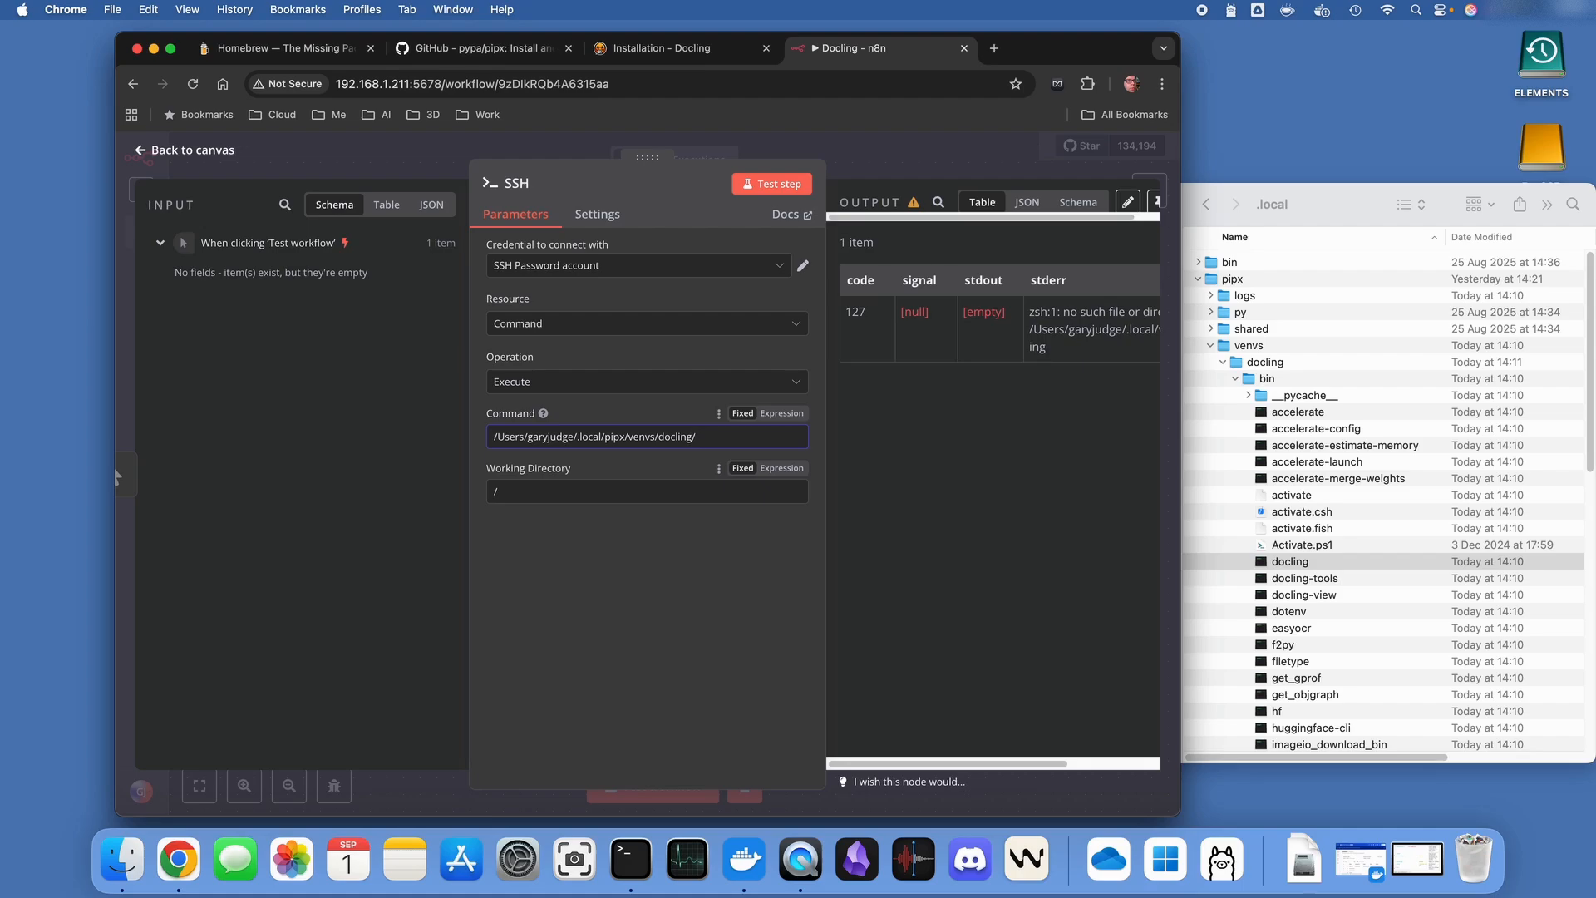
type("bin/")
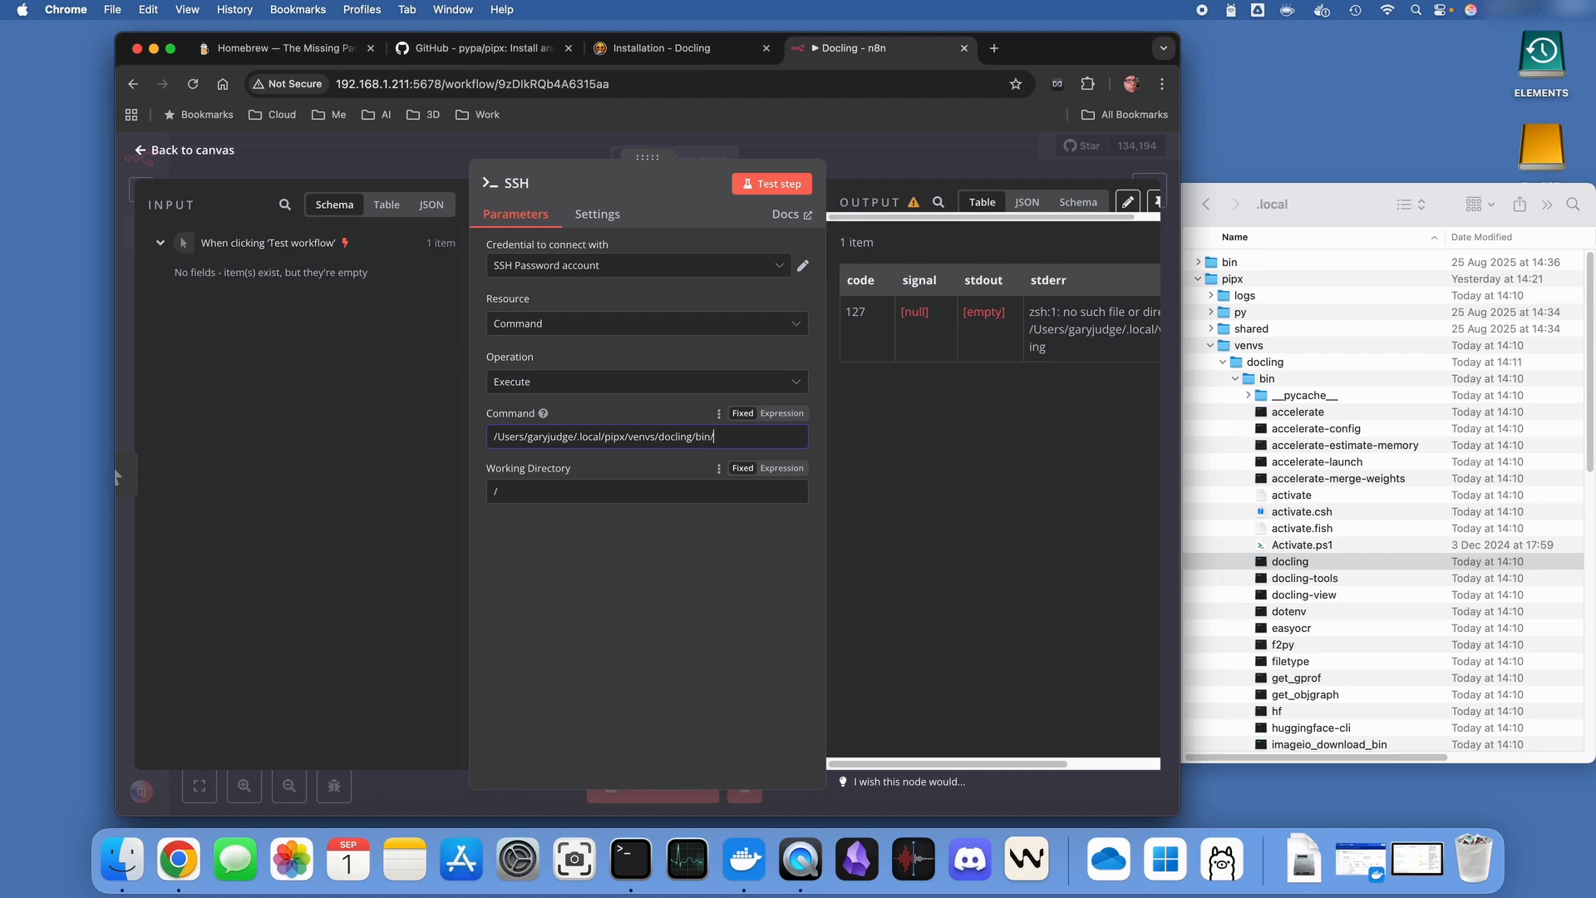
type("docling")
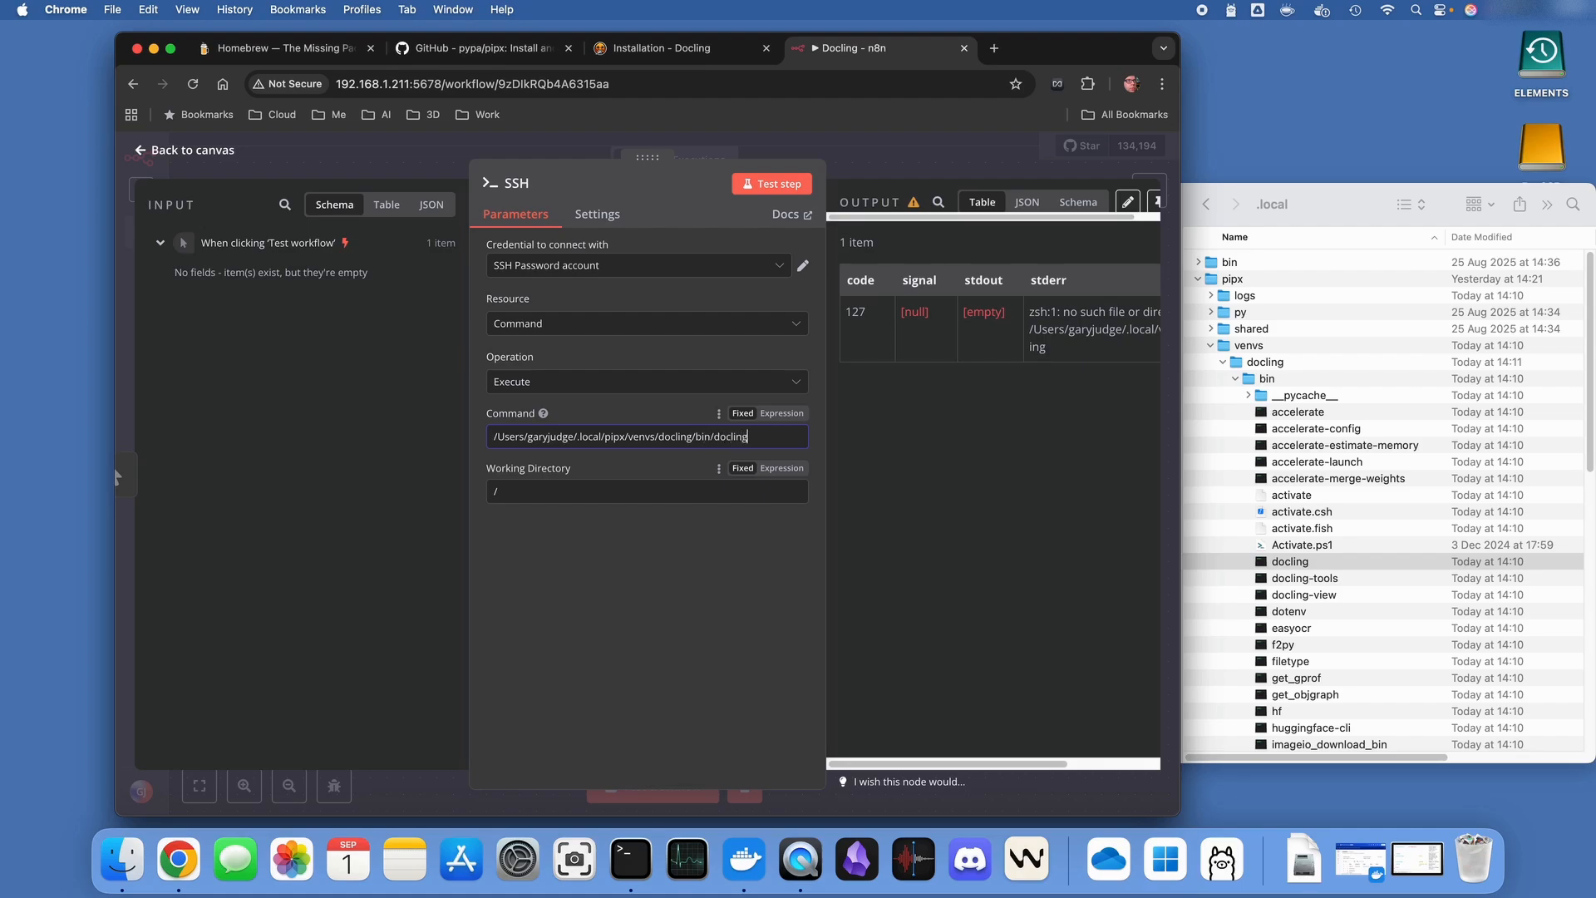
left_click(771, 184)
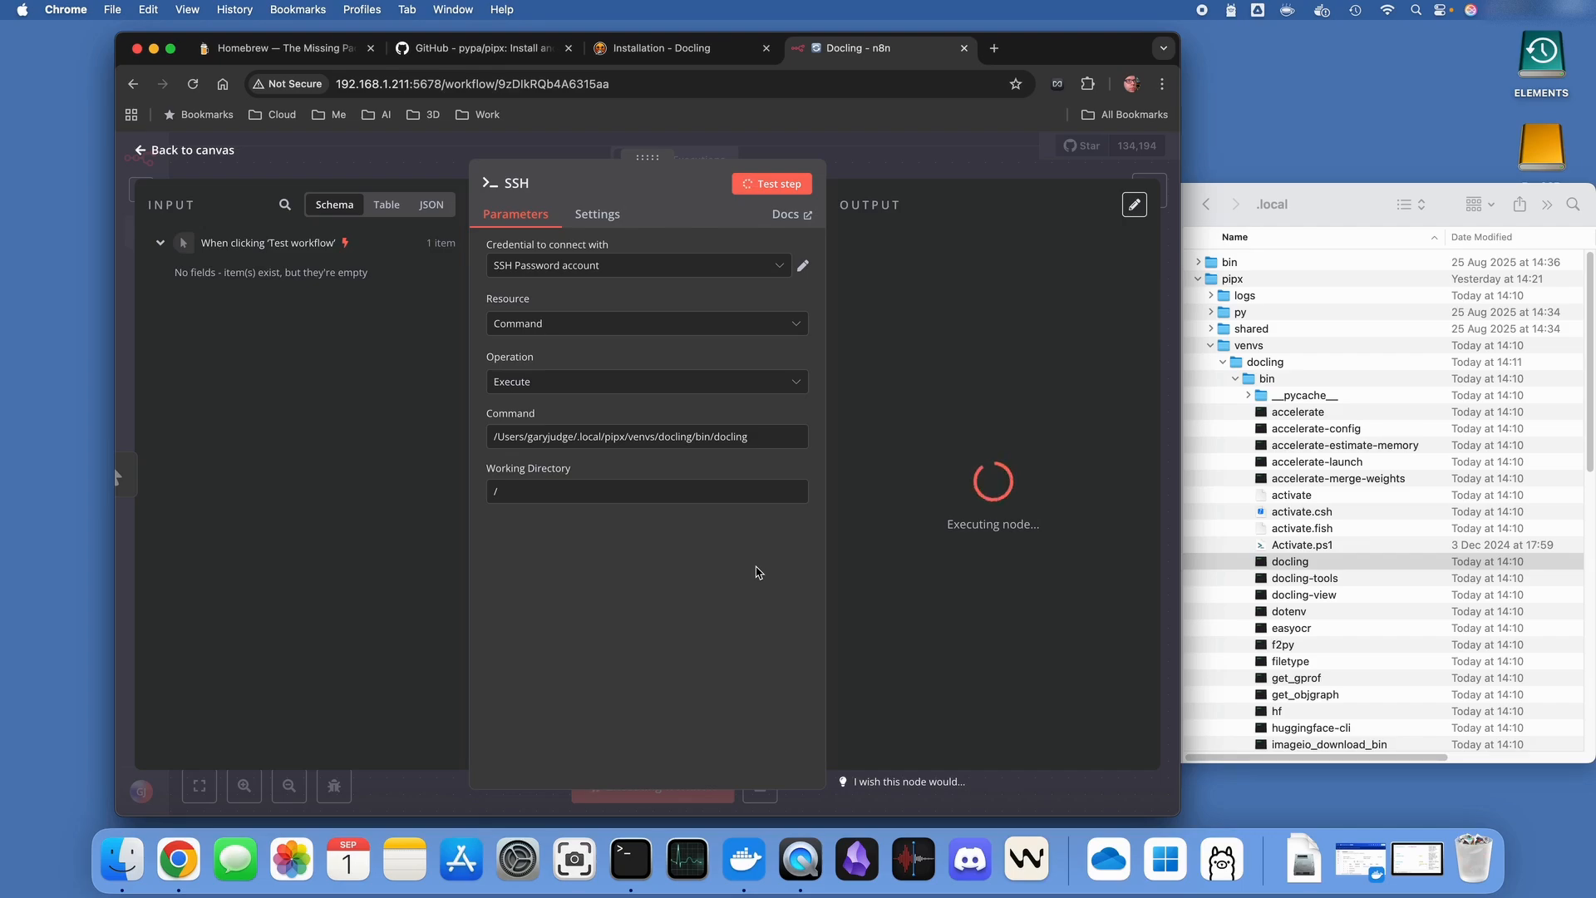
mouse_move(1416, 865)
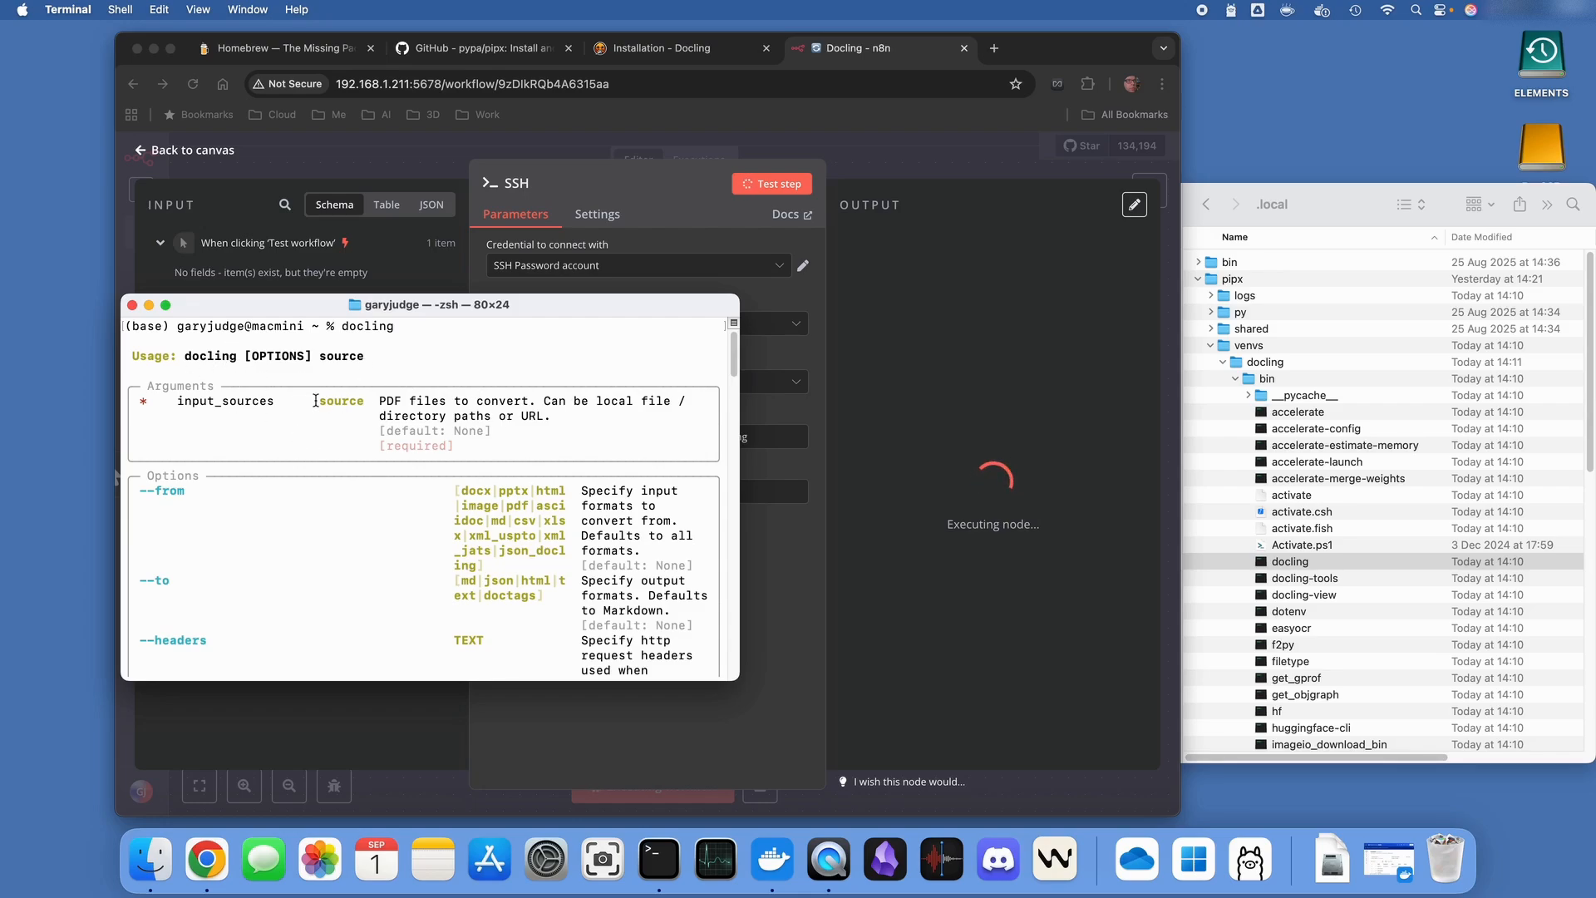
Run the SSH node step again with the updated docling command
left_click(770, 183)
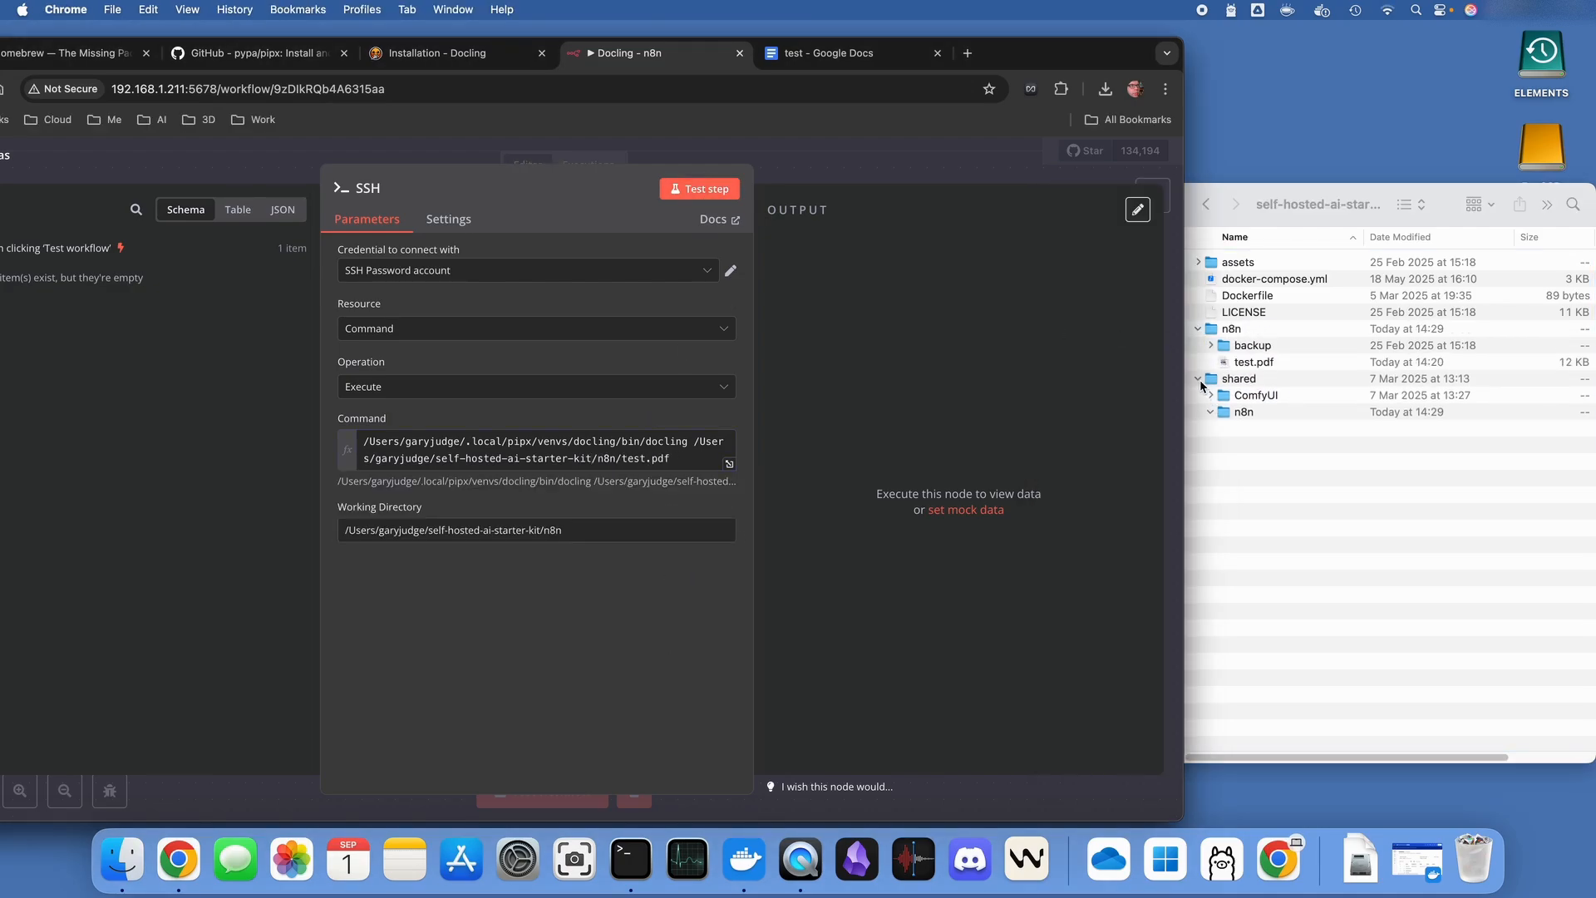
Run the SSH conversion, then review the command's test.pdf path and the working directory
left_click(699, 189)
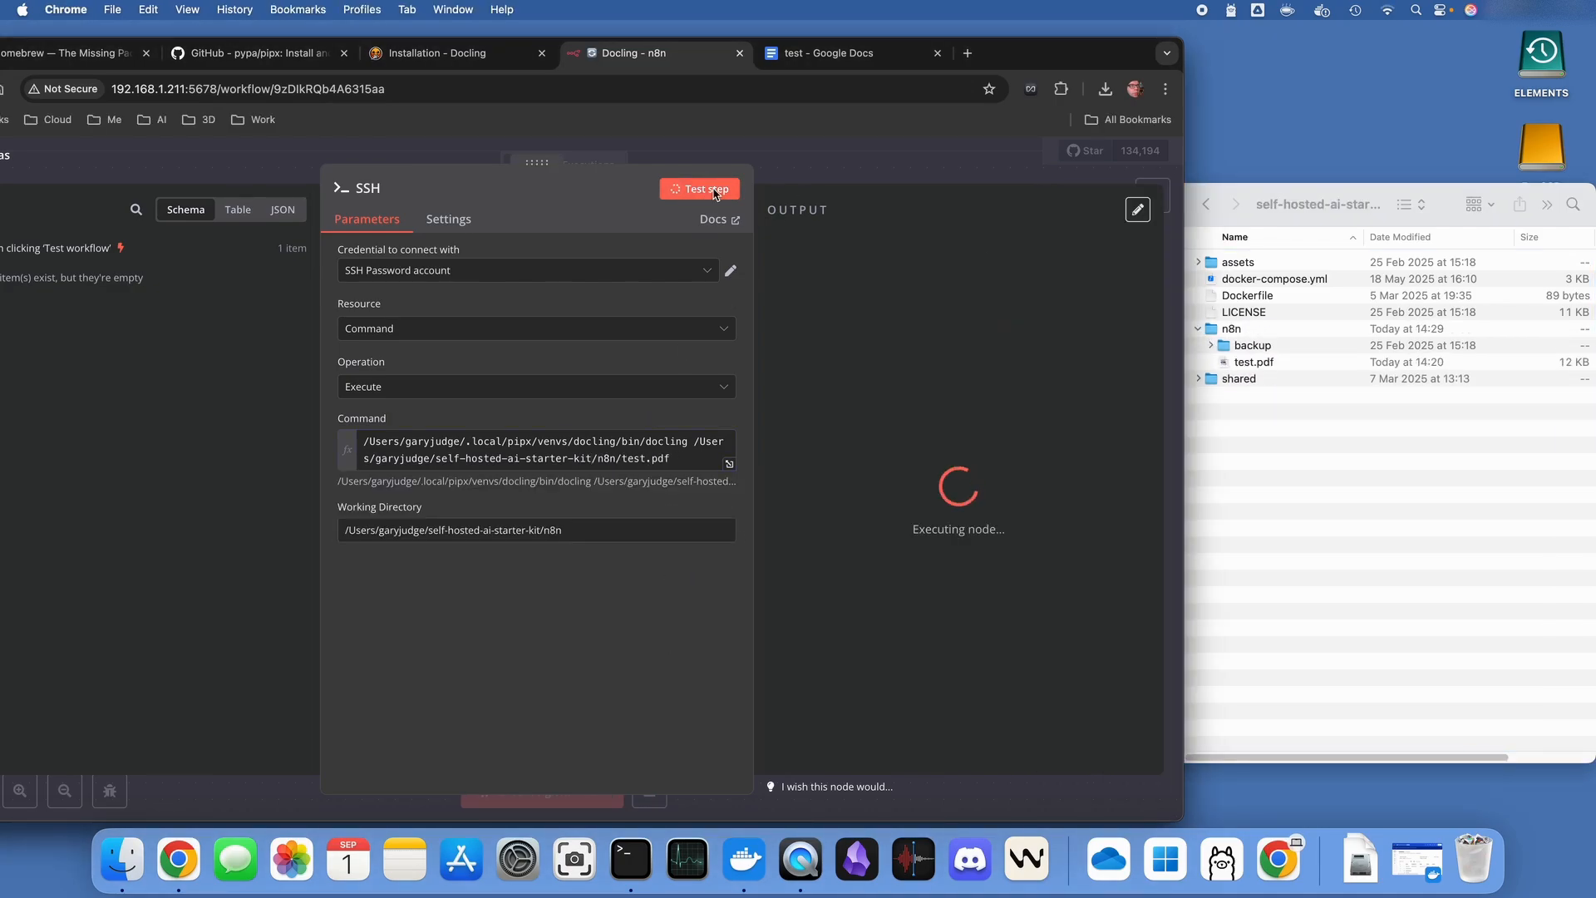
left_click(700, 189)
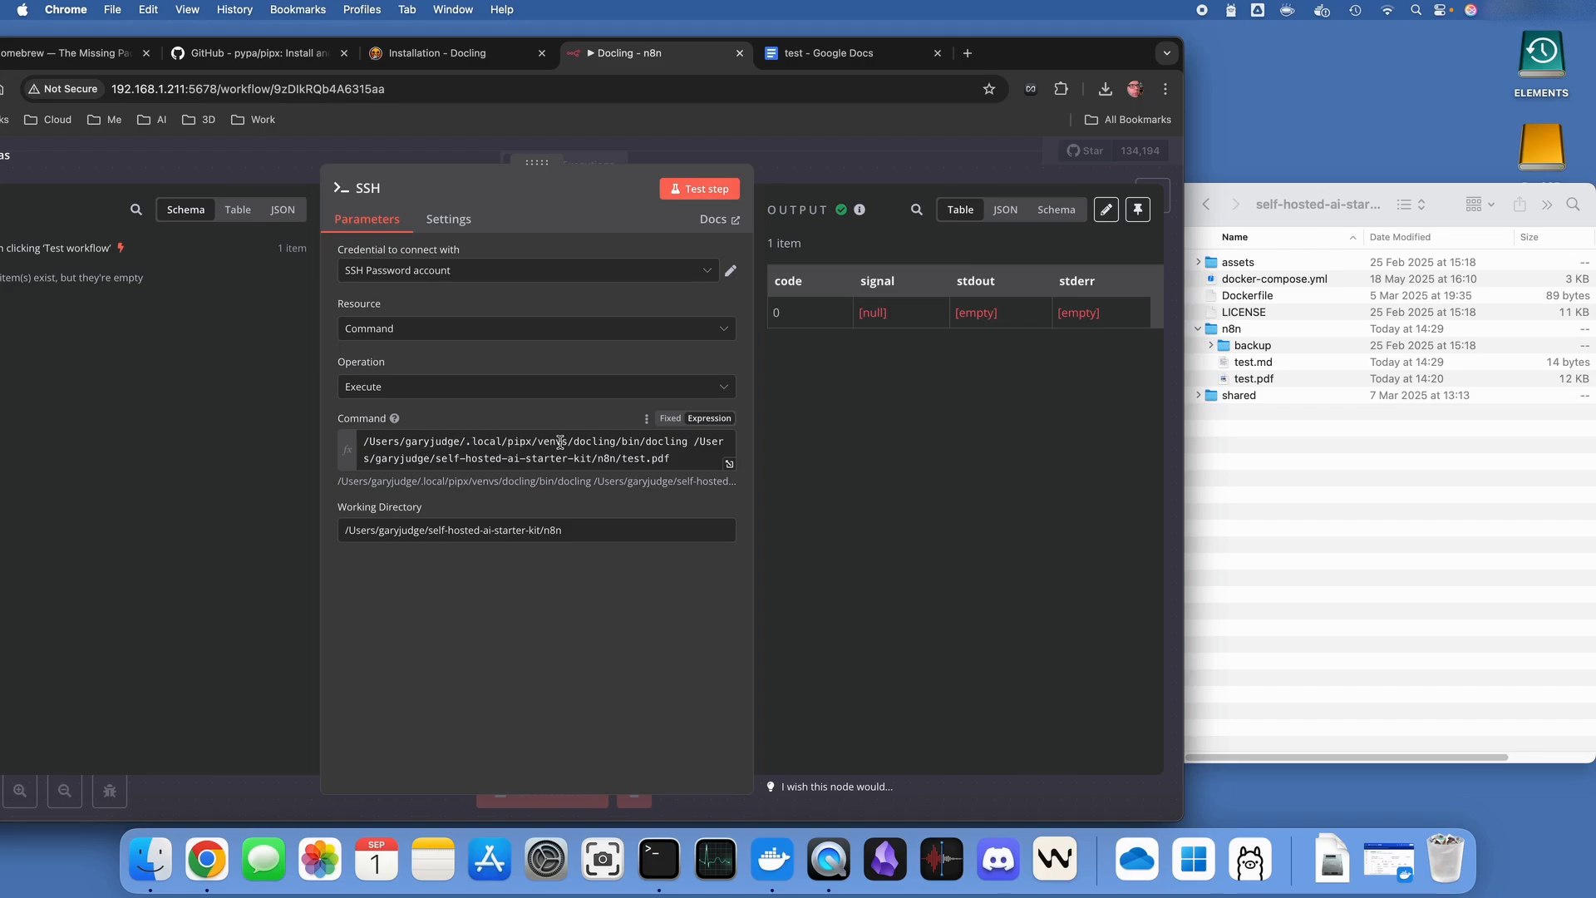
mouse_move(624, 441)
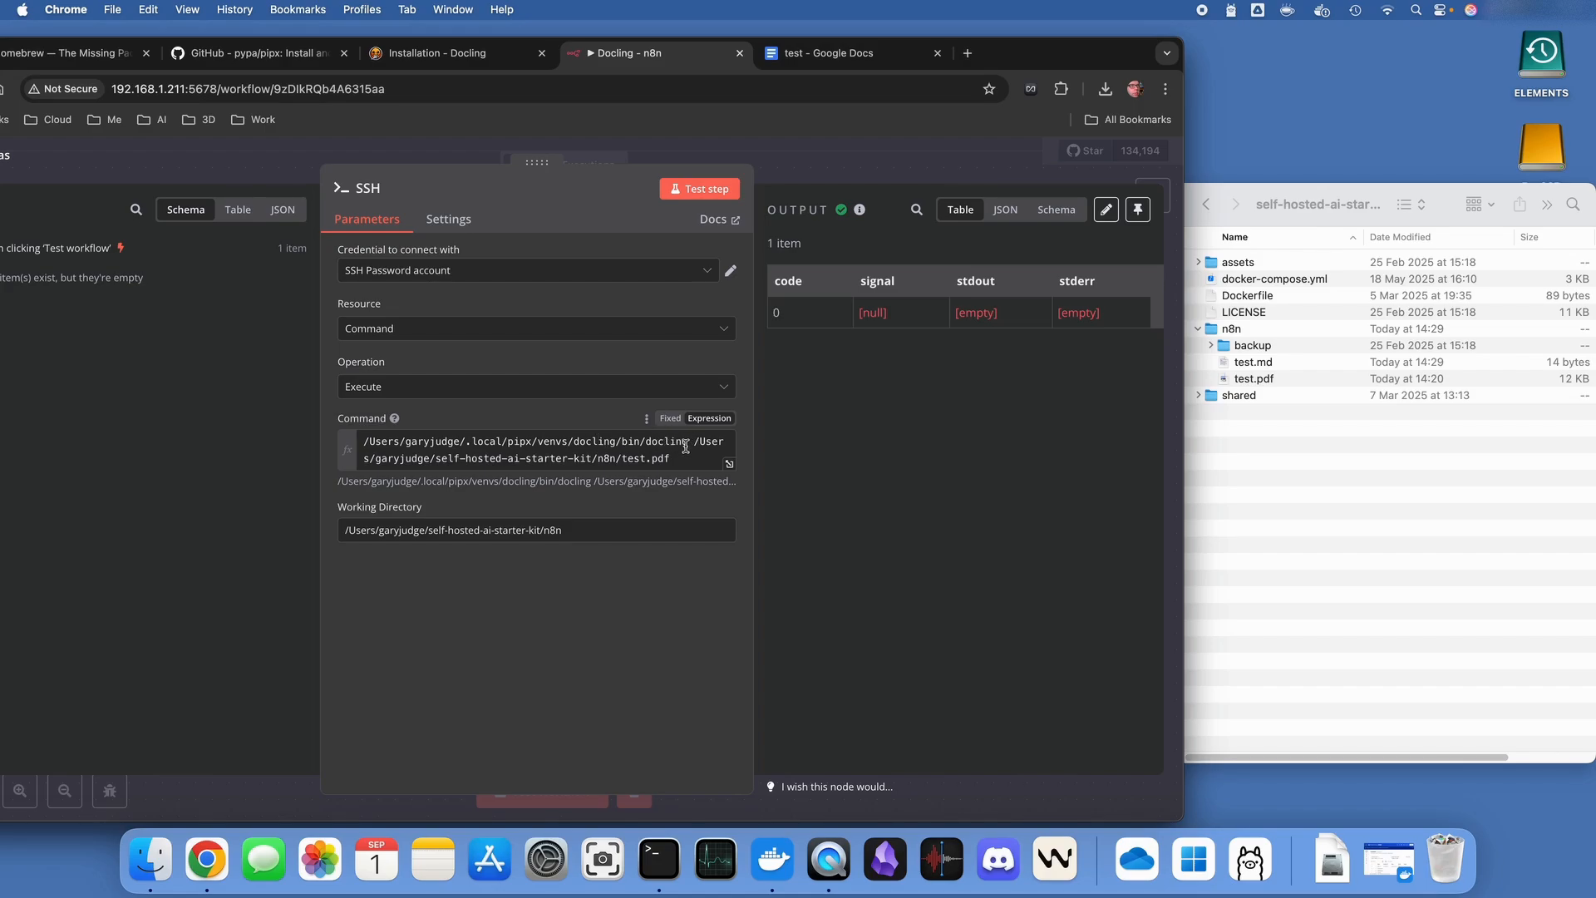
left_click(525, 442)
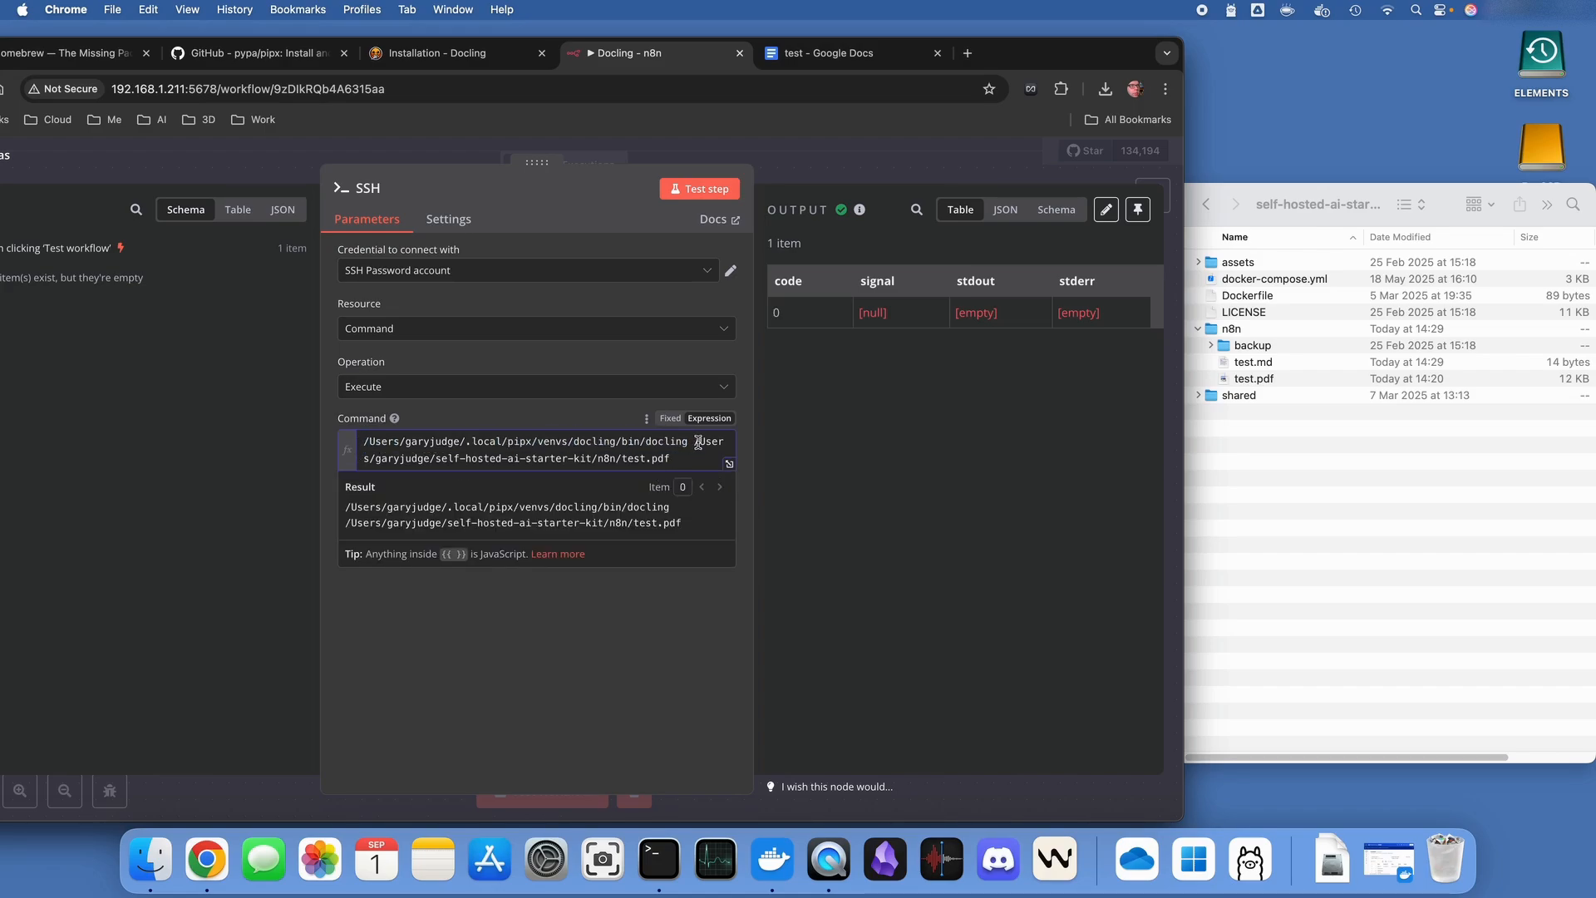
left_click_drag(698, 441, 443, 458)
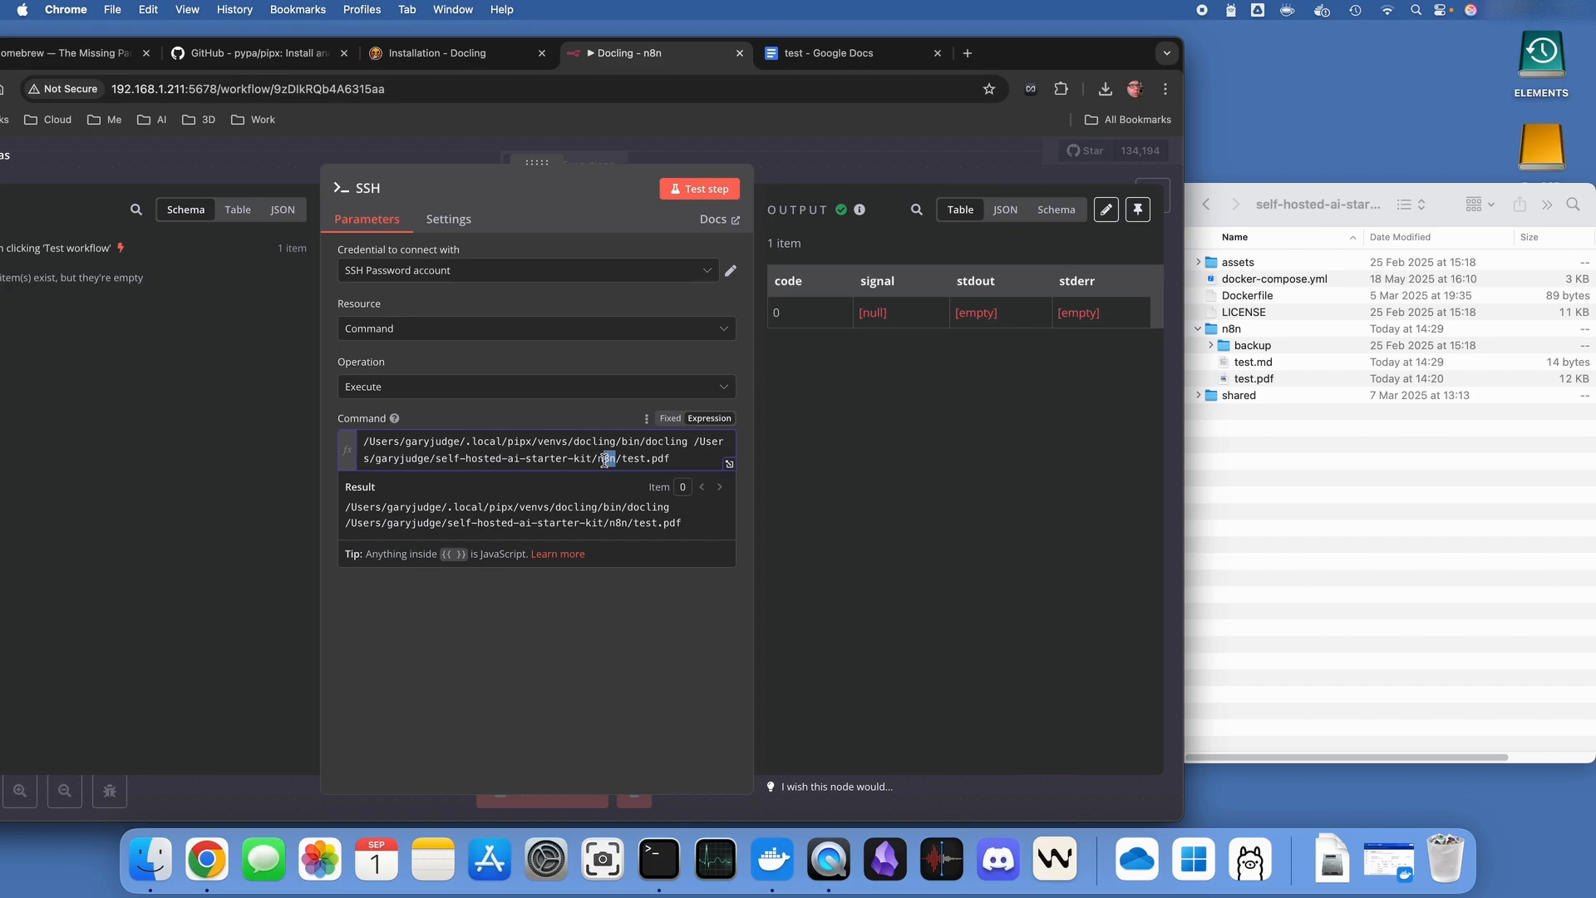
double_click(607, 458)
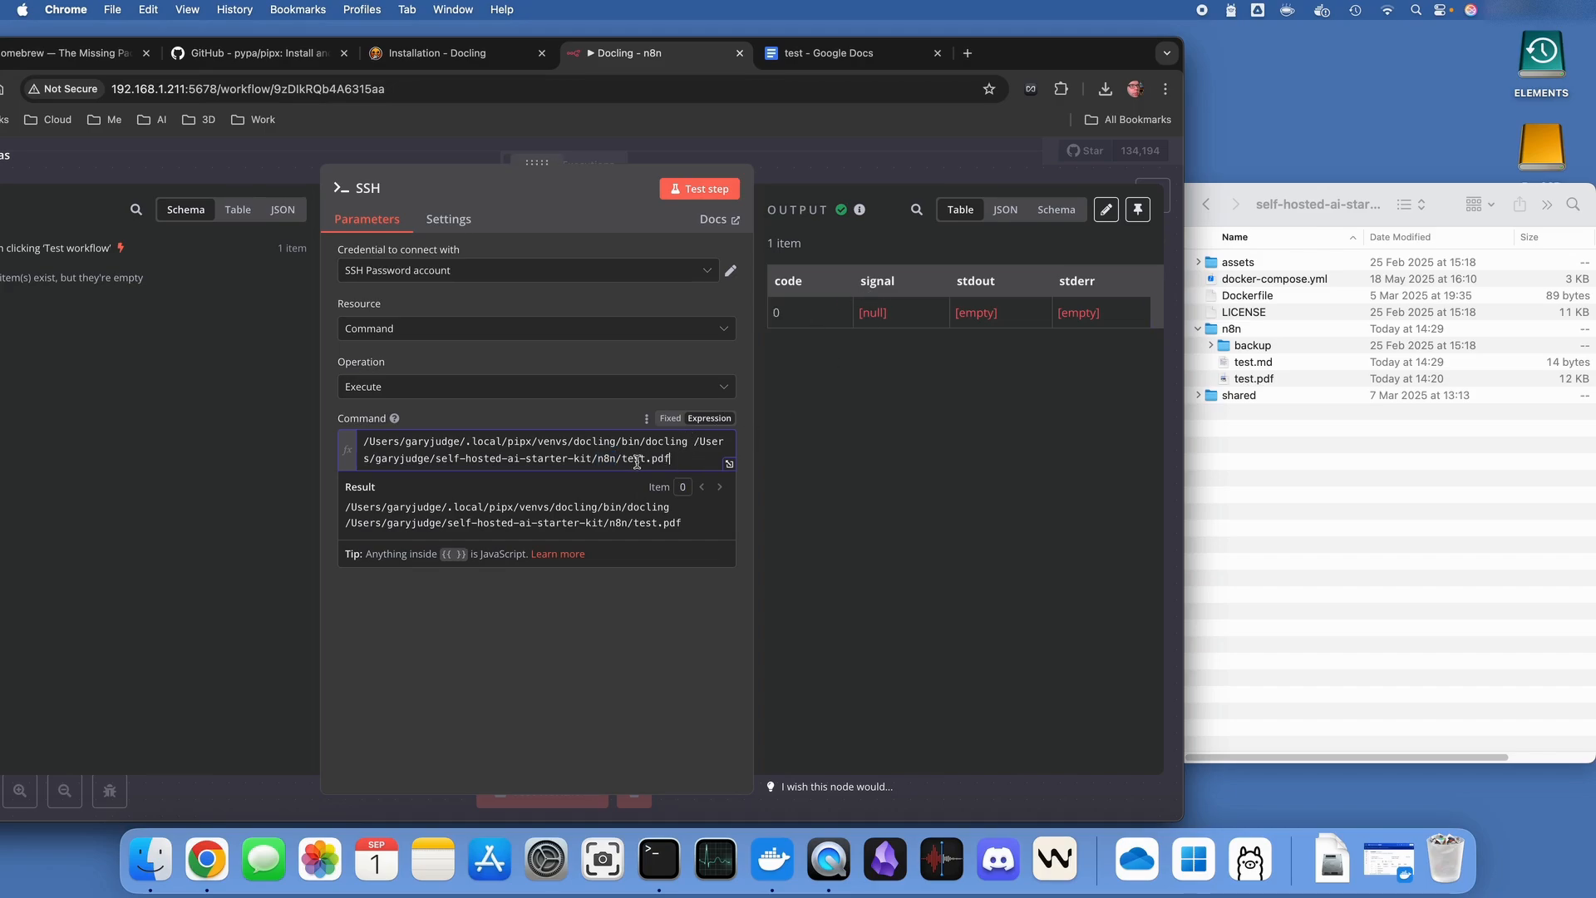
double_click(635, 458)
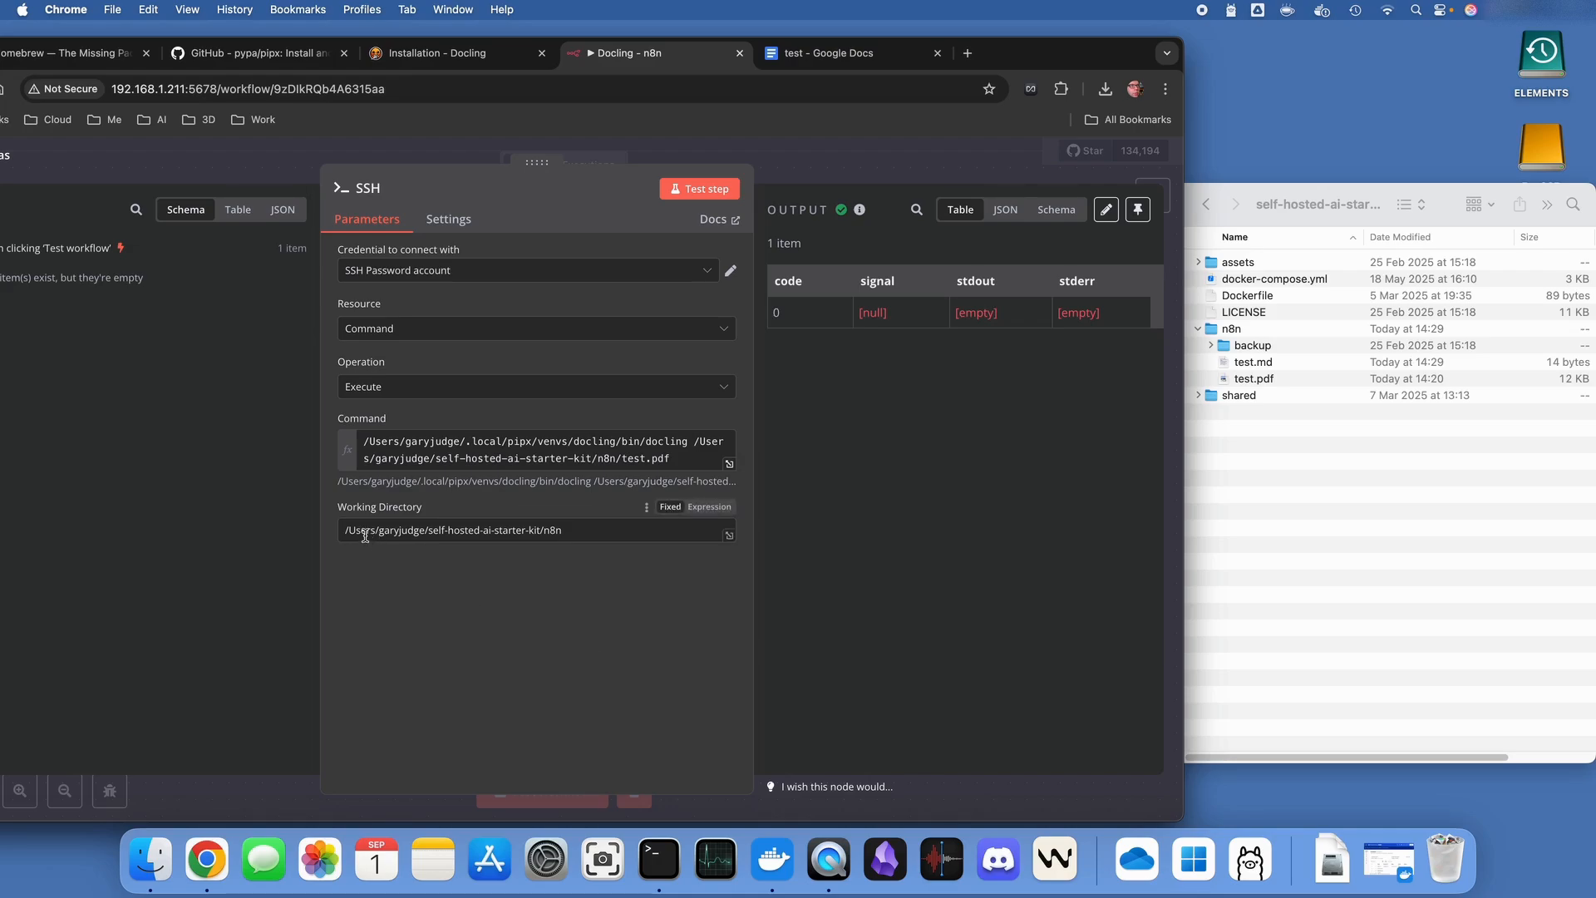
left_click(560, 530)
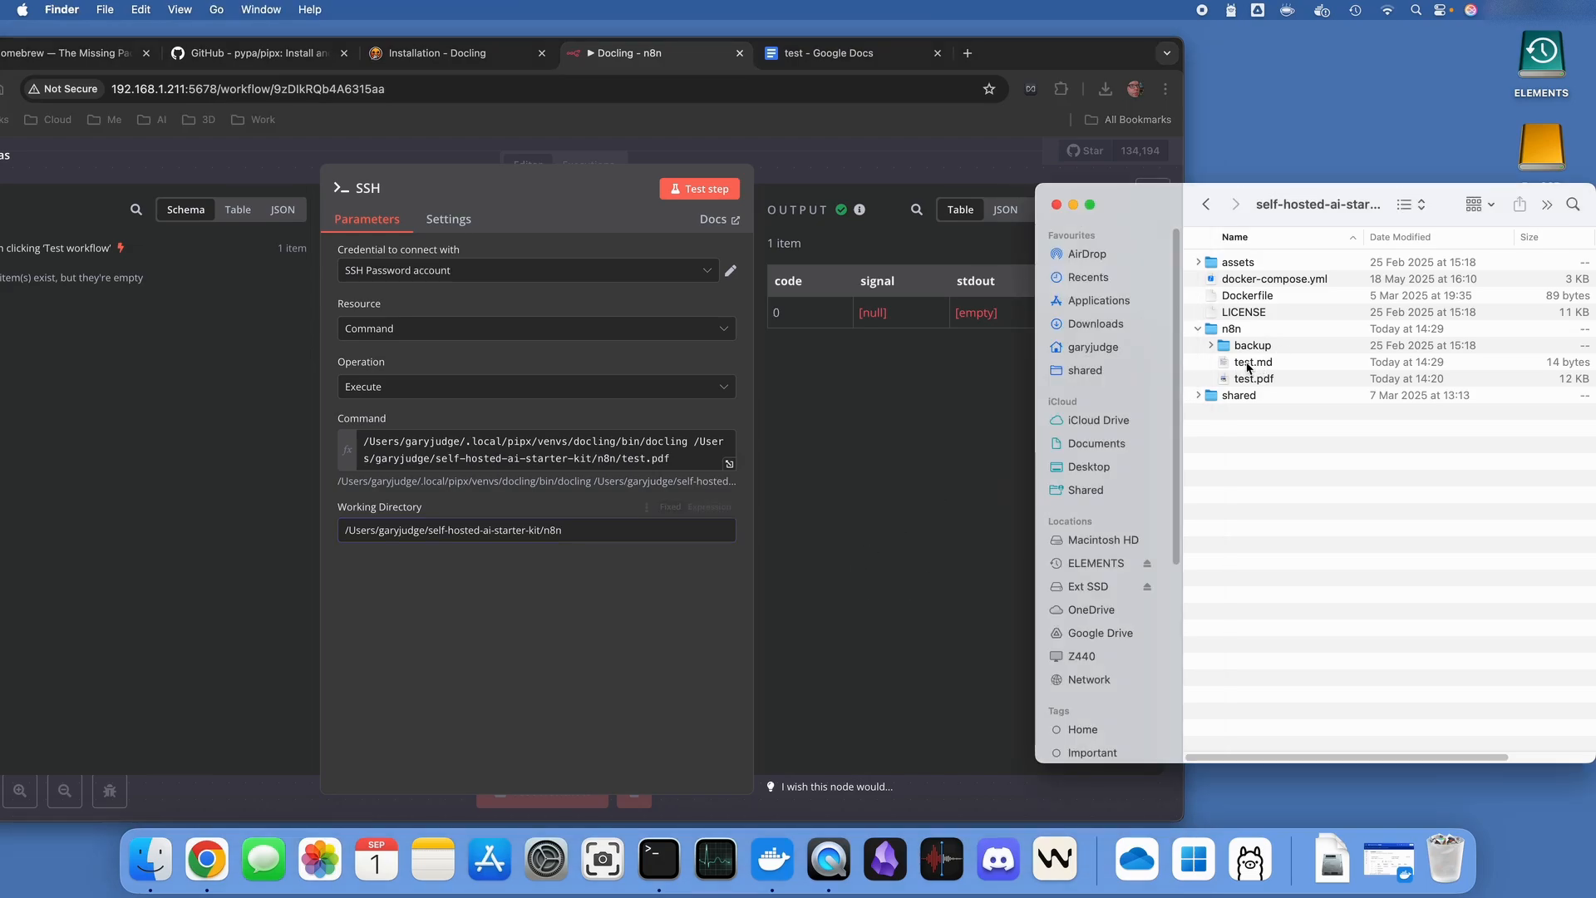
Open test.md from the n8n folder to confirm it reads 'This is a test'
left_click(1254, 362)
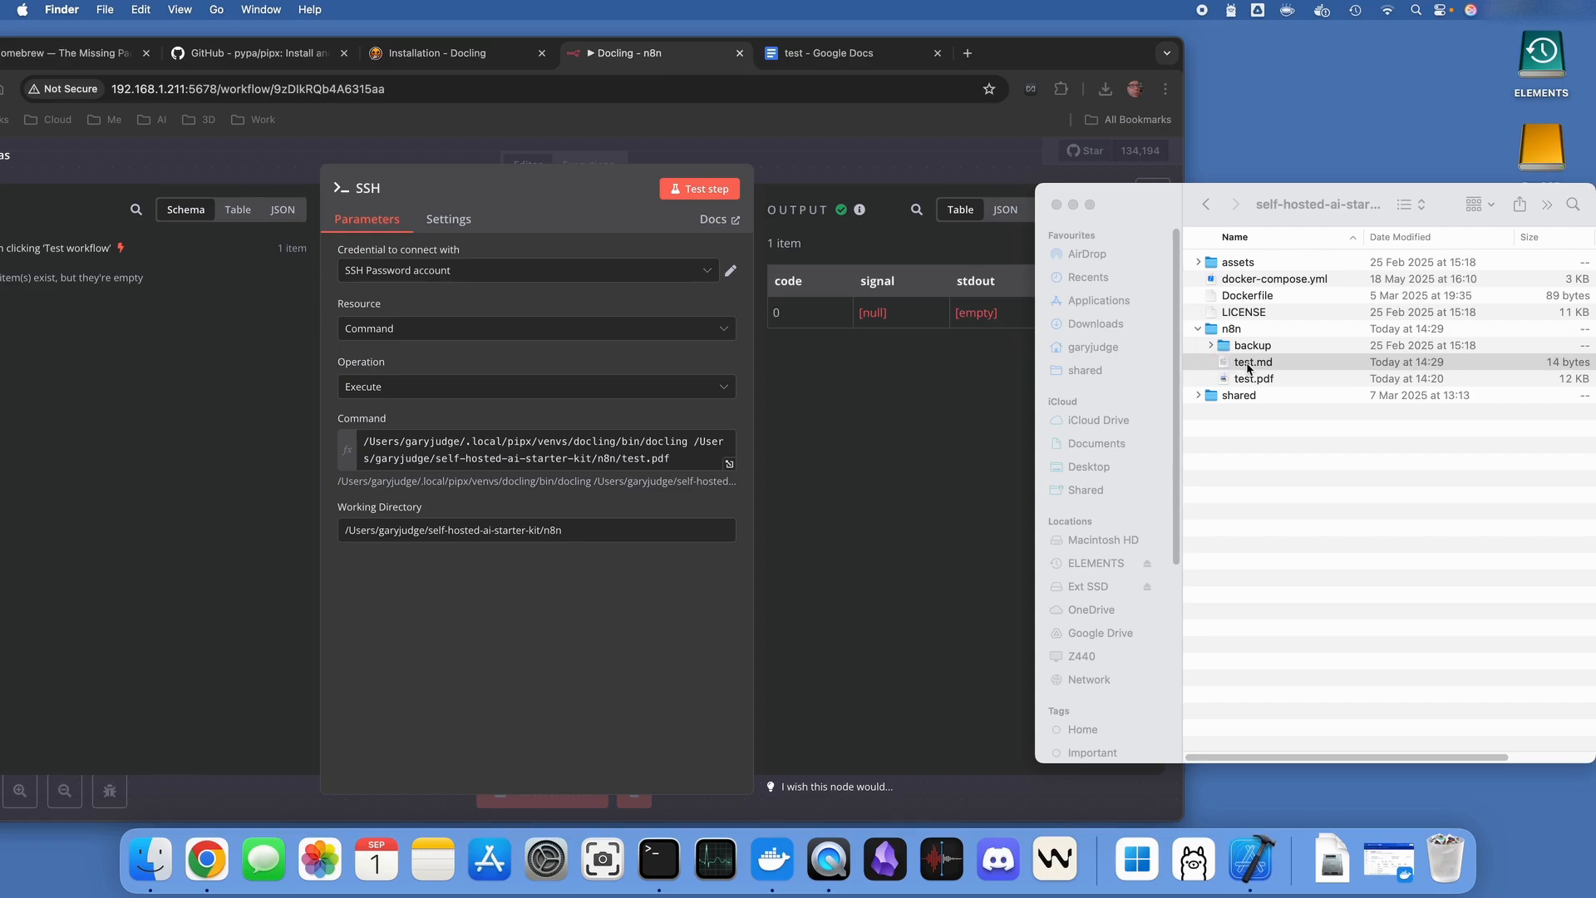
double_click(1253, 362)
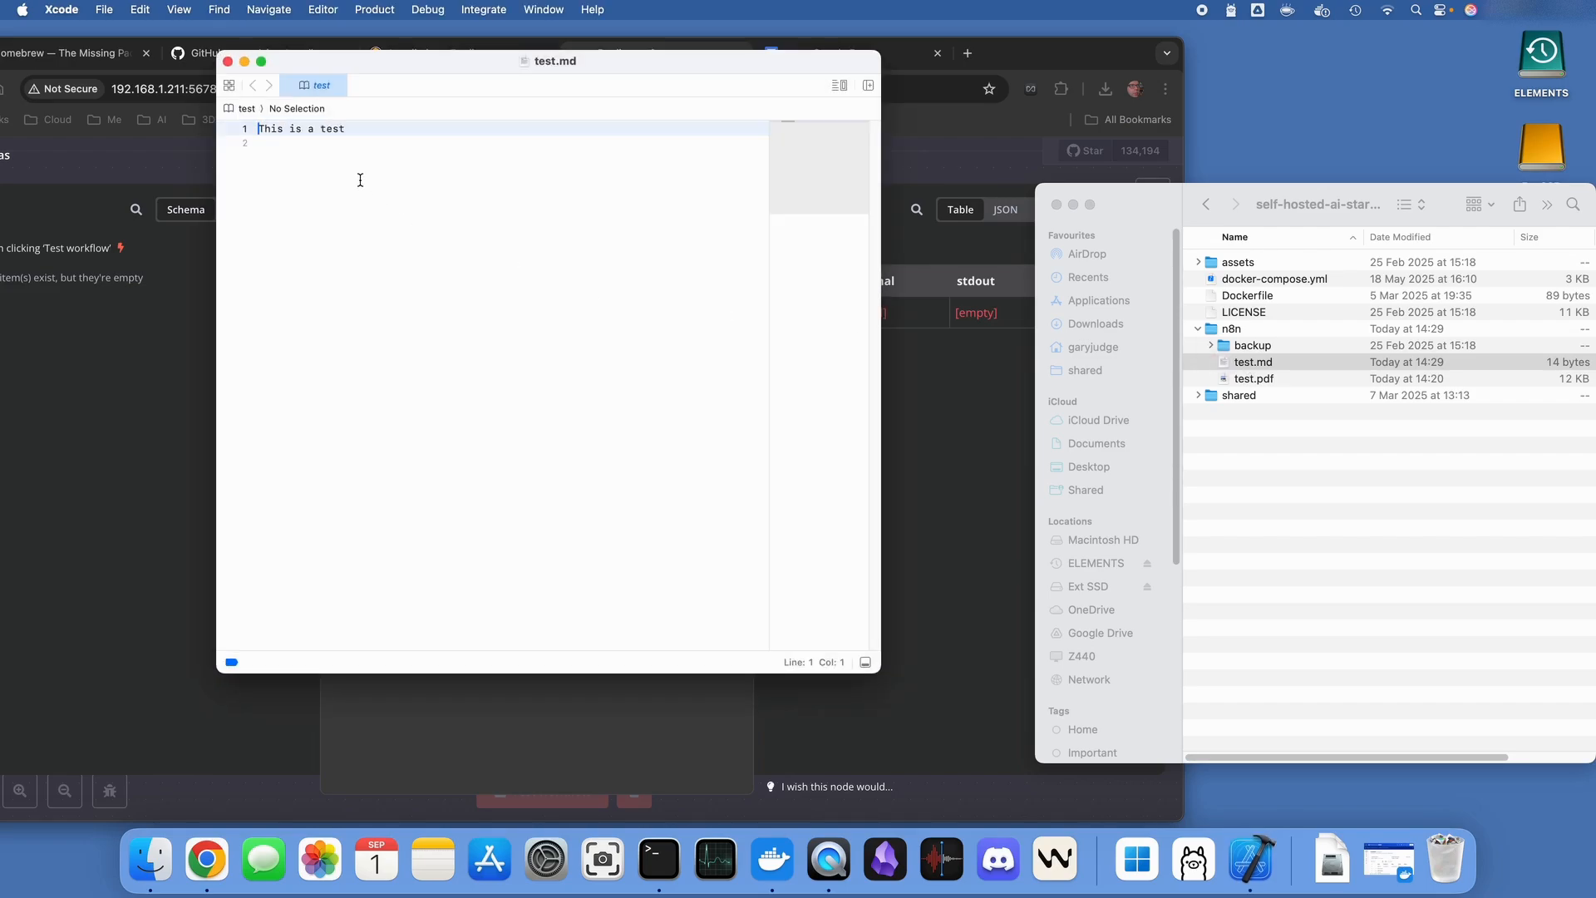
left_click(61, 9)
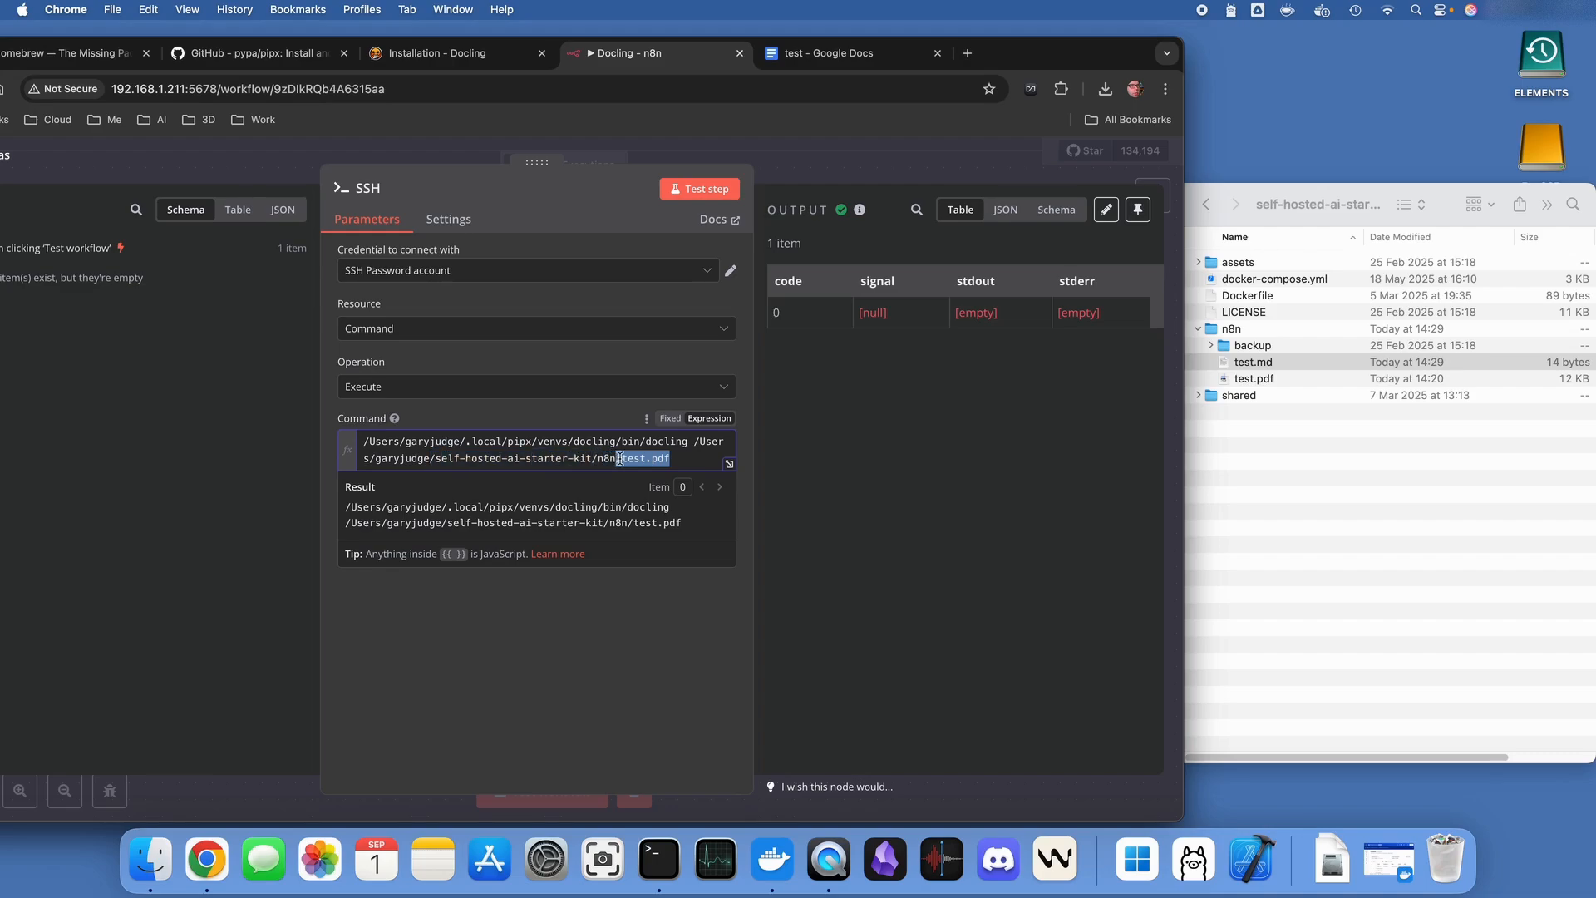
left_click_drag(635, 458, 499, 458)
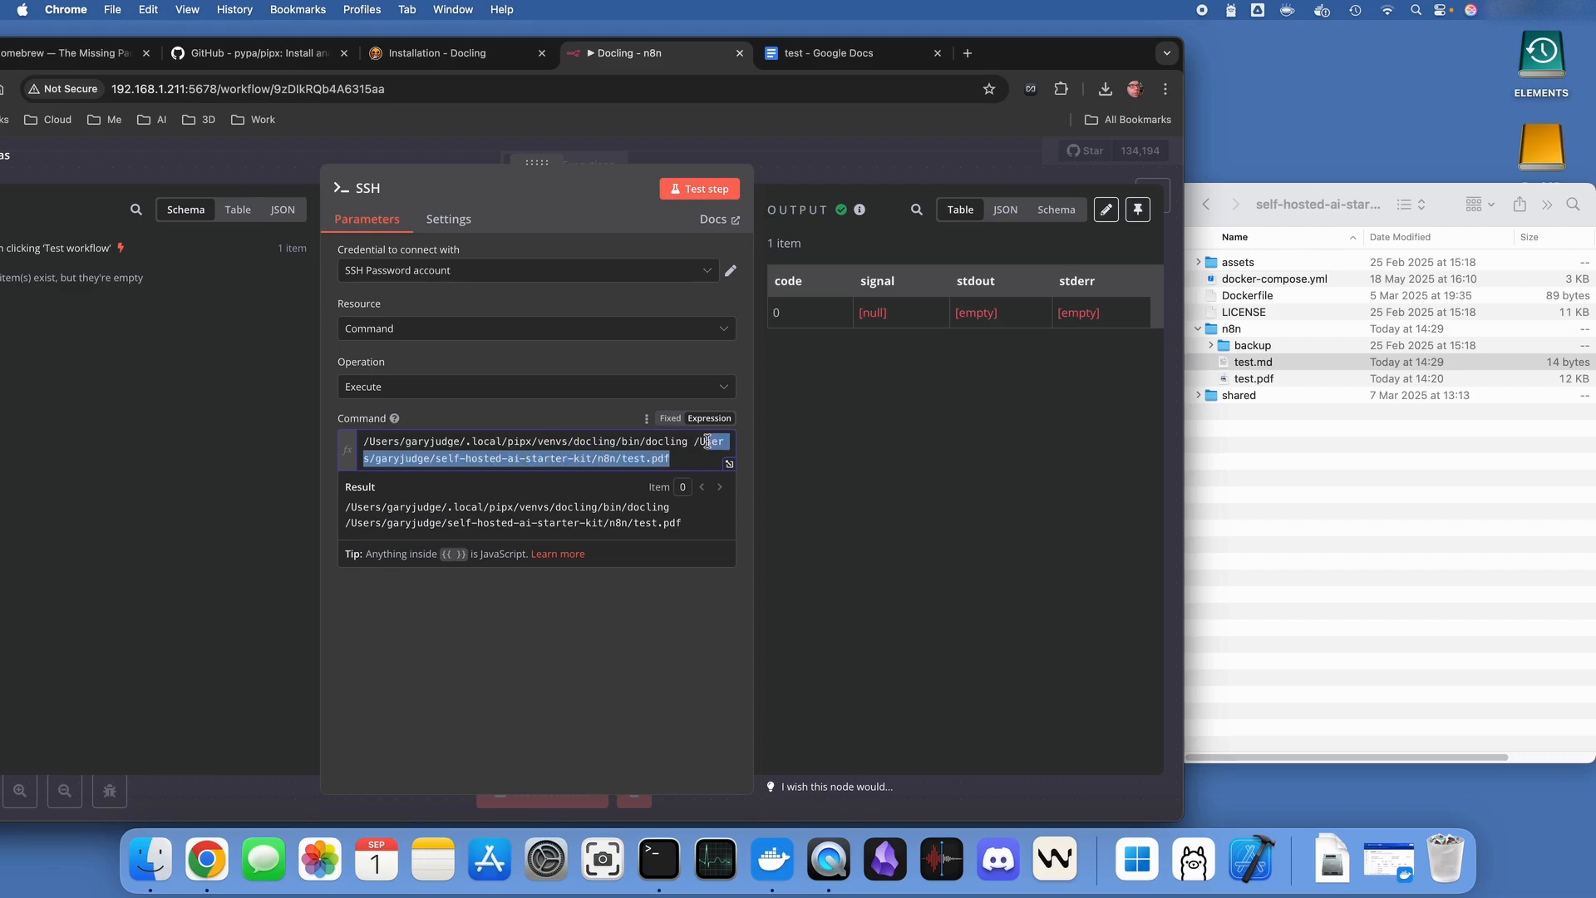
left_click(621, 459)
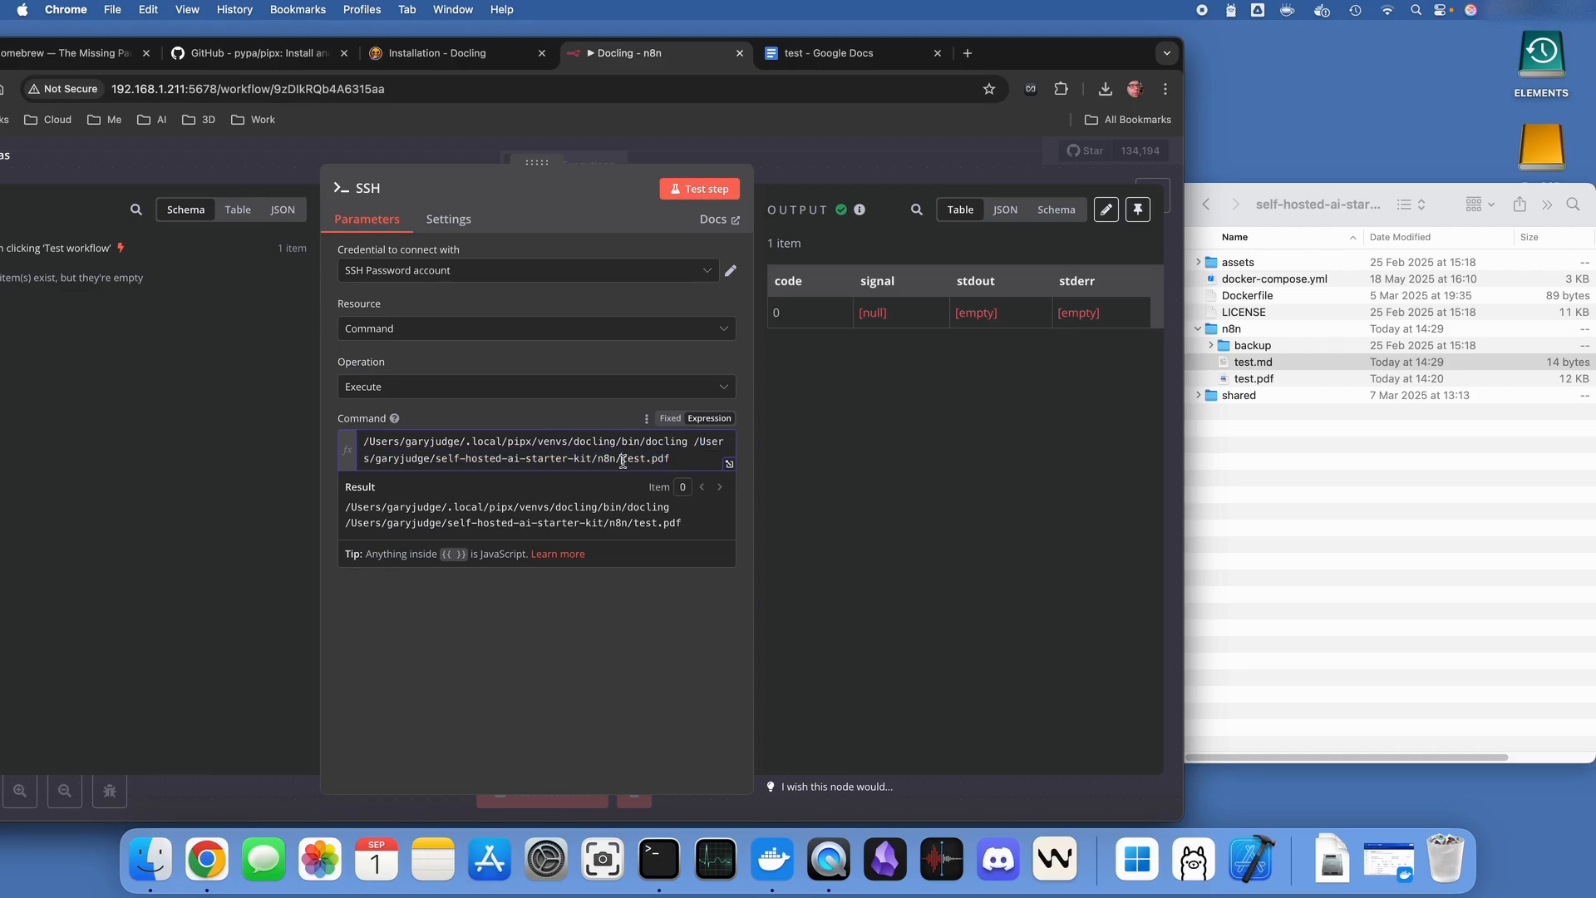
double_click(645, 458)
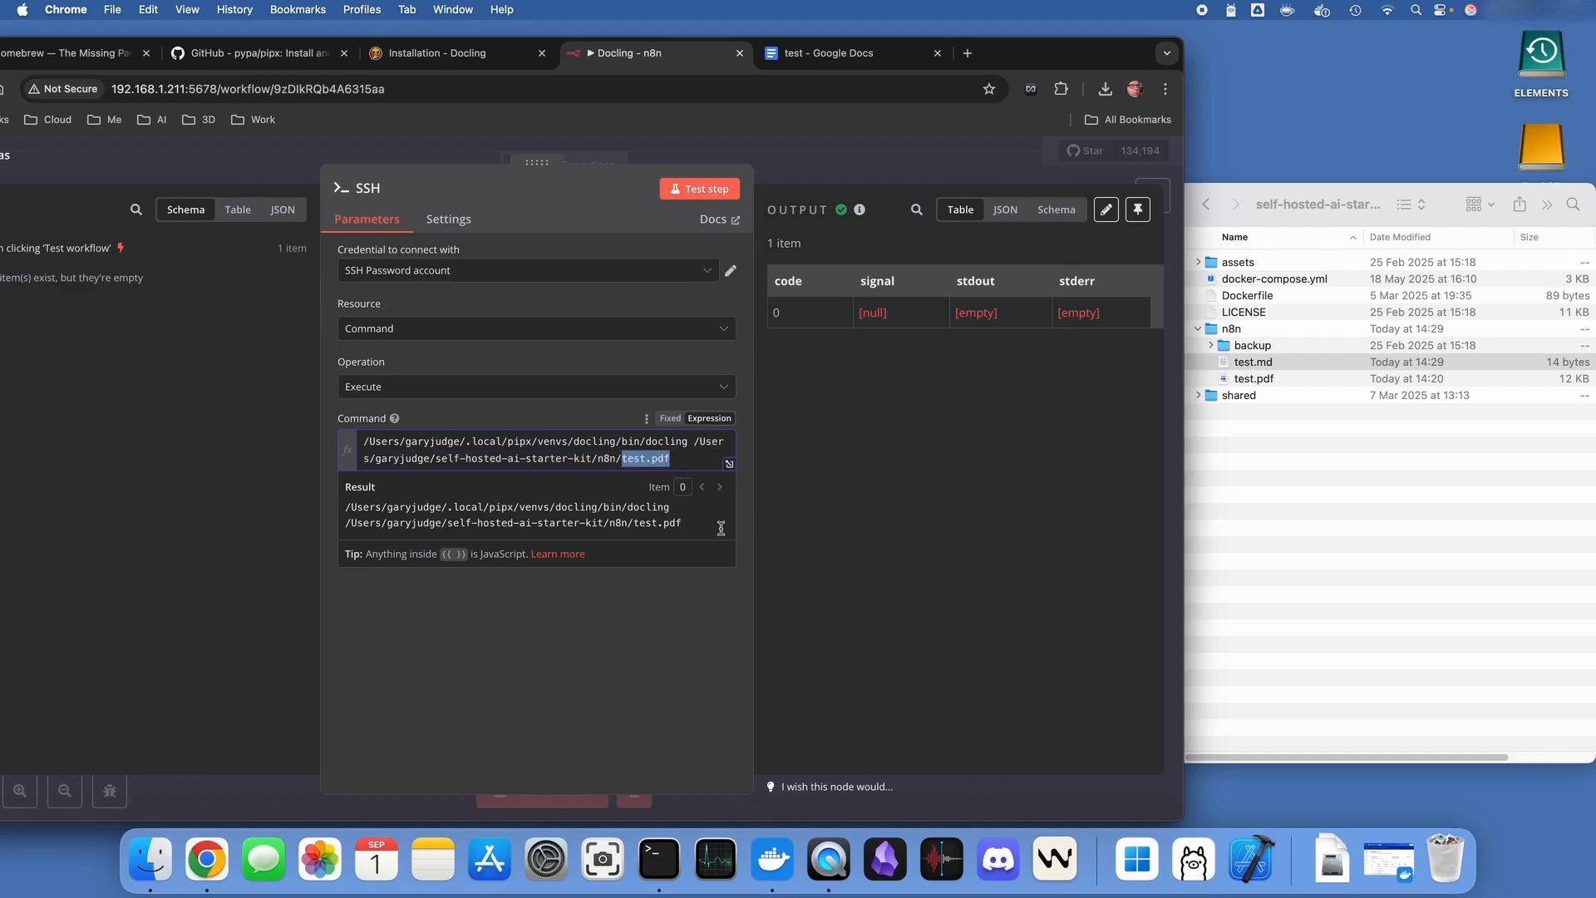